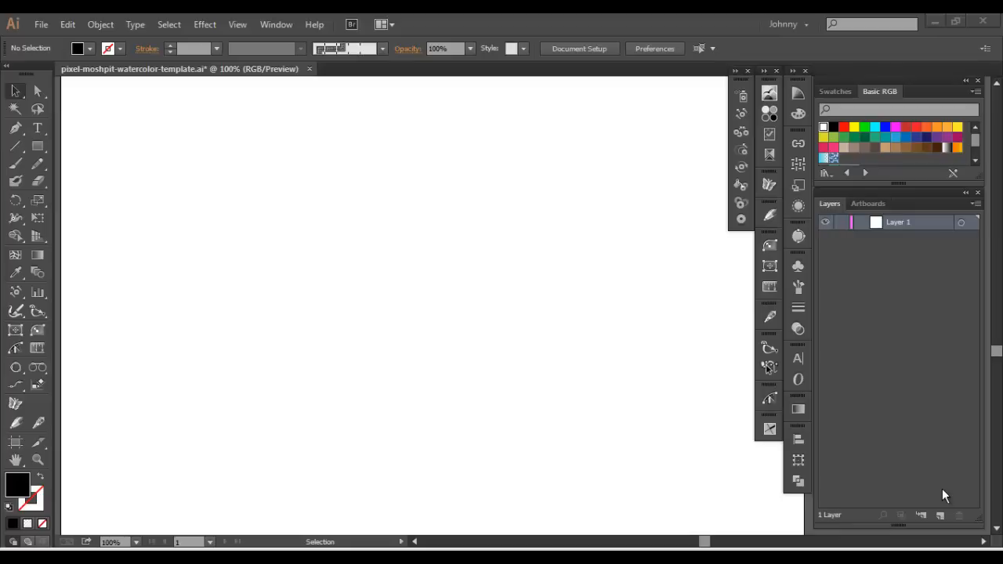
pyautogui.moveTo(551, 470)
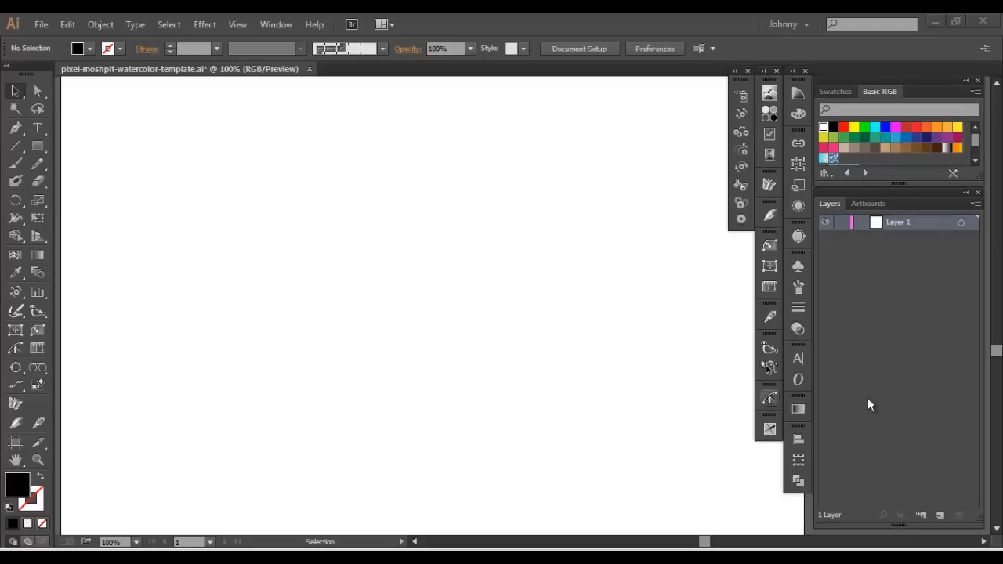
pyautogui.moveTo(151, 163)
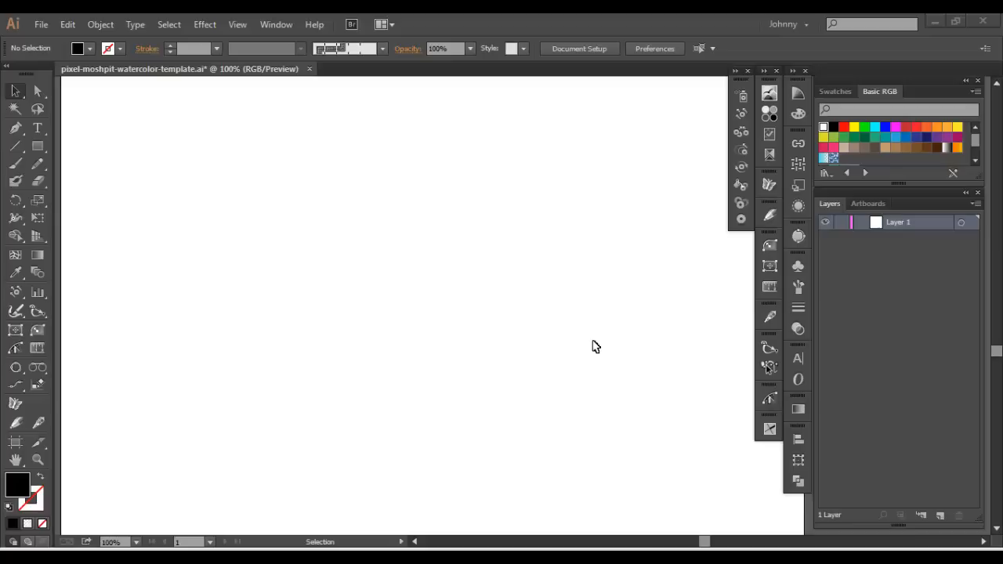
pyautogui.moveTo(459, 402)
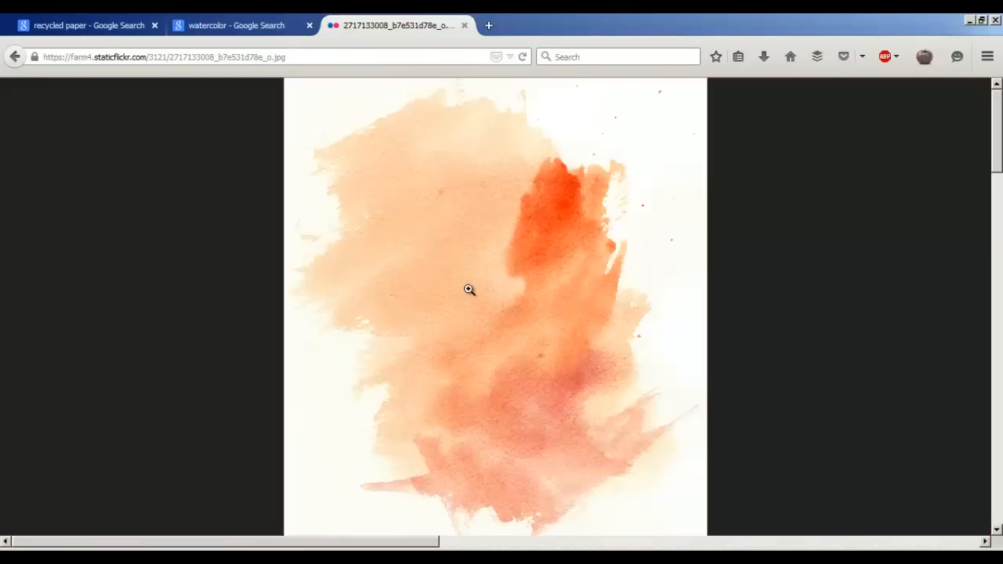
# Step: Open the full-size orange watercolor splash from the Google Images watercolor results
pyautogui.click(235, 25)
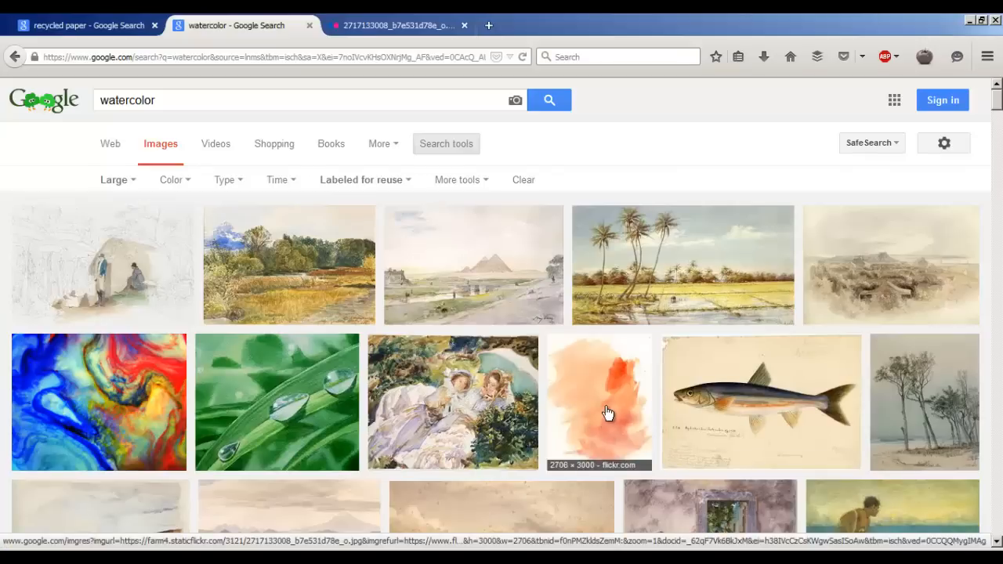
pyautogui.moveTo(462, 179)
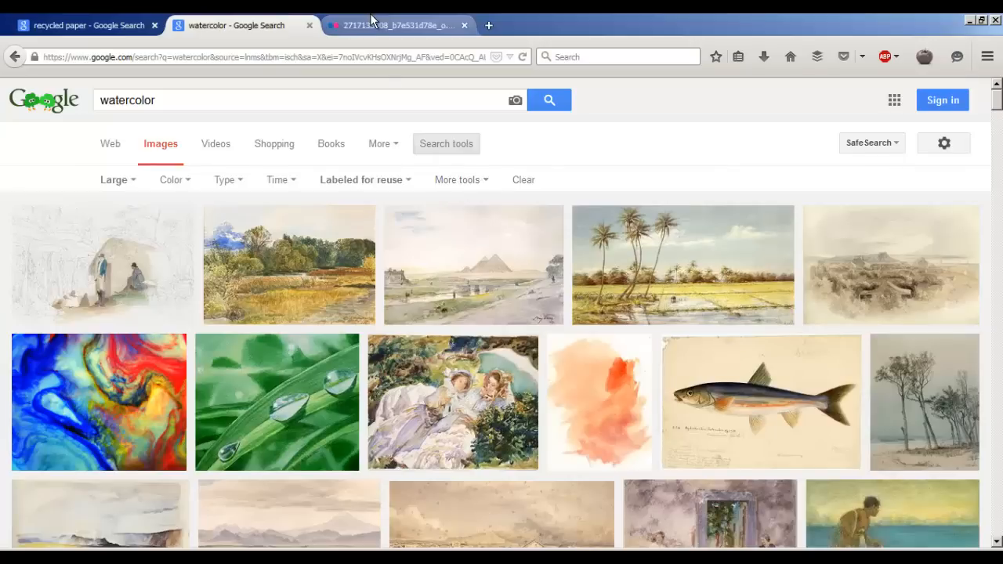
pyautogui.click(599, 402)
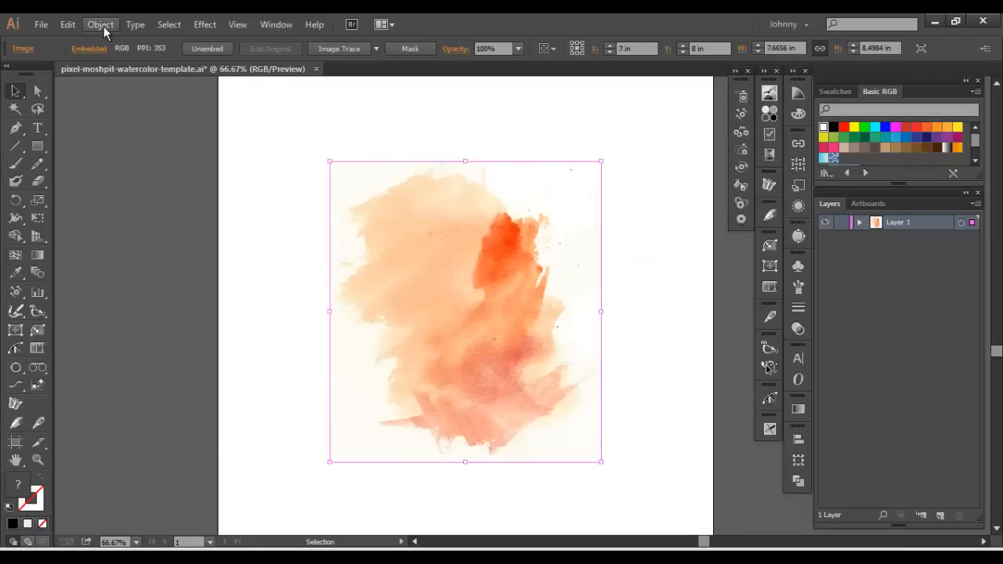
# Step: Rasterize the watercolor splash as Grayscale at High 300 ppi with a white background
pyautogui.click(100, 24)
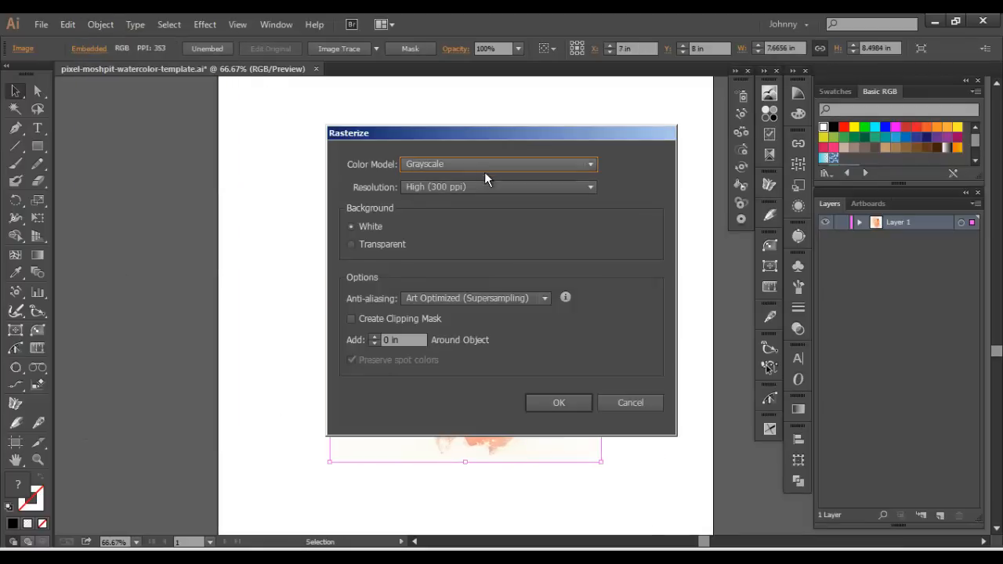
pyautogui.moveTo(467, 165)
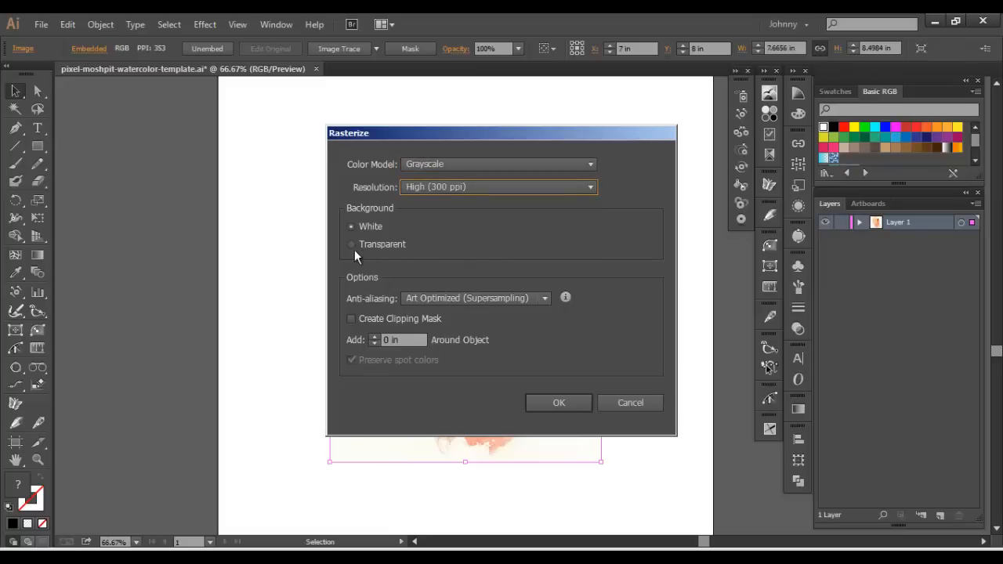
pyautogui.moveTo(396, 247)
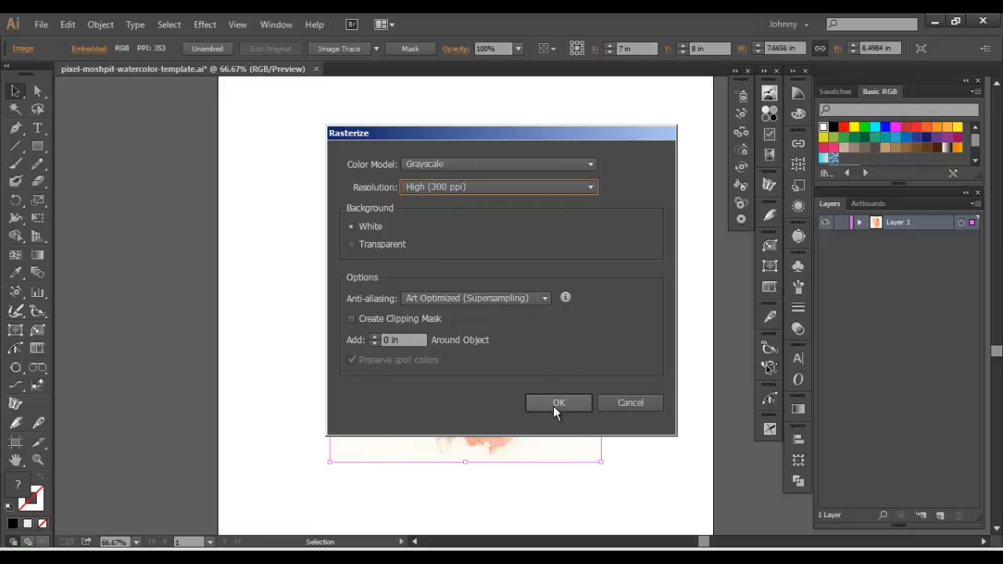
pyautogui.moveTo(534, 404)
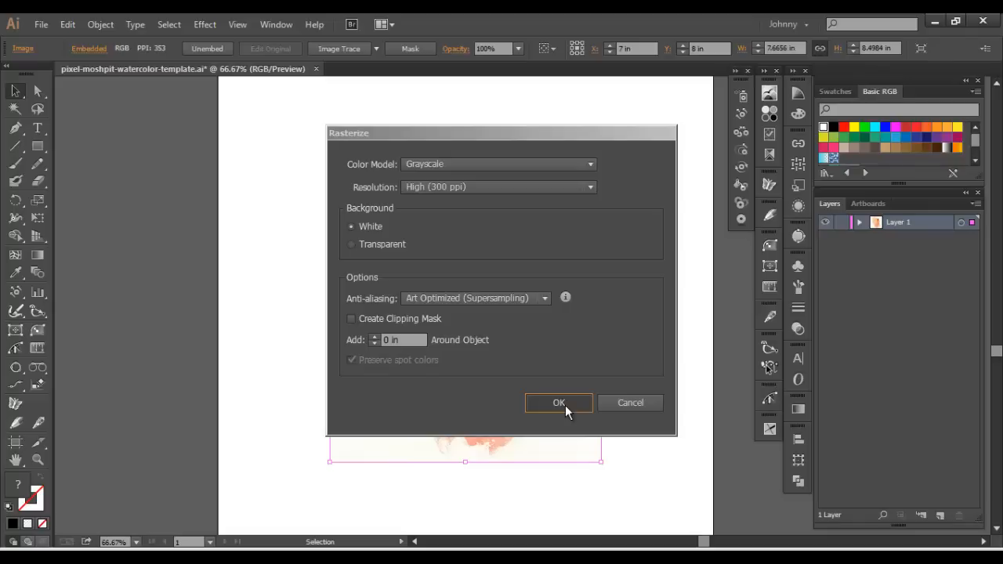
pyautogui.click(557, 402)
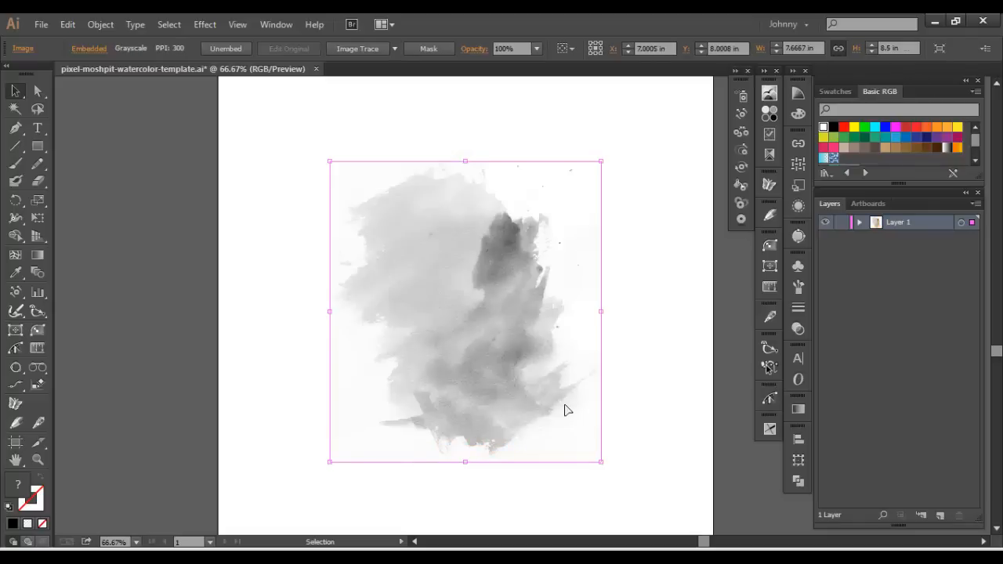
pyautogui.moveTo(559, 286)
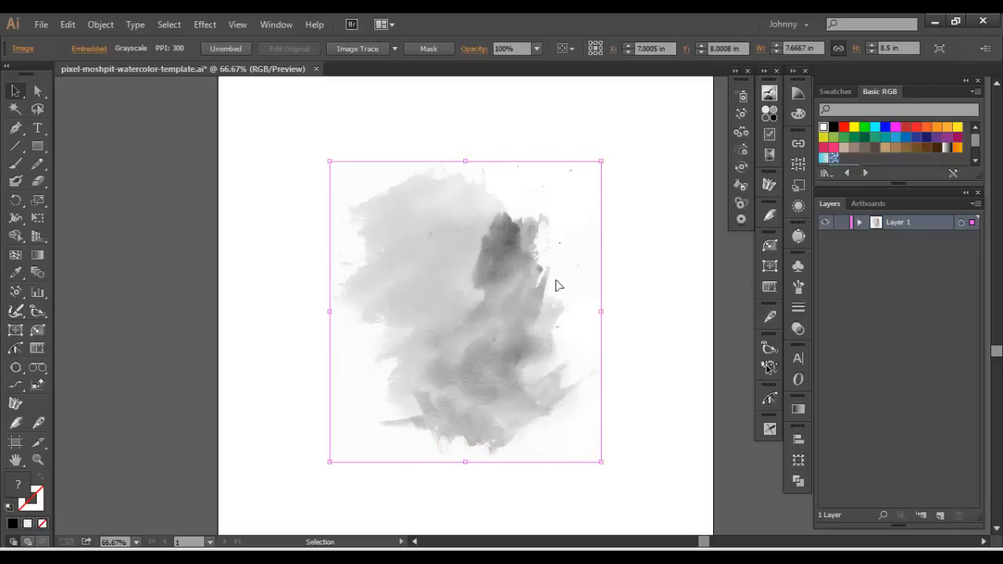
pyautogui.moveTo(623, 279)
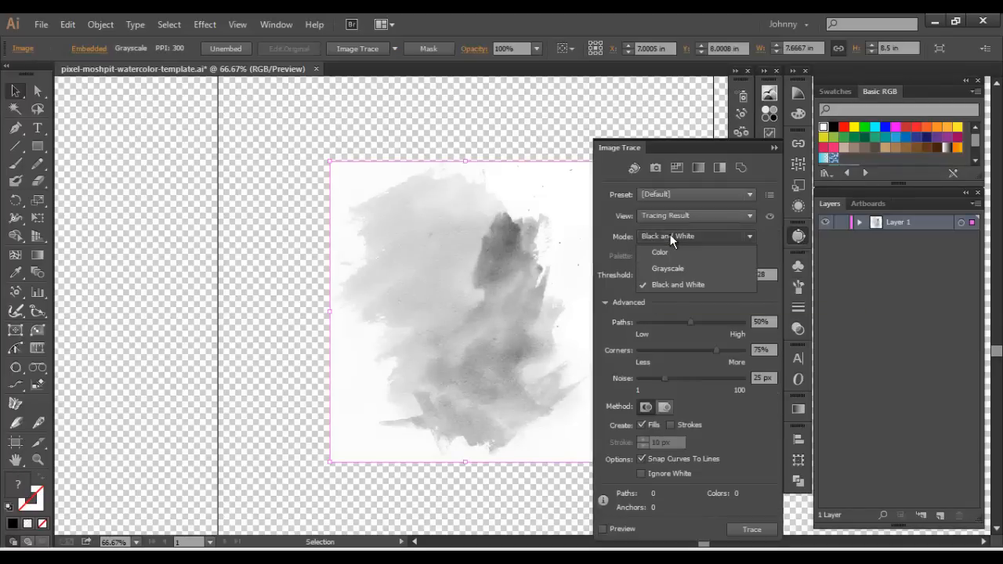
# Step: Switch Image Trace to Grayscale mode and raise Grays to 60
pyautogui.click(678, 284)
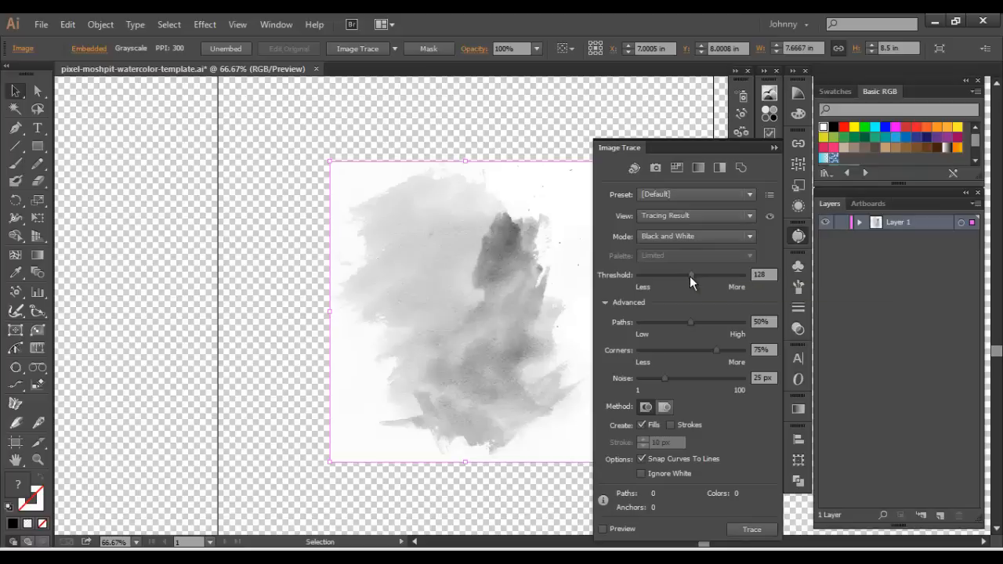
pyautogui.moveTo(690, 275); pyautogui.dragTo(703, 275)
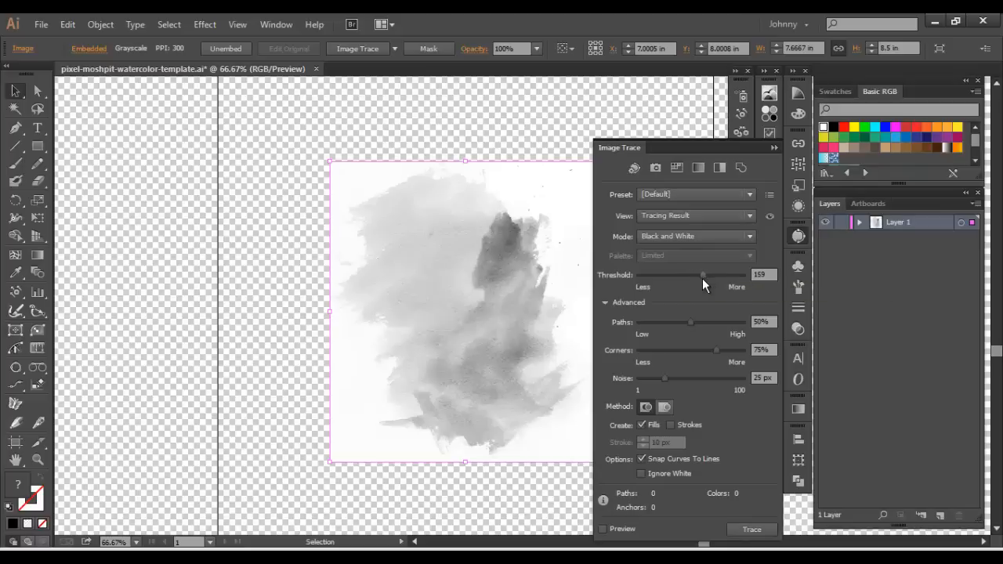
pyautogui.click(694, 236)
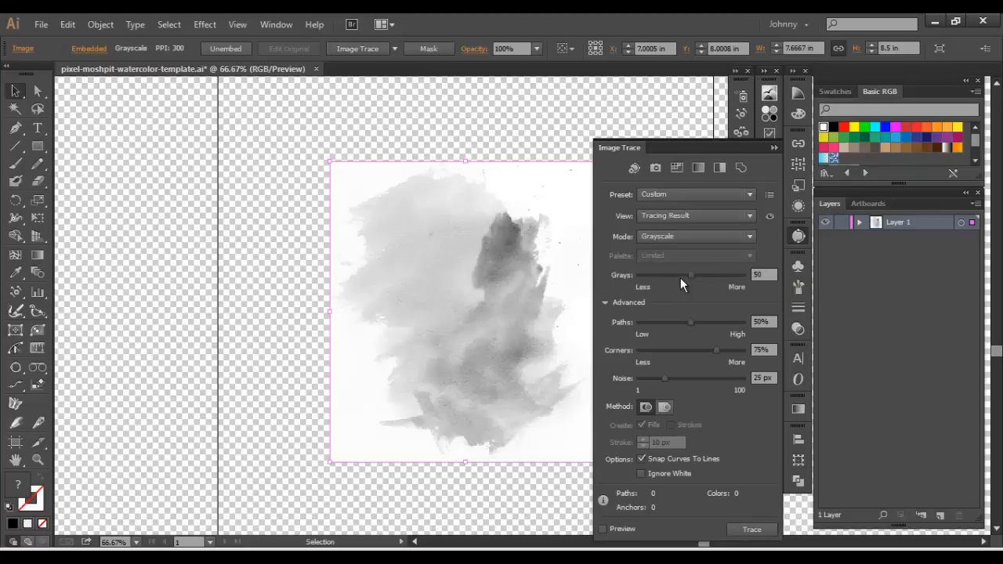
pyautogui.moveTo(691, 275); pyautogui.dragTo(696, 275)
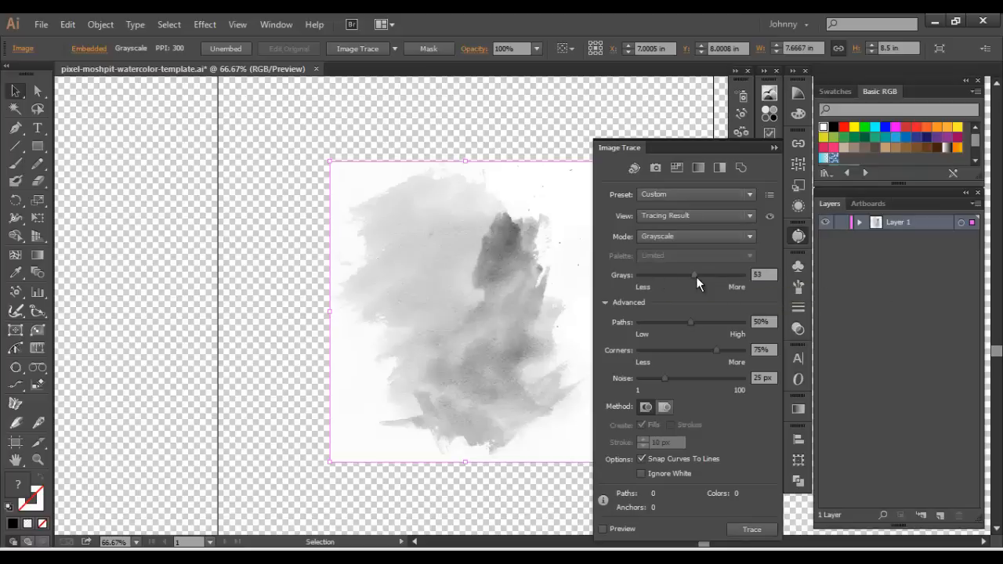
pyautogui.moveTo(694, 276); pyautogui.dragTo(704, 276)
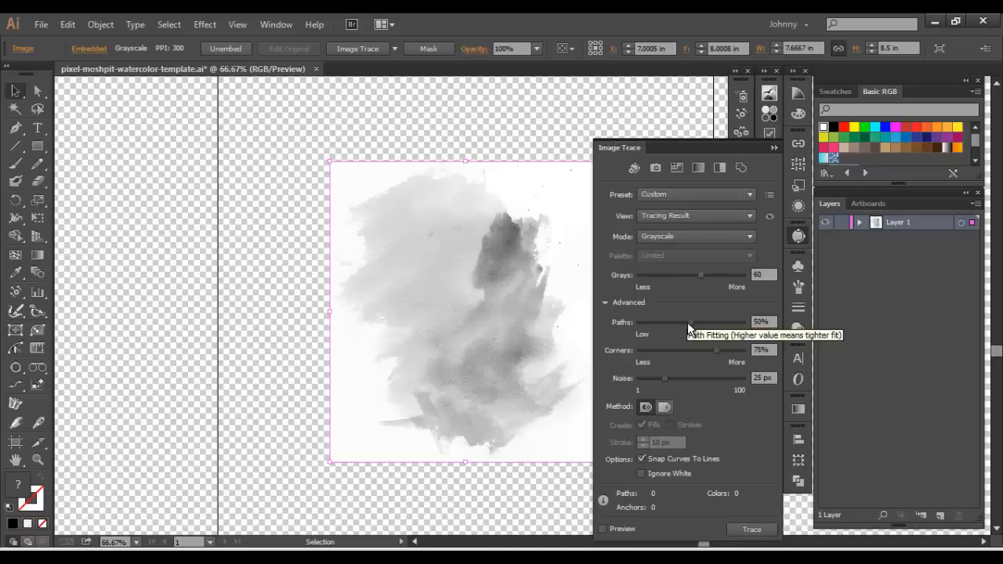
# Step: Set trace Paths to 75% and Noise to 10 px
pyautogui.moveTo(689, 321); pyautogui.dragTo(709, 321)
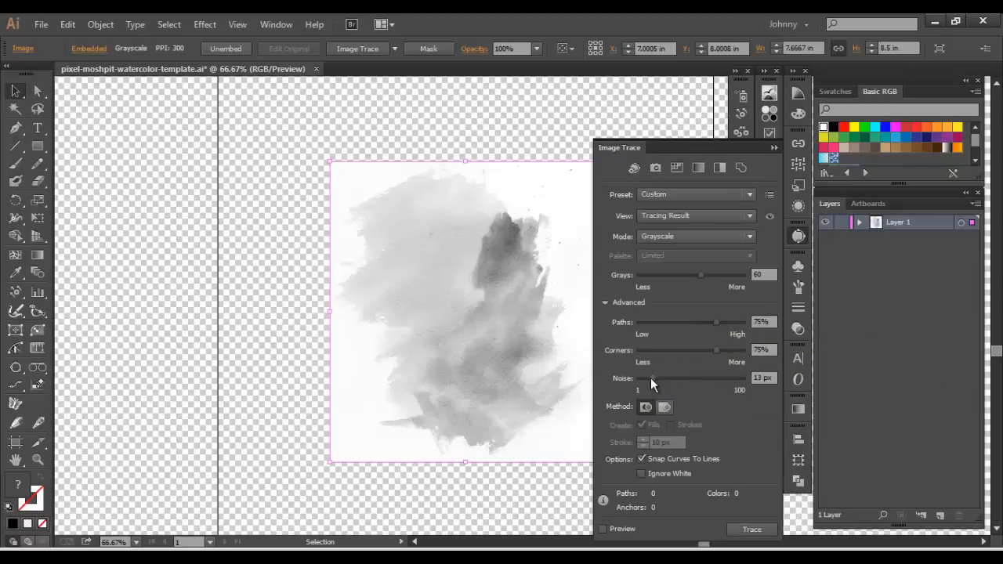
pyautogui.moveTo(652, 378); pyautogui.dragTo(646, 379)
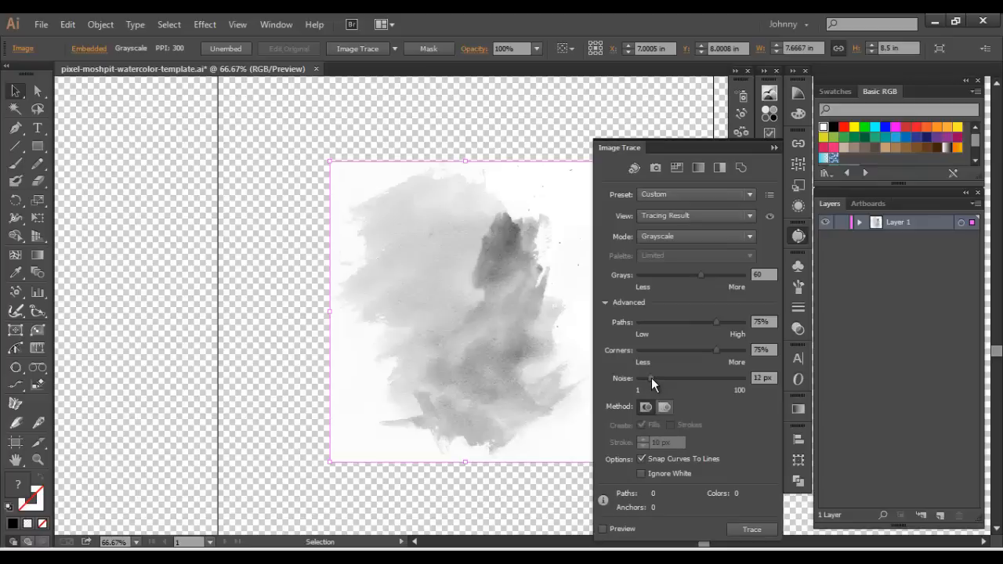
pyautogui.moveTo(647, 378); pyautogui.dragTo(654, 379)
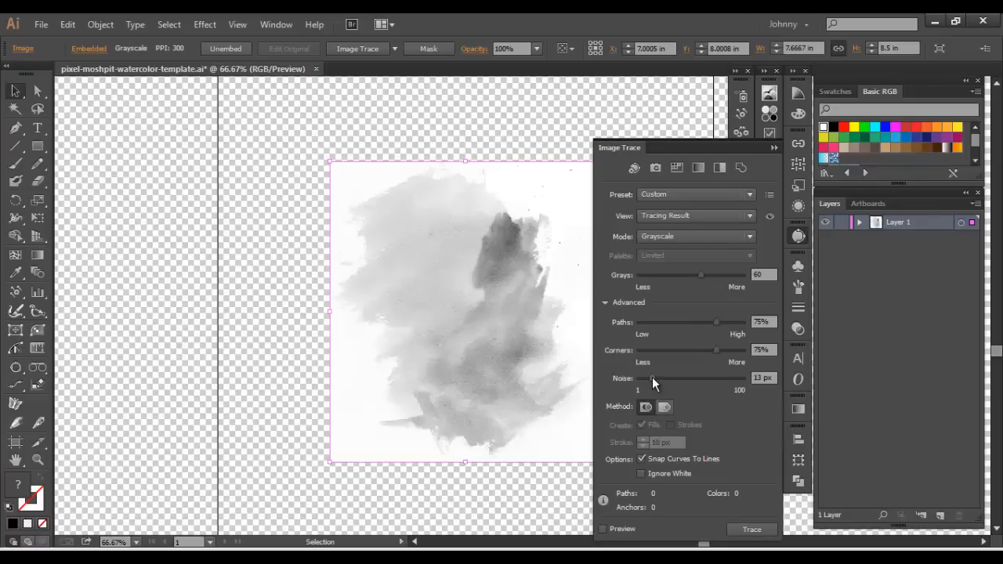
pyautogui.moveTo(663, 378); pyautogui.dragTo(642, 377)
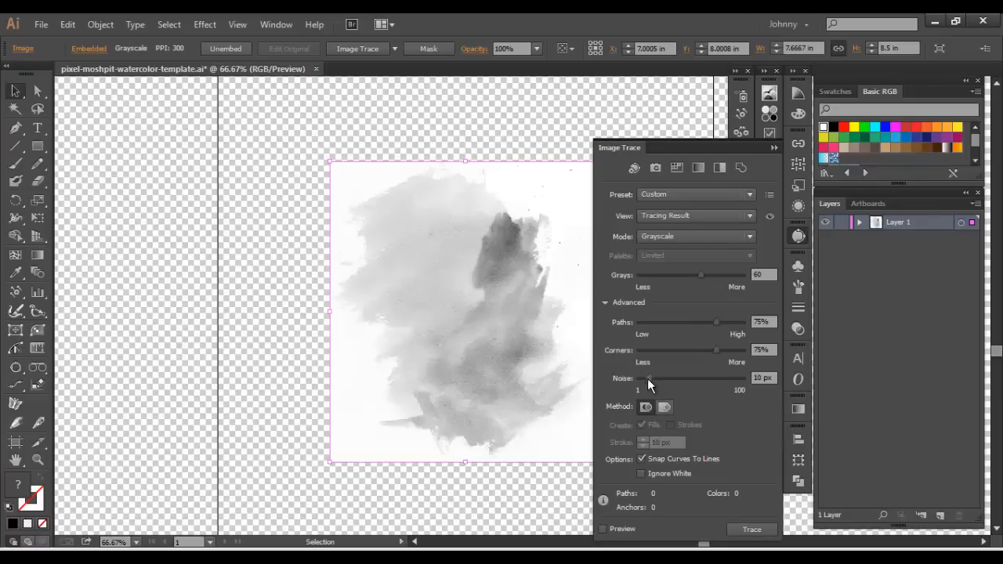
pyautogui.moveTo(680, 464)
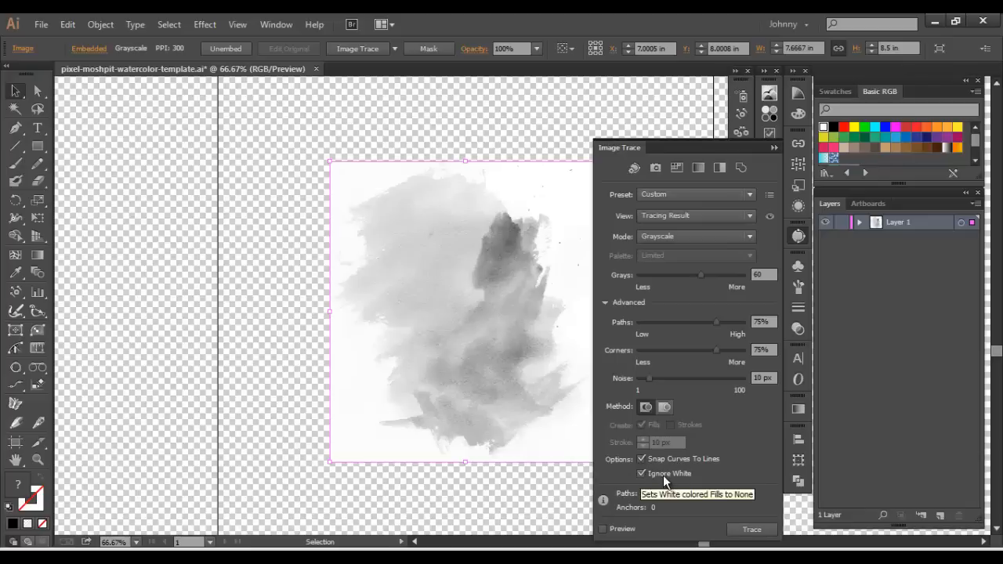
pyautogui.moveTo(359, 418)
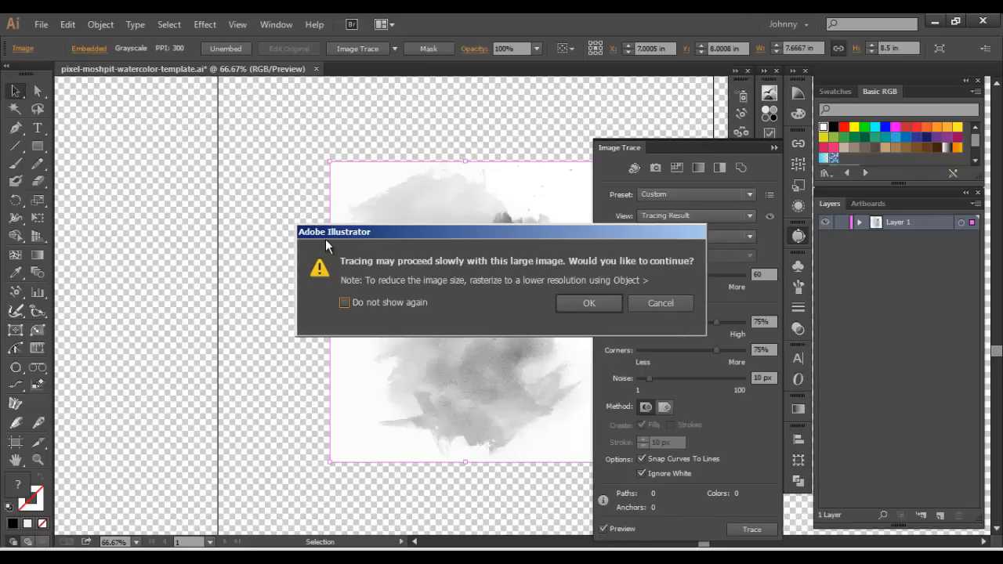
pyautogui.moveTo(361, 273)
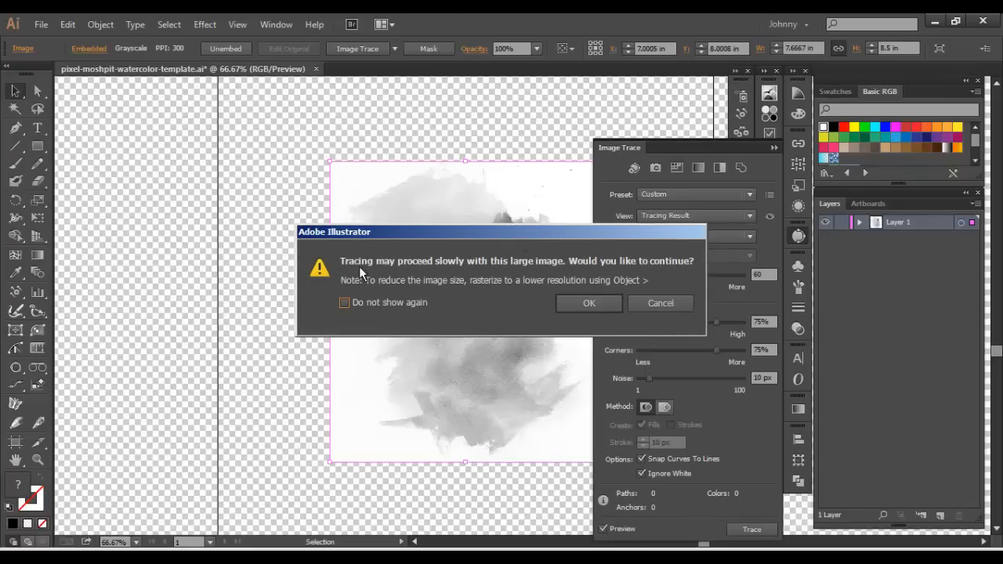
pyautogui.moveTo(525, 272)
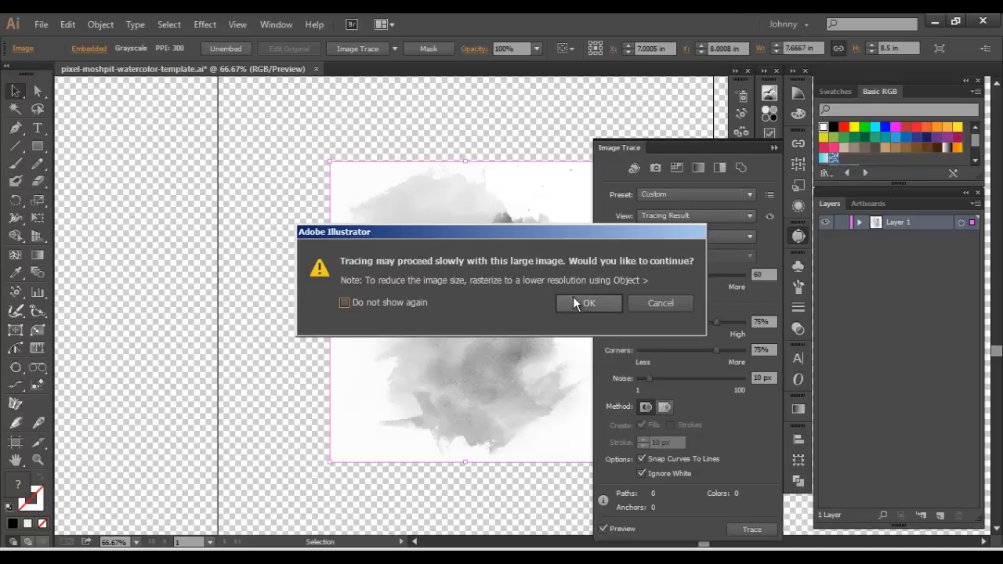
pyautogui.moveTo(600, 304)
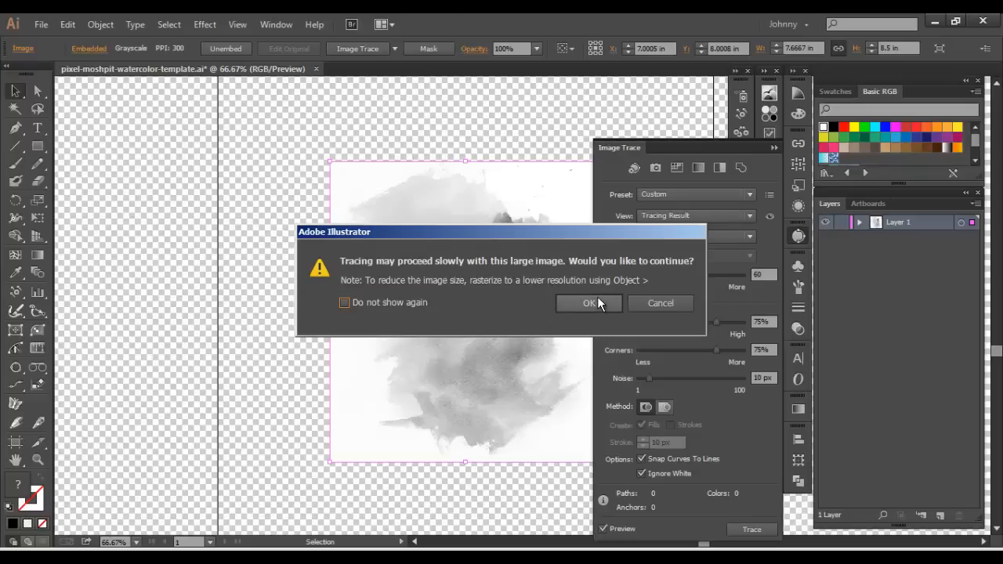
pyautogui.moveTo(599, 306)
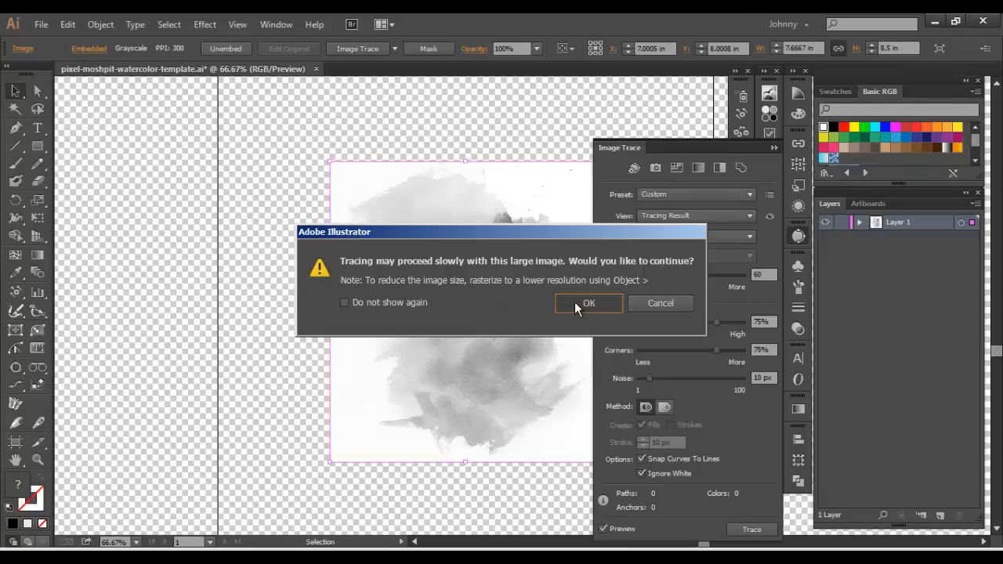
# Step: Accept the large-image slow-trace warning so the preview can run
pyautogui.click(588, 303)
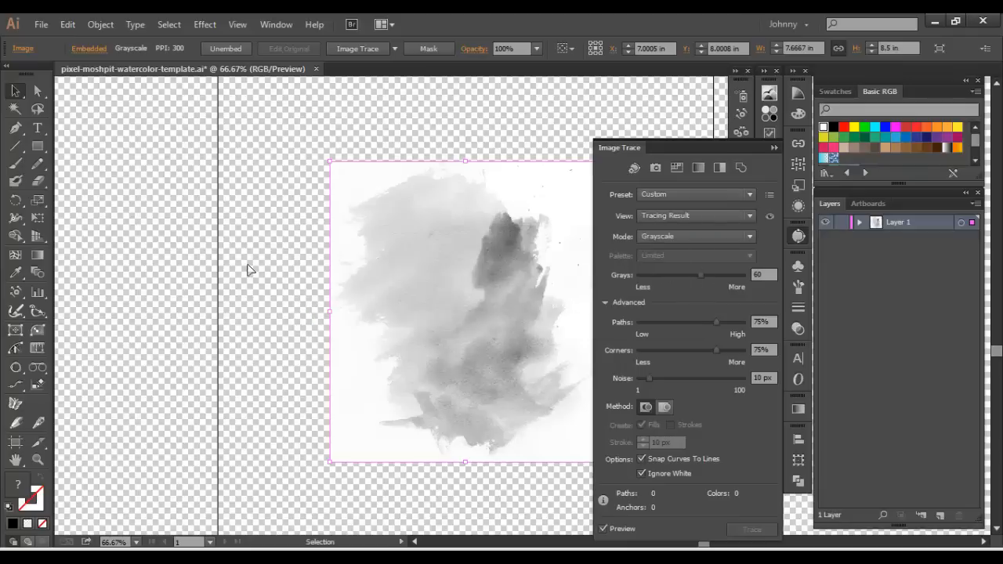
# Step: Complete the grayscale trace, yielding 3195 paths and 123 colors
pyautogui.click(751, 529)
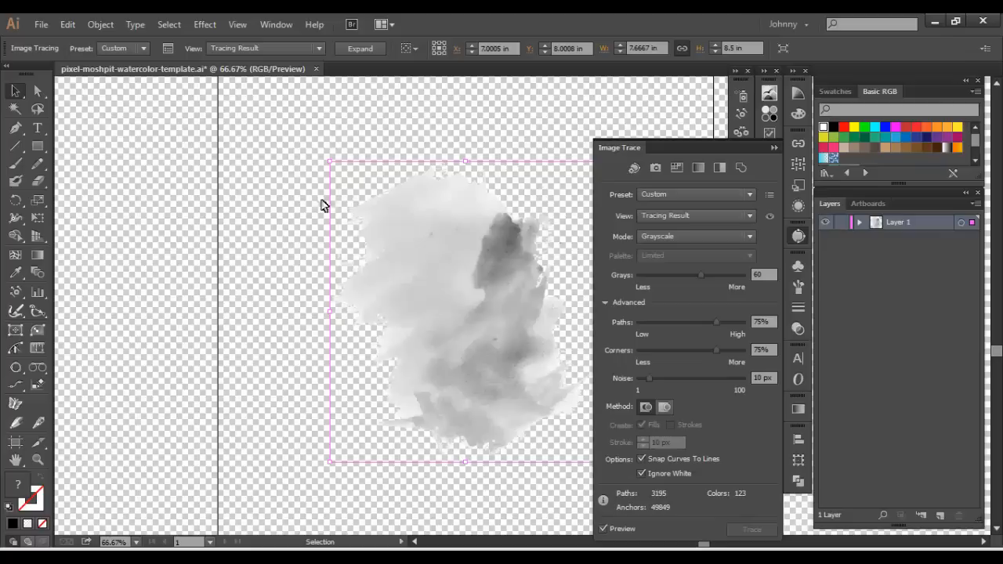
pyautogui.moveTo(396, 227)
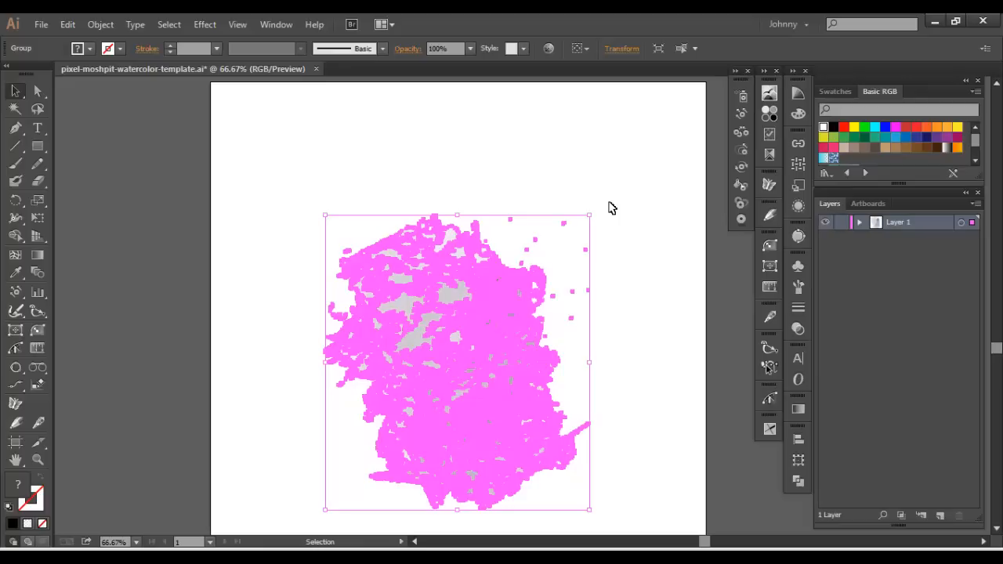
pyautogui.moveTo(612, 228)
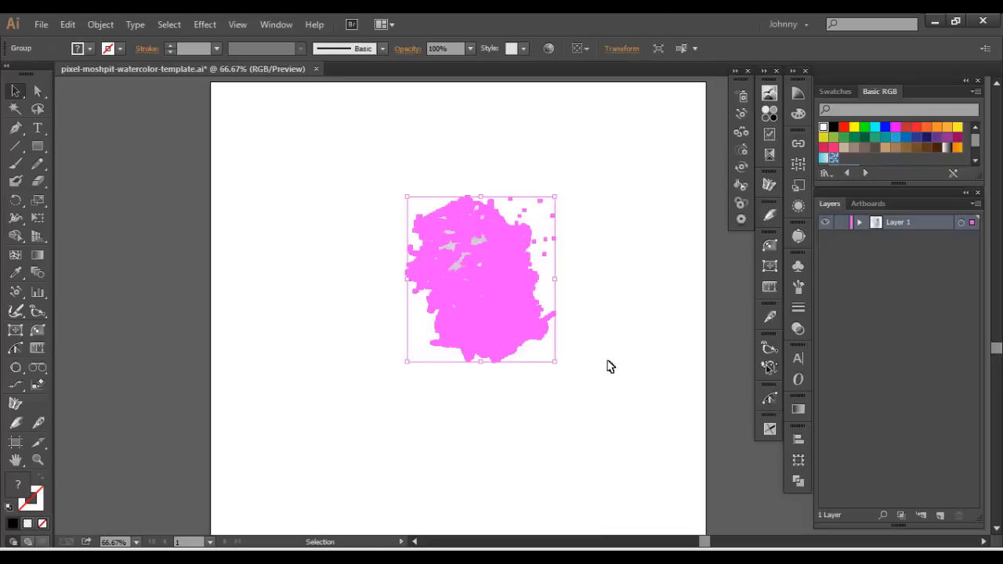
pyautogui.moveTo(824, 307)
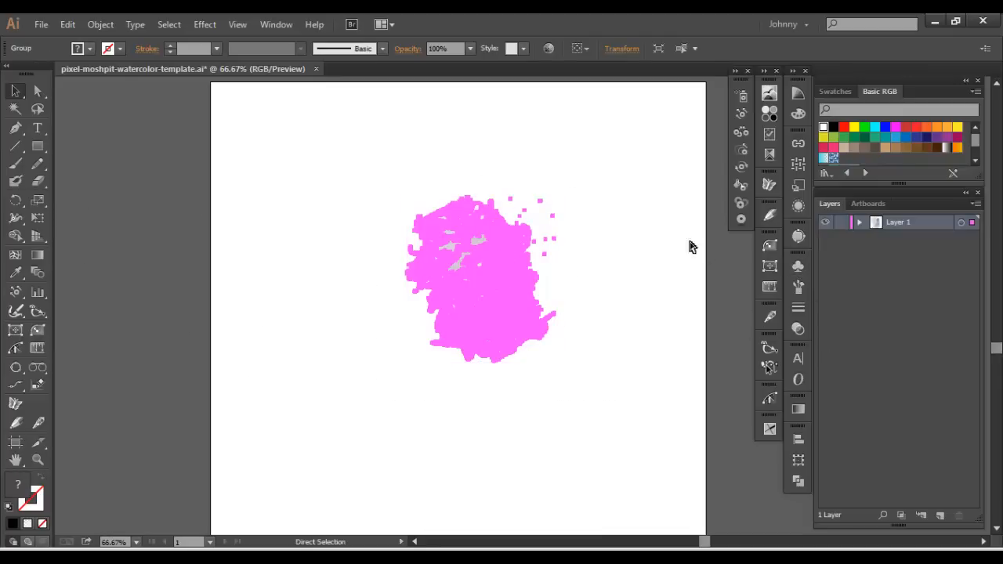
# Step: Reselect the scaled-down watercolor texture group
pyautogui.click(798, 266)
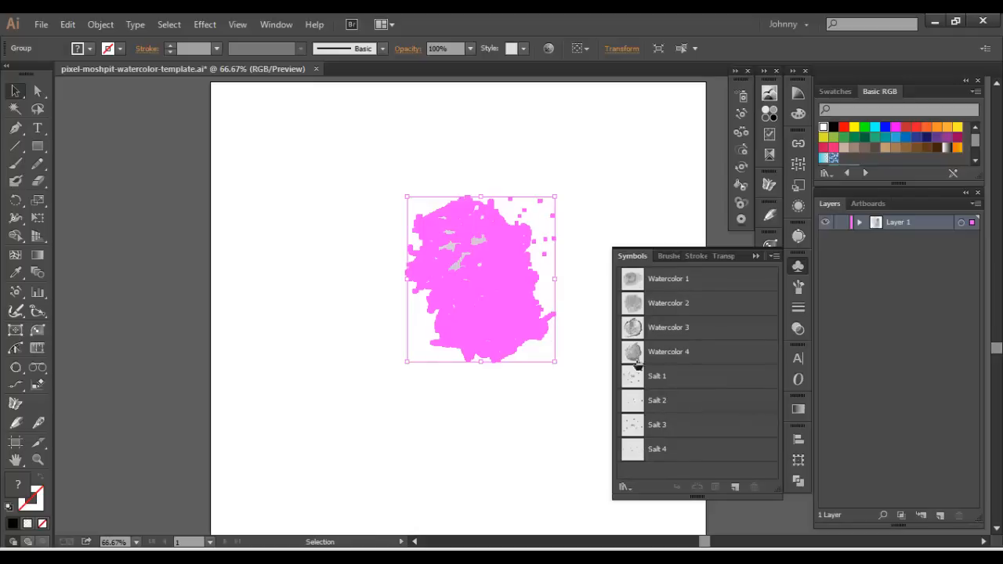
pyautogui.moveTo(627, 291)
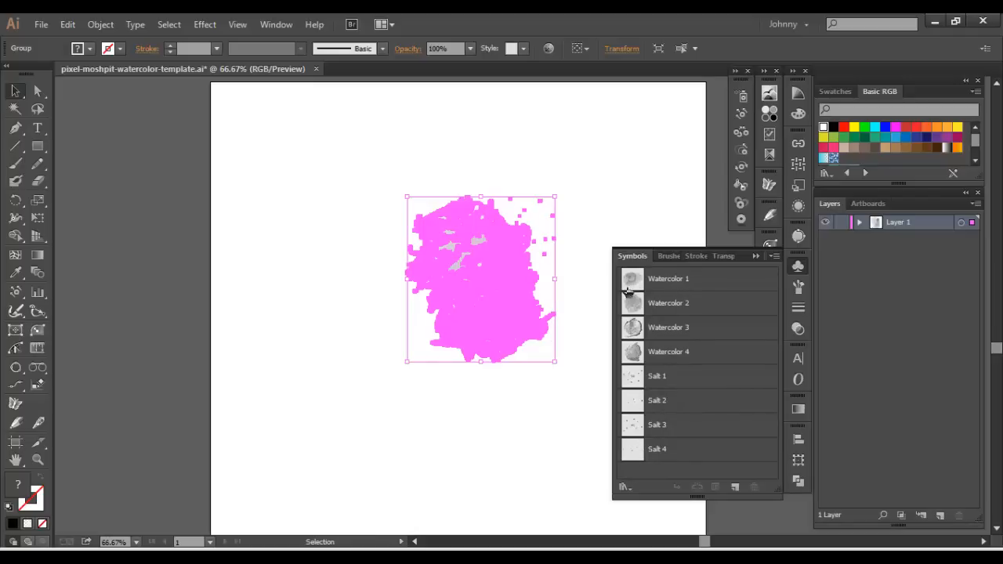
pyautogui.moveTo(657, 401)
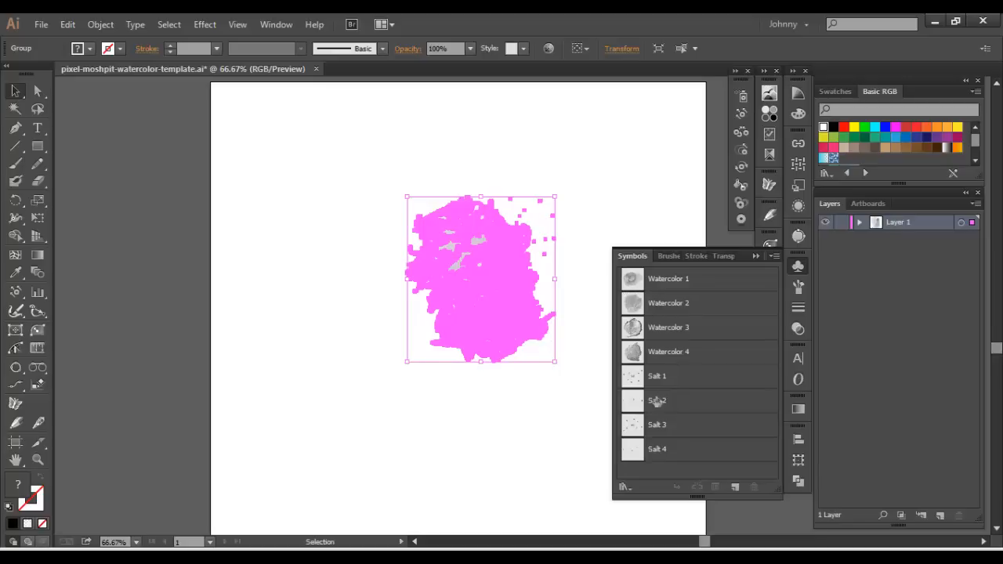
pyautogui.moveTo(535, 345)
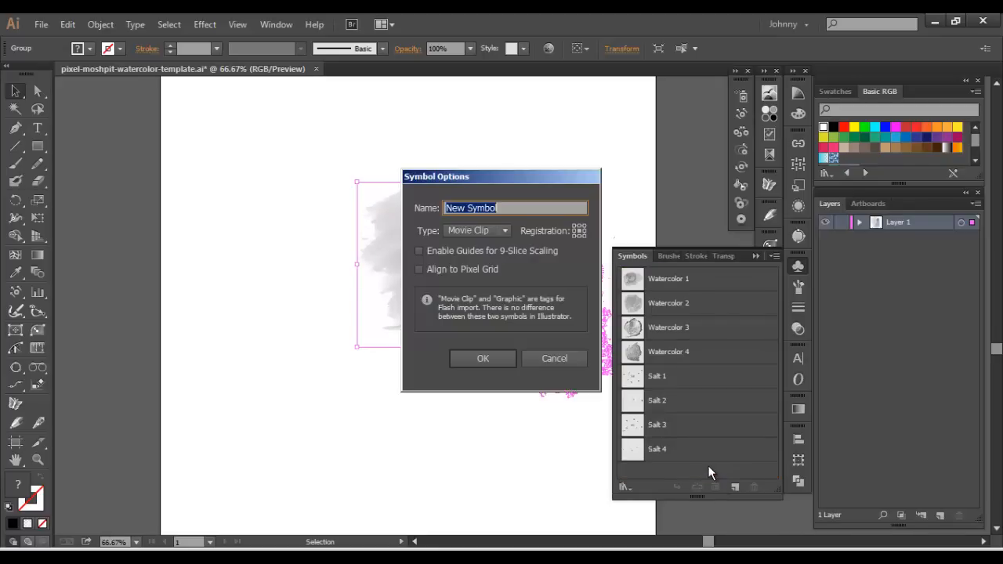
# Step: Name the new symbol 'Watercolor 5' and confirm its creation
pyautogui.write('Watercolor 5')
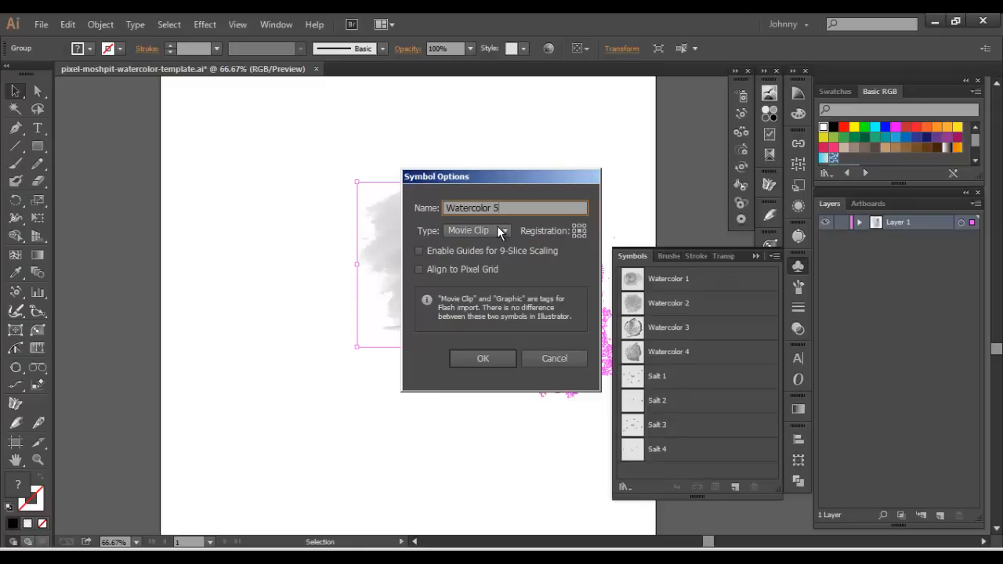
pyautogui.click(477, 230)
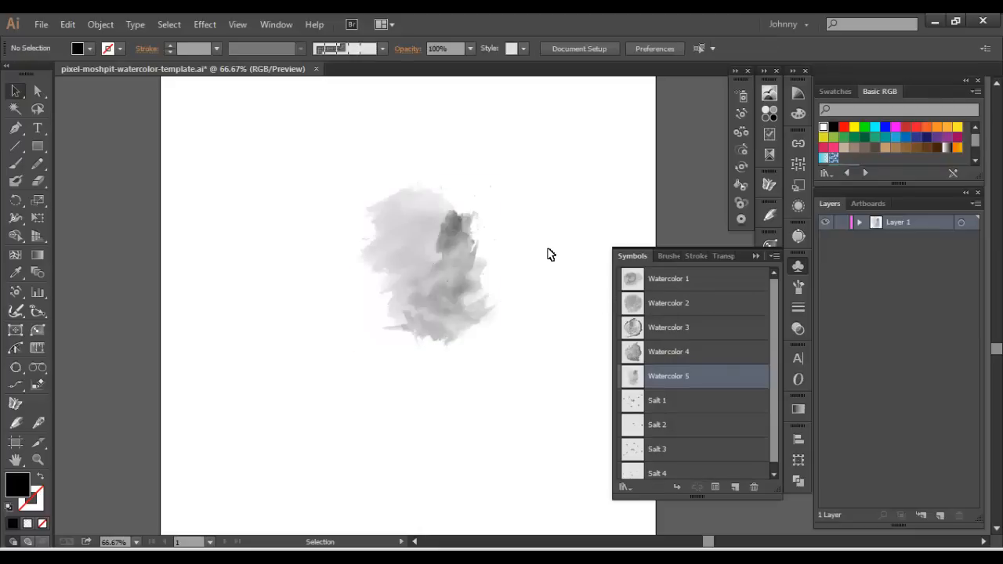
# Step: Inside the Watercolor 5 symbol, set the splash to Multiply at 40% opacity
pyautogui.click(430, 264)
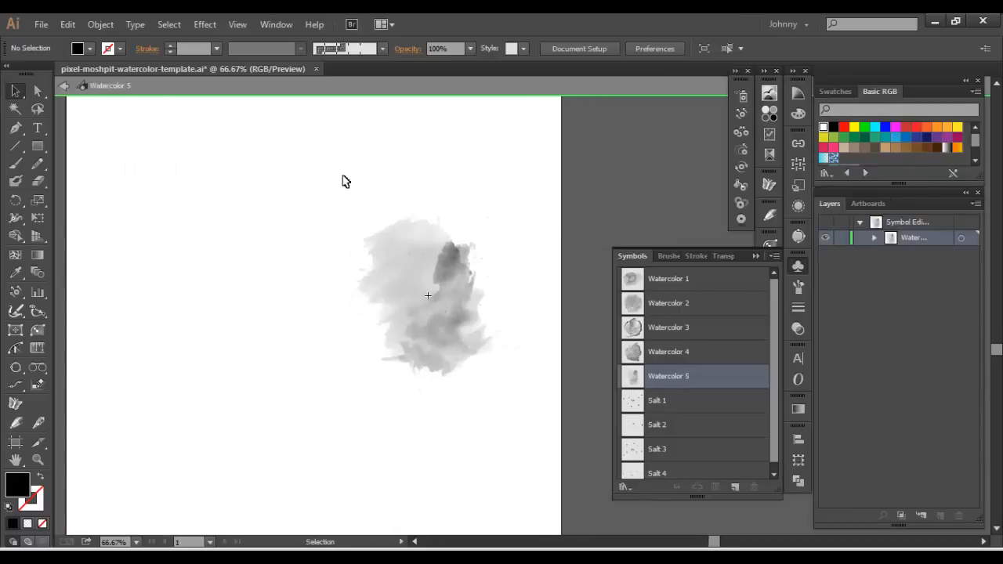
pyautogui.click(428, 295)
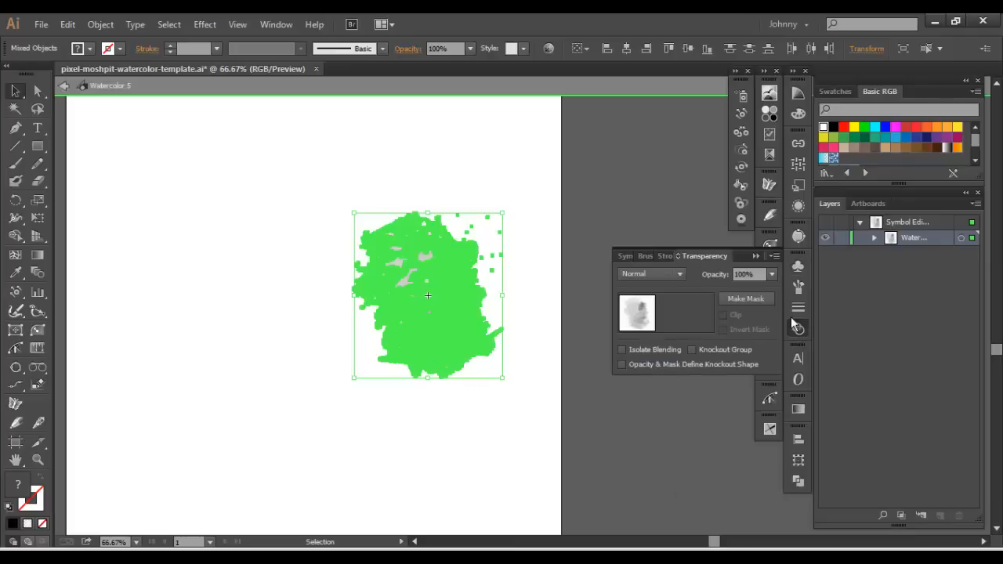
pyautogui.click(651, 273)
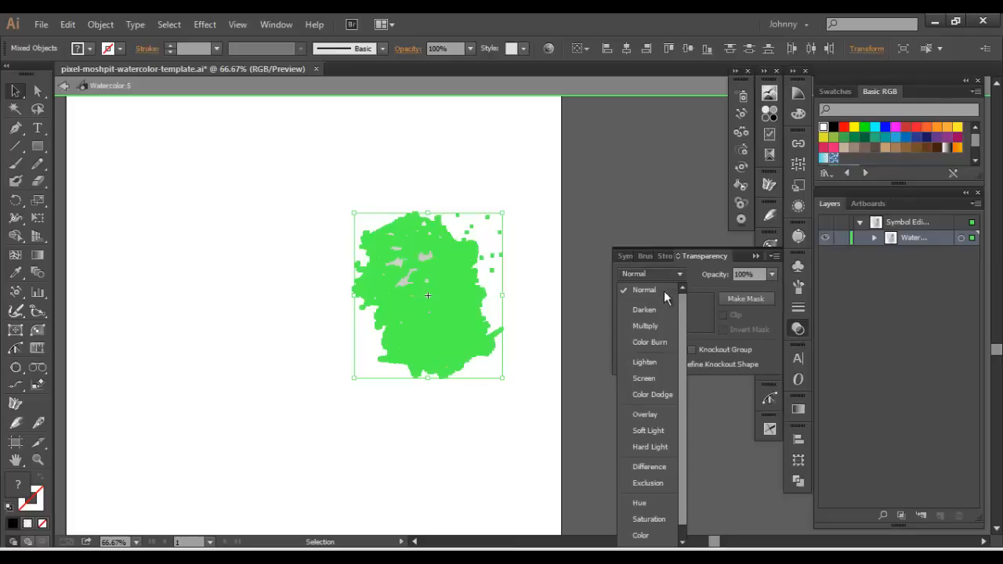
pyautogui.moveTo(645, 325)
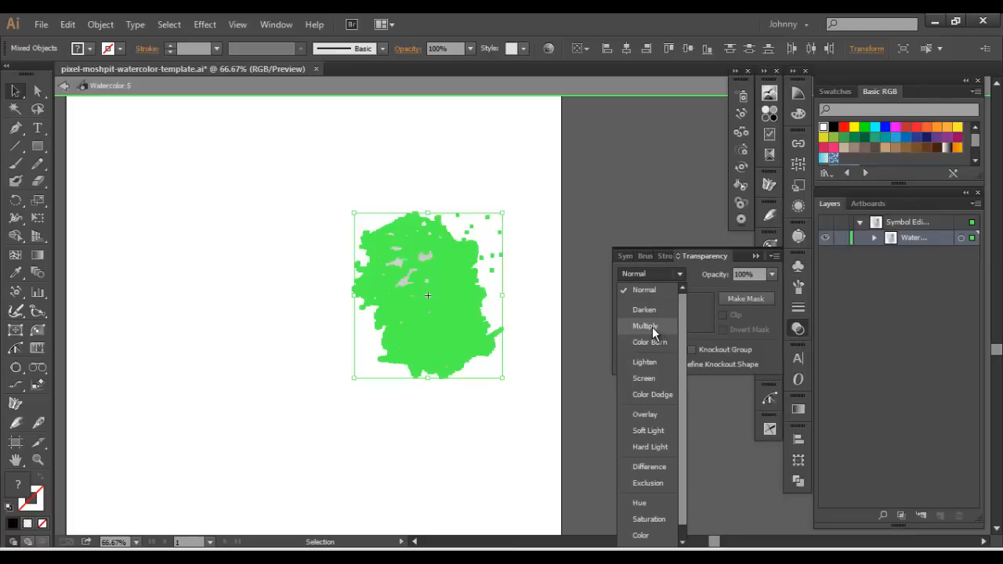
pyautogui.click(645, 325)
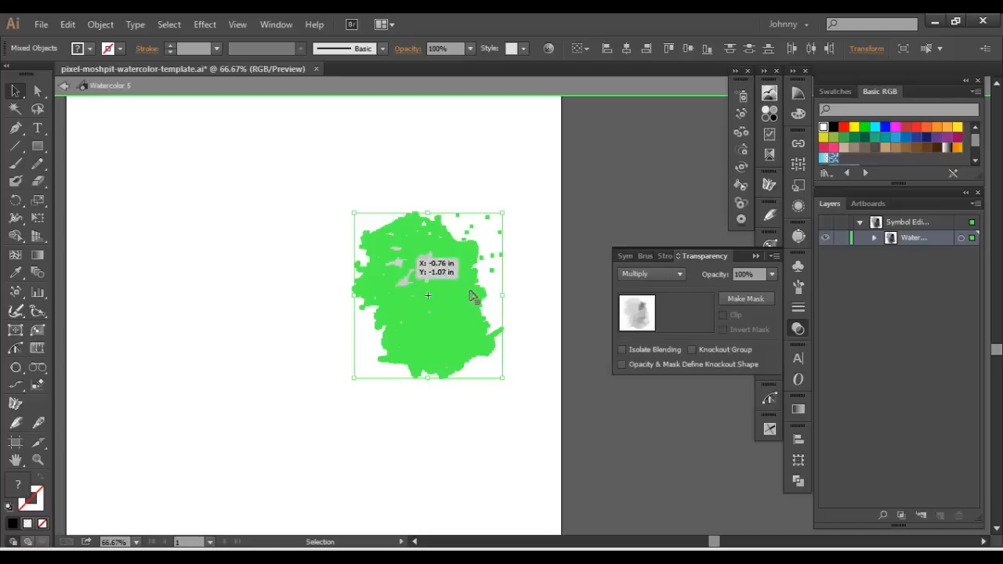
pyautogui.moveTo(518, 308)
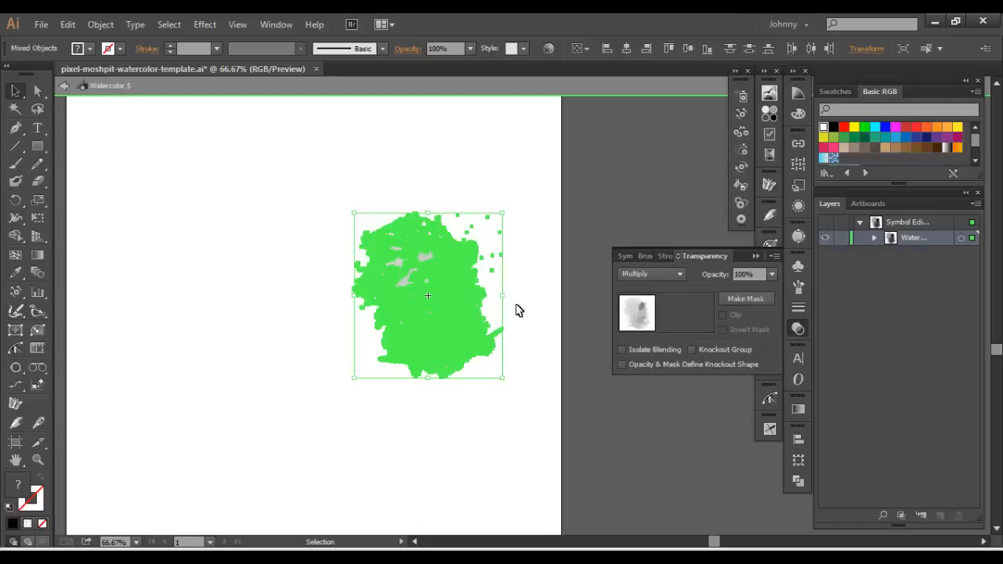
pyautogui.moveTo(527, 339)
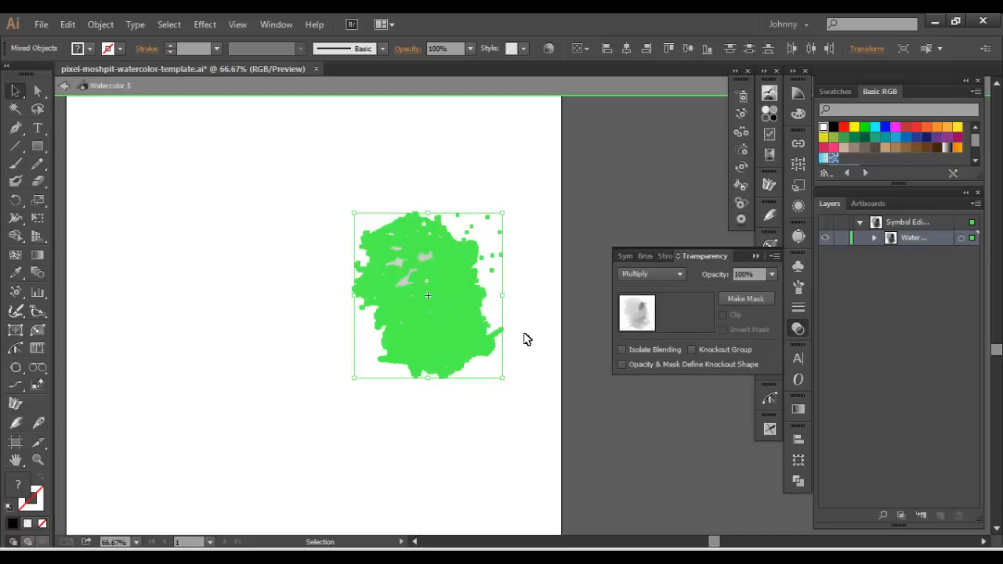
pyautogui.moveTo(726, 288)
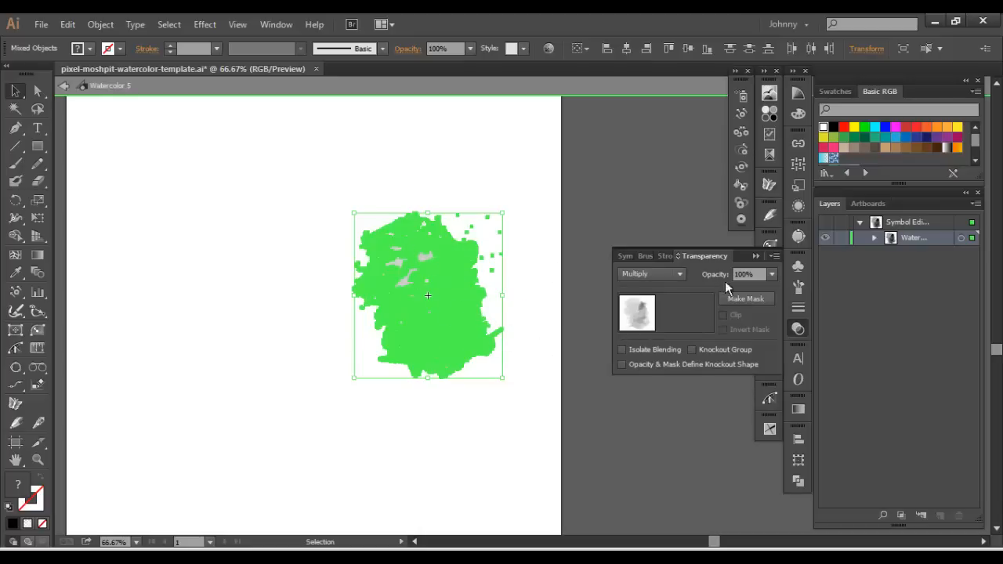
pyautogui.click(771, 274)
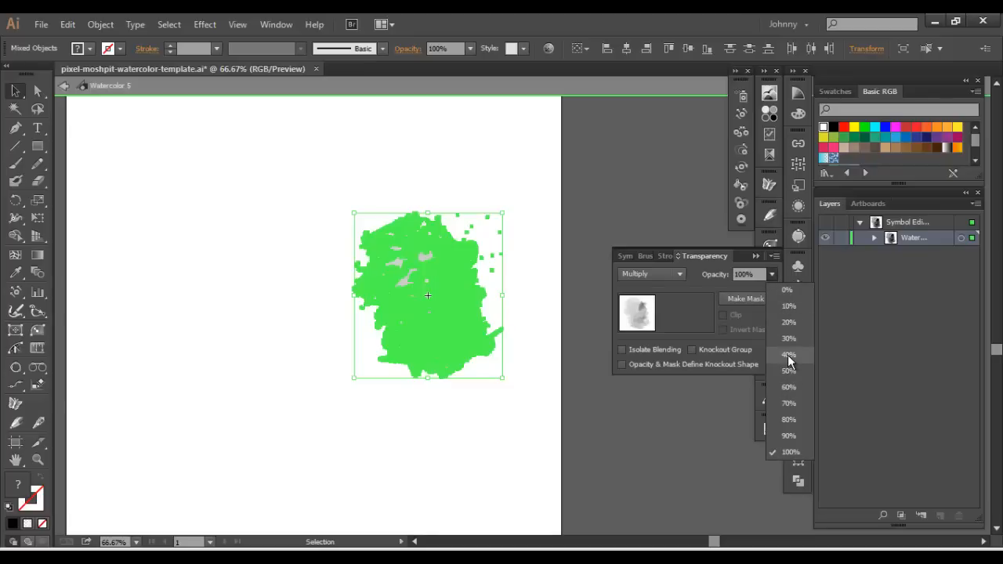
pyautogui.click(789, 338)
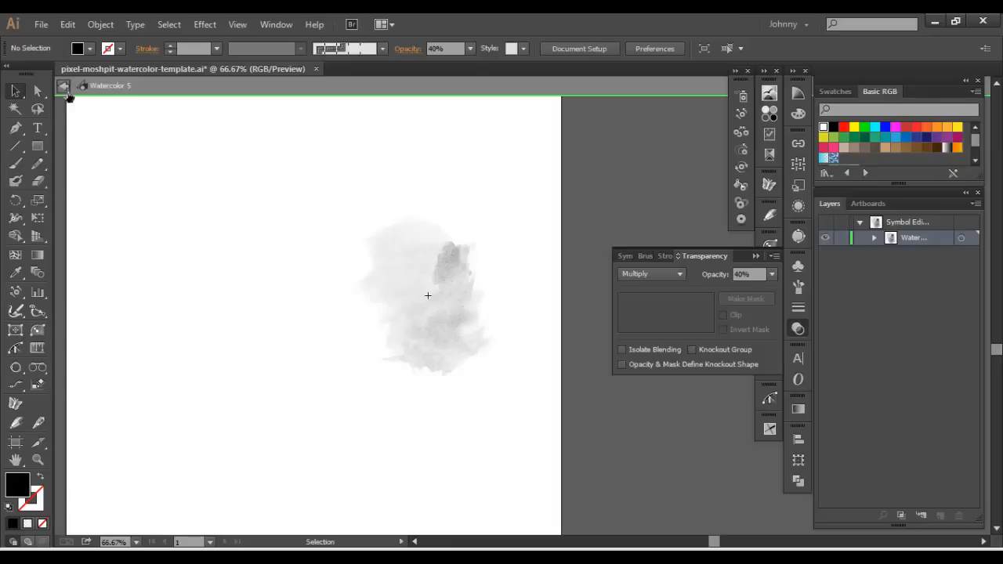
pyautogui.moveTo(247, 195)
pyautogui.write('THE FA')
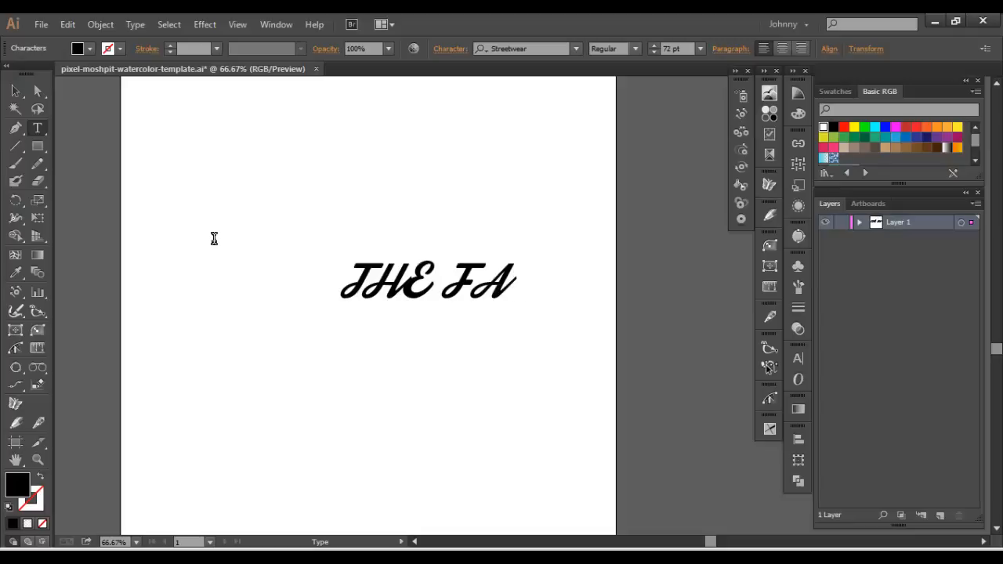
# Step: Type the 'Faculty' text and apply the College font to THE
pyautogui.write('CAULTY')
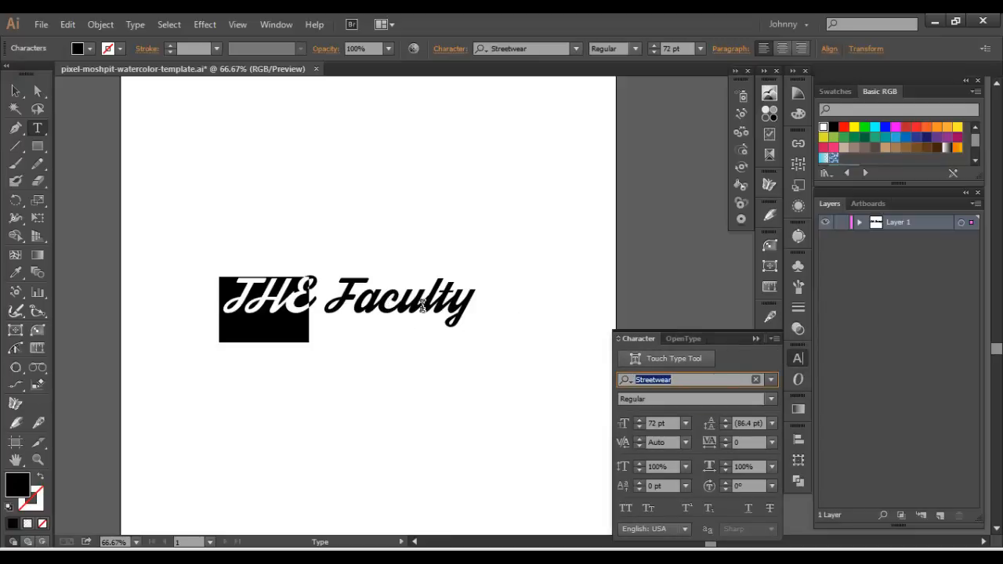
pyautogui.moveTo(458, 305)
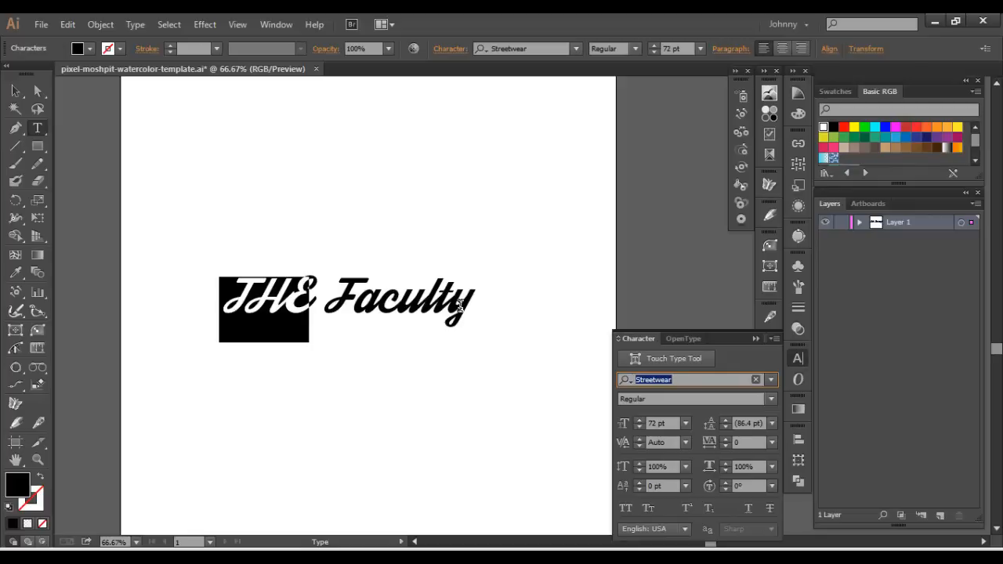
pyautogui.moveTo(473, 310)
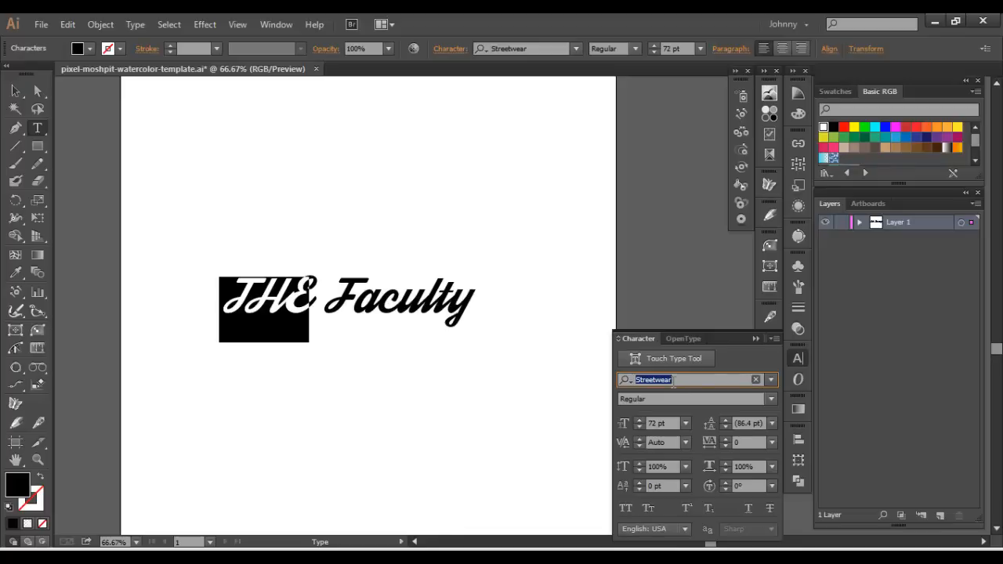
pyautogui.moveTo(677, 380)
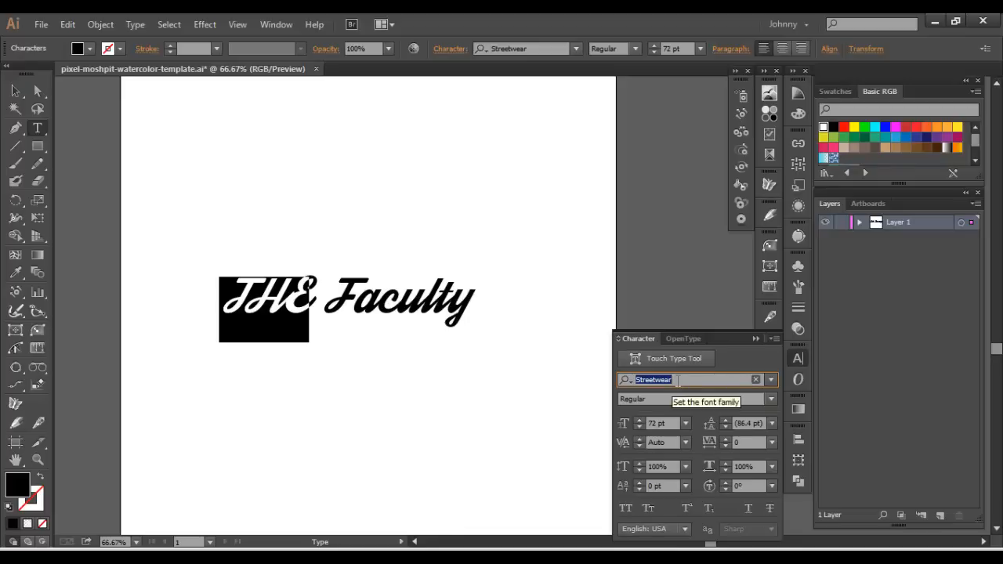
pyautogui.write('COLEEGE')
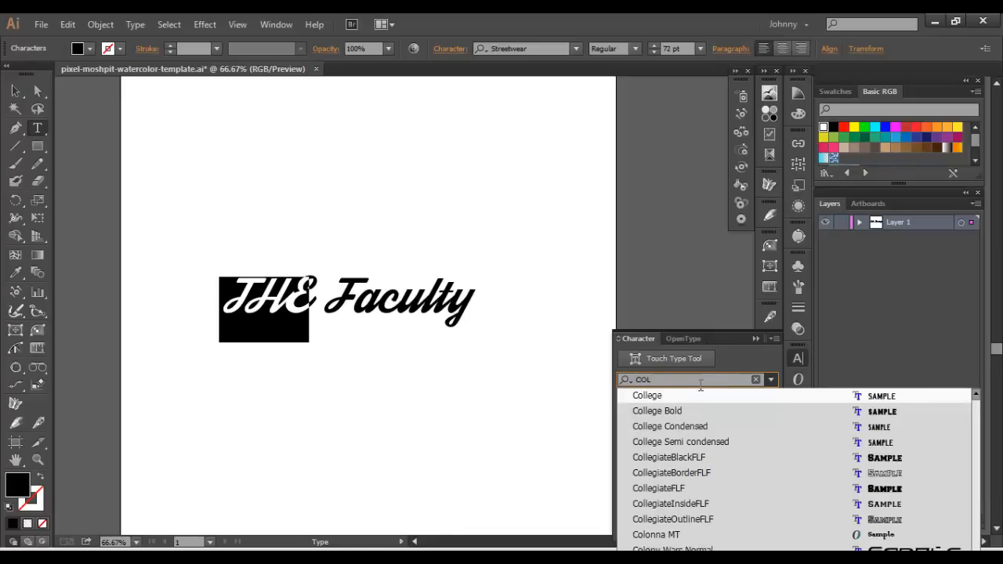
pyautogui.click(647, 395)
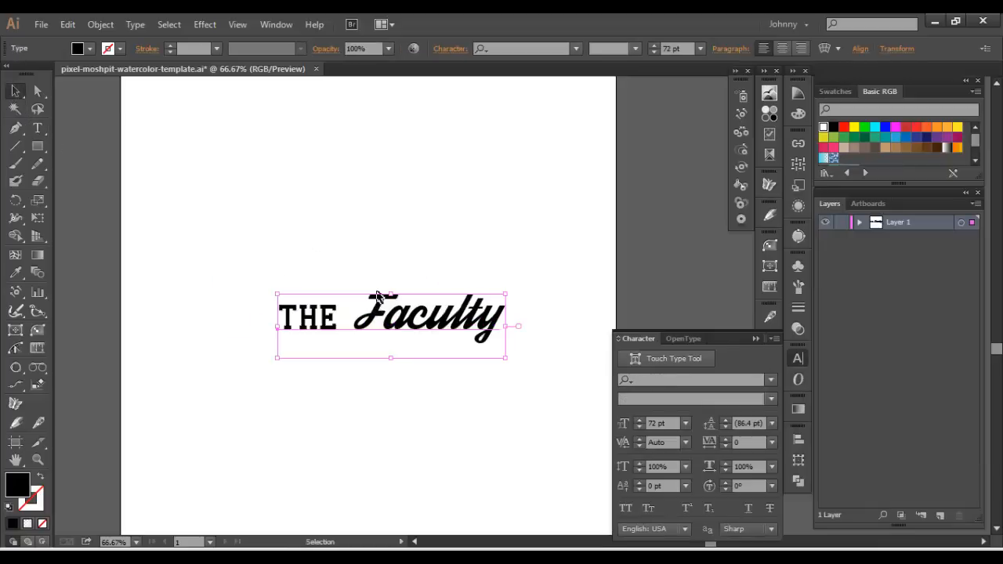
pyautogui.moveTo(362, 300)
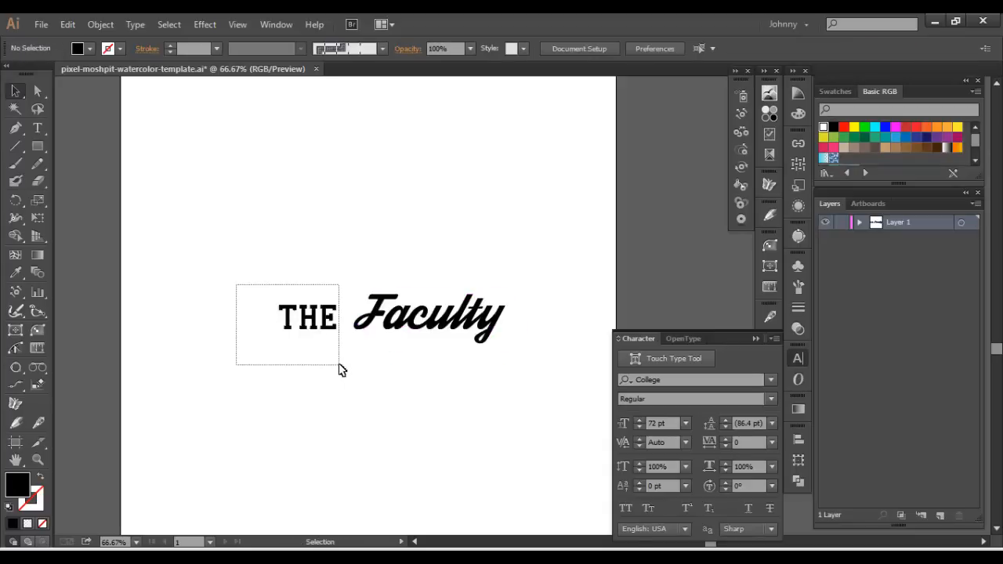
# Step: Select the word THE and place it above Faculty
pyautogui.moveTo(307, 317); pyautogui.dragTo(384, 235)
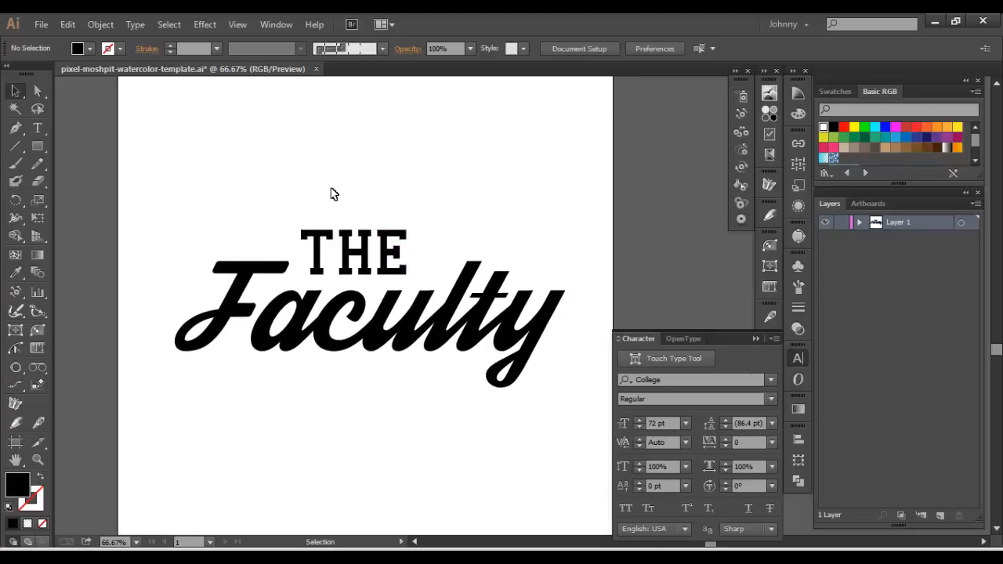
pyautogui.click(352, 251)
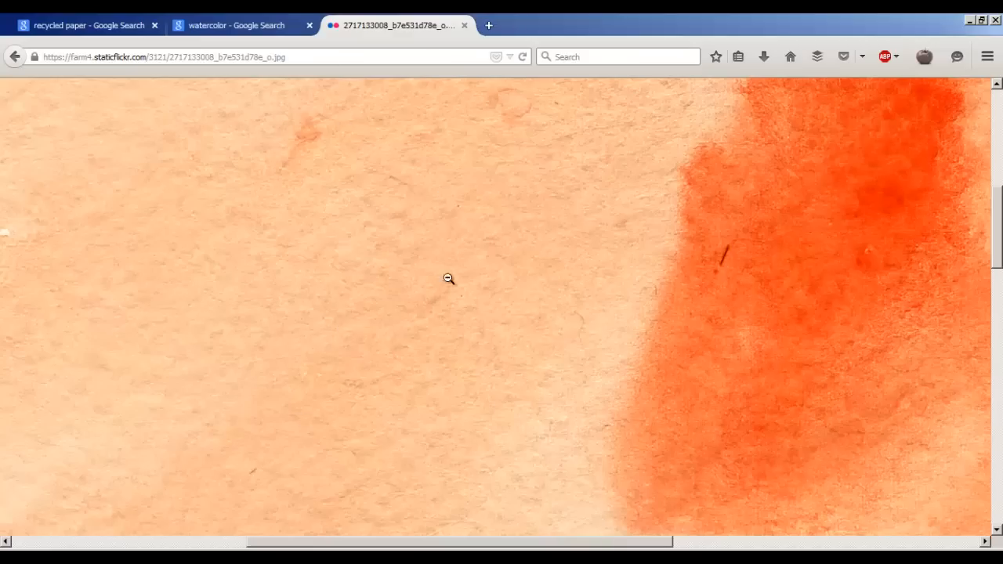
# Step: View the orange watercolor splash image at full size in its own Firefox tab
pyautogui.click(448, 279)
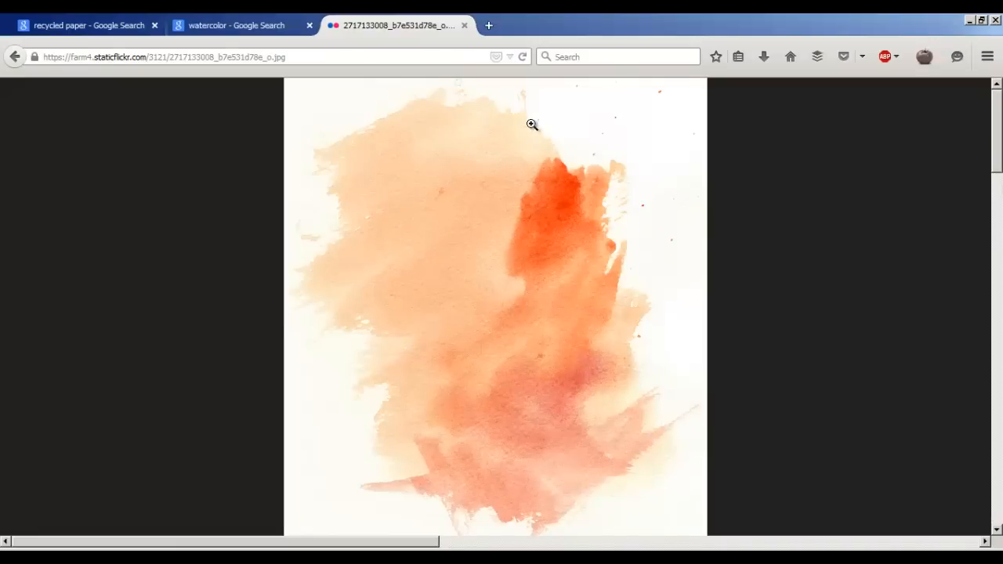
pyautogui.moveTo(406, 489)
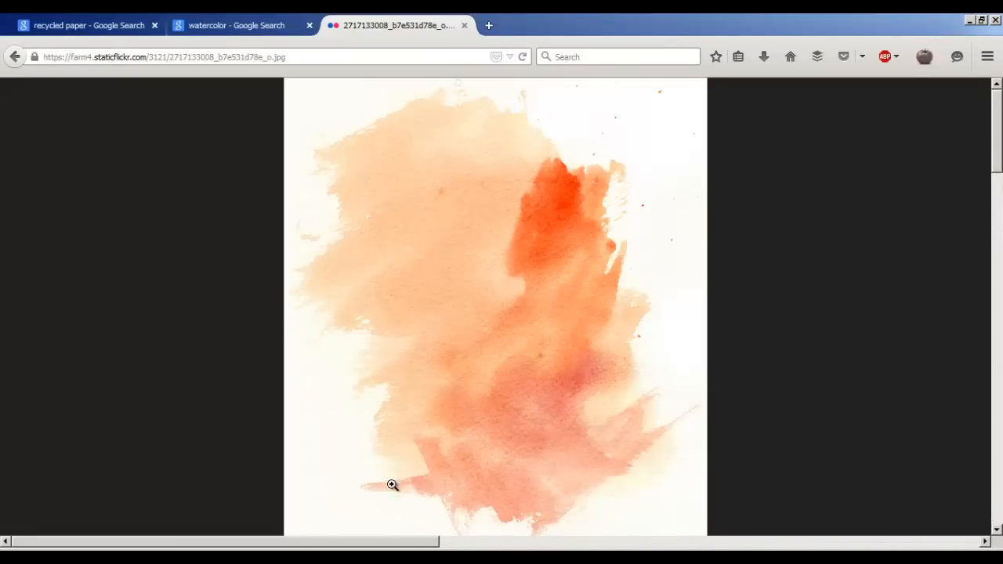
pyautogui.moveTo(521, 204)
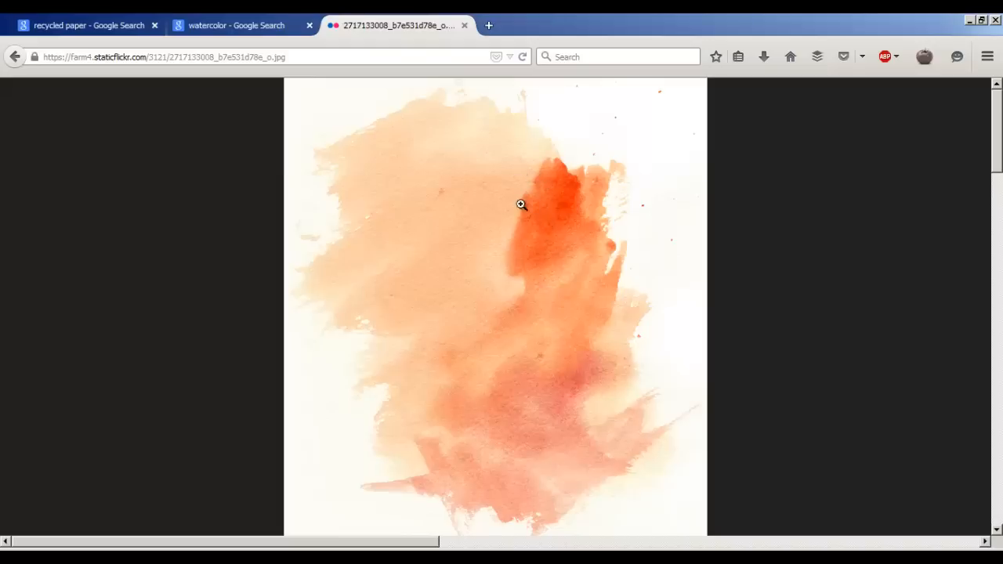
pyautogui.moveTo(426, 404)
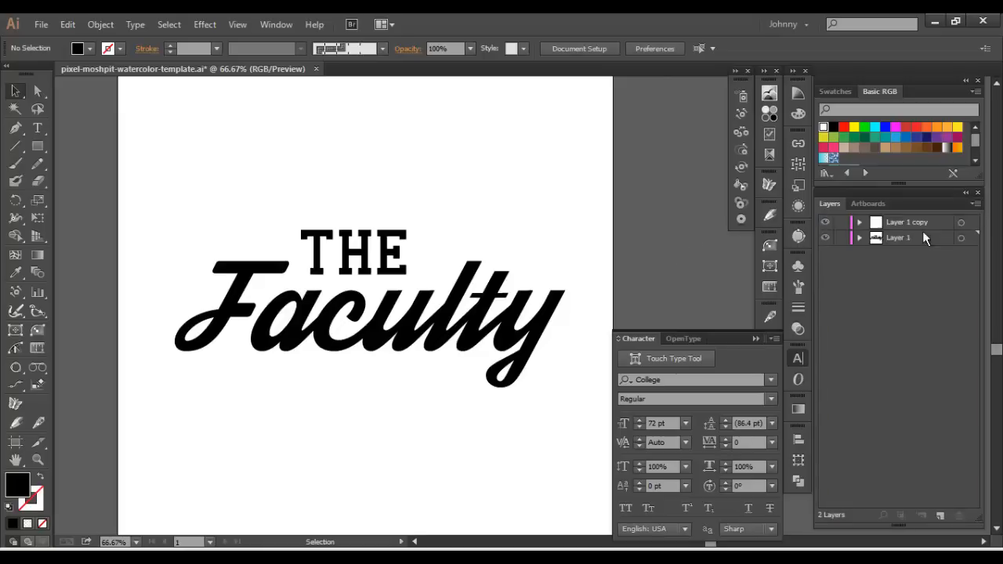
# Step: Lock Layer 1 and merge the copied THE Faculty letter shapes with Pathfinder Unite
pyautogui.click(840, 238)
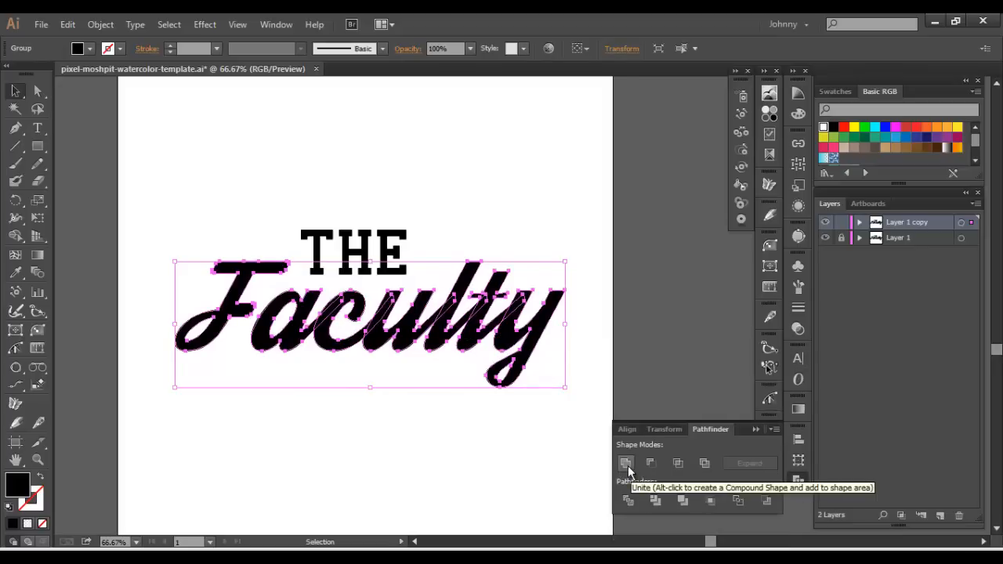
pyautogui.click(626, 463)
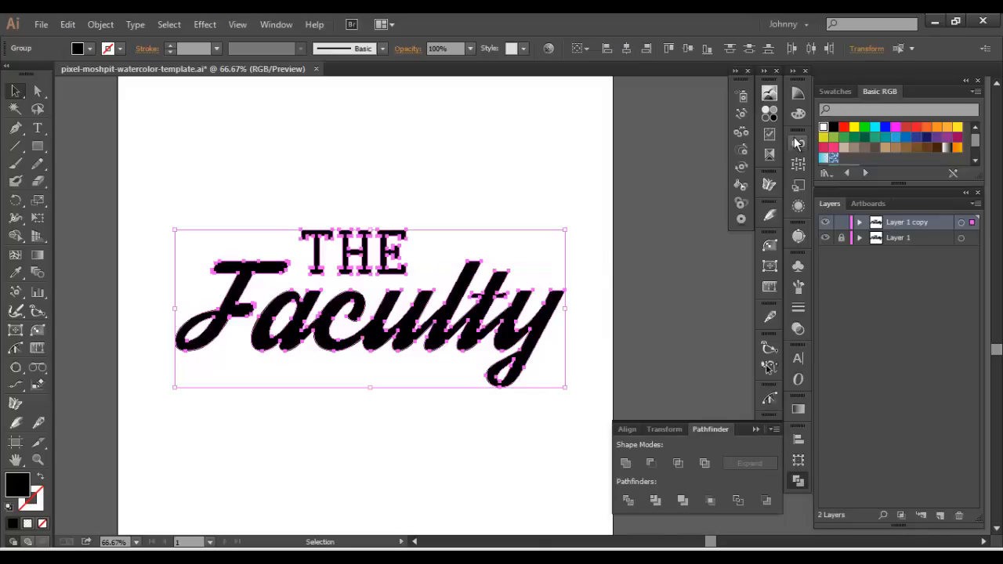
pyautogui.moveTo(774, 216)
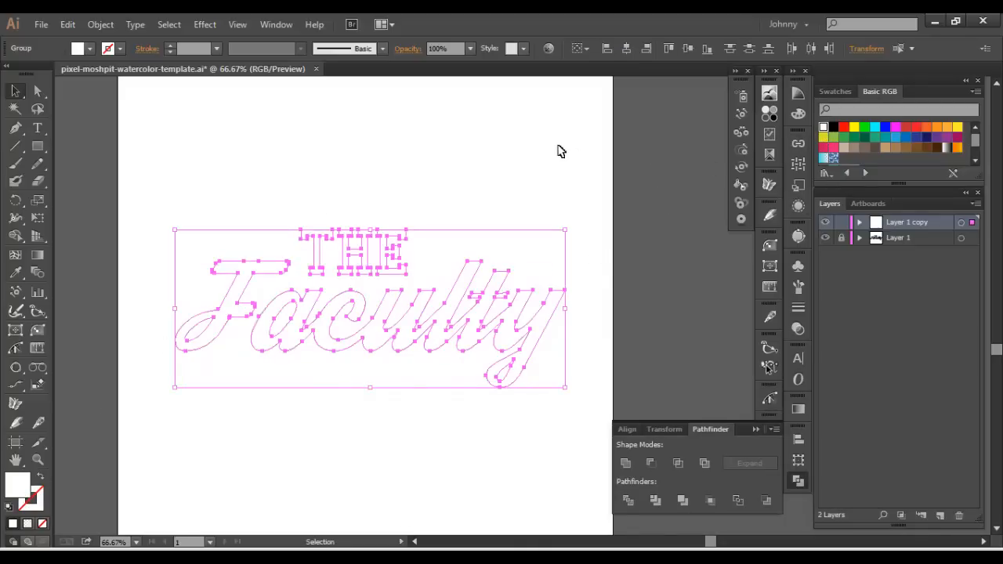
pyautogui.click(205, 24)
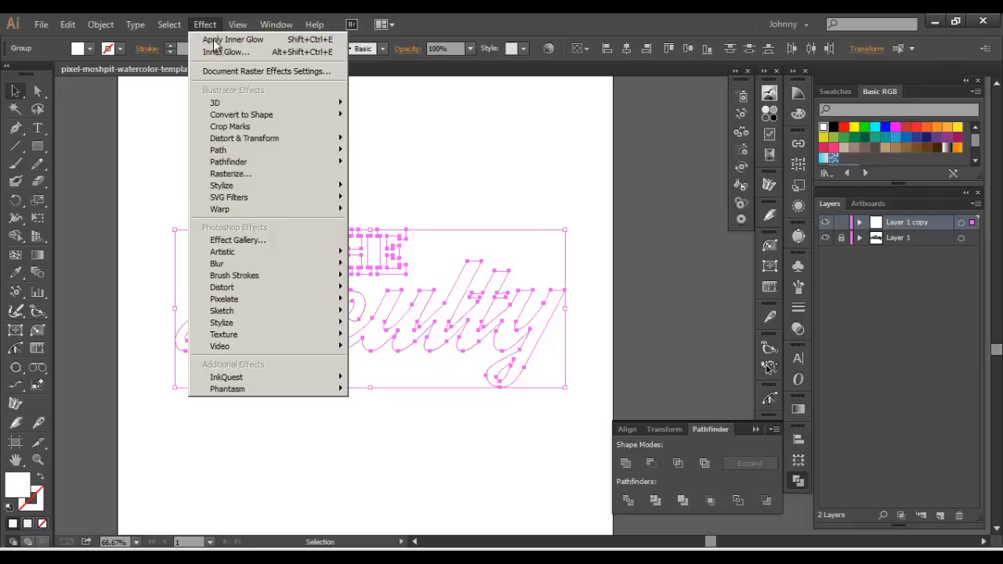
pyautogui.moveTo(222, 184)
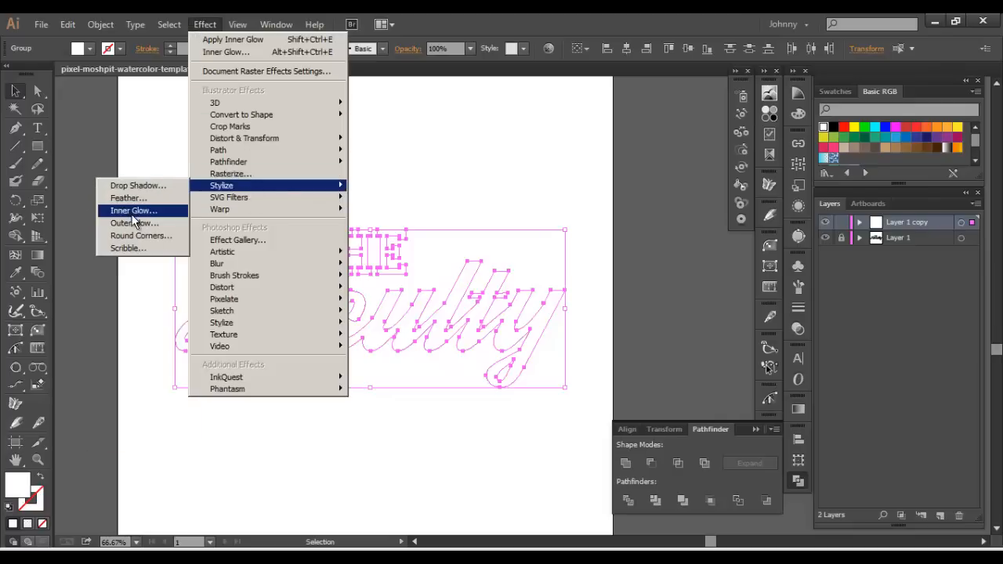
pyautogui.click(133, 210)
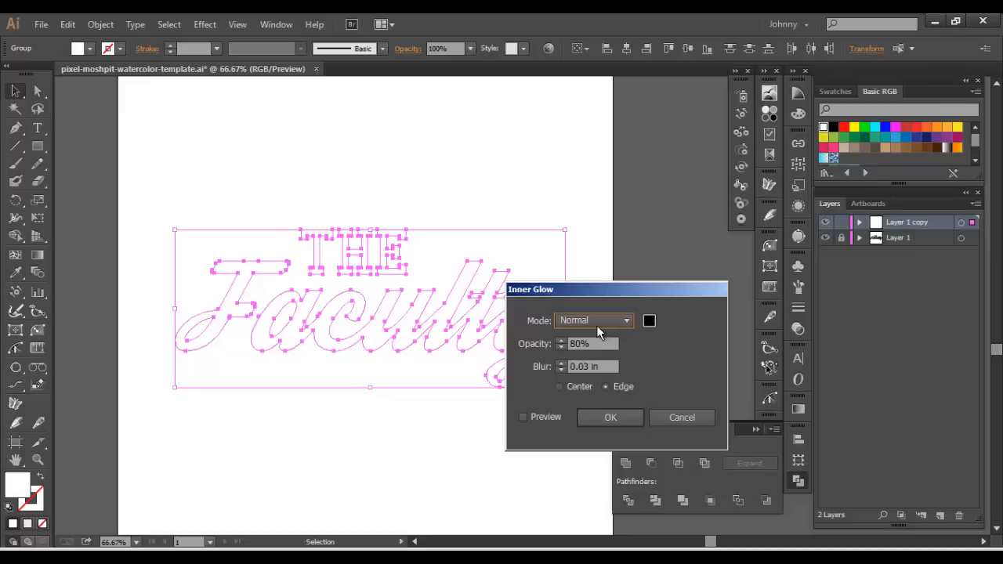
pyautogui.click(593, 319)
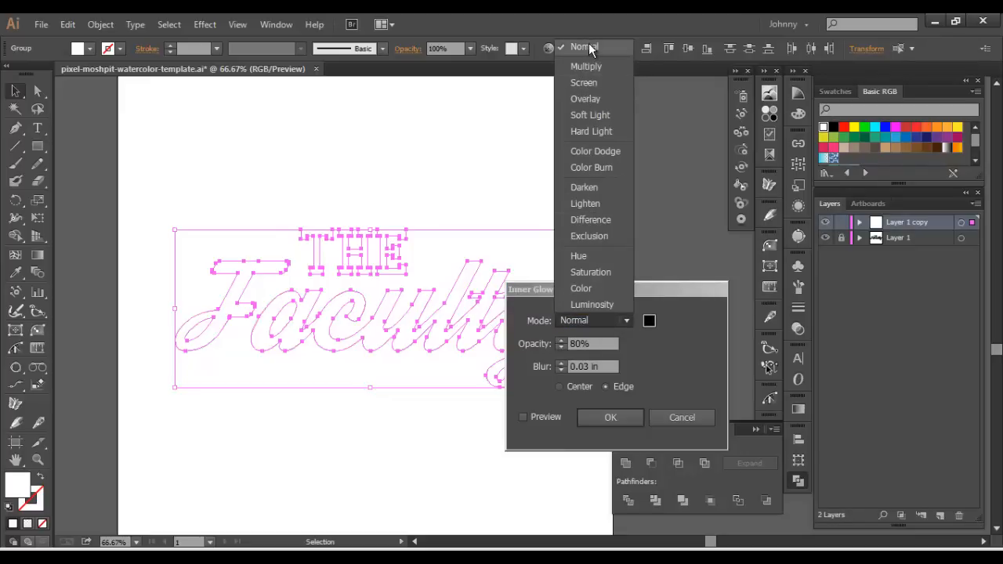
pyautogui.click(584, 47)
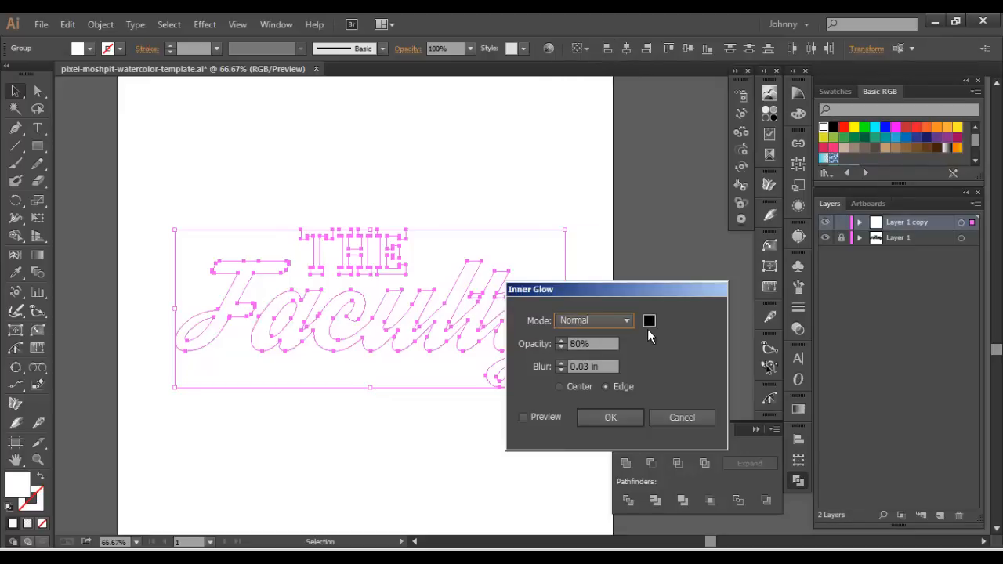
pyautogui.click(648, 320)
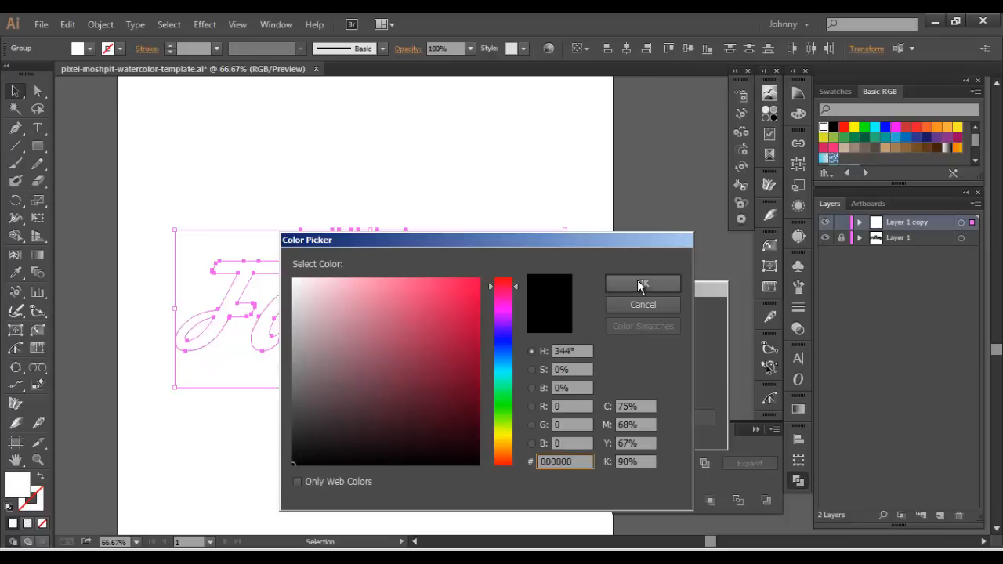
pyautogui.click(642, 284)
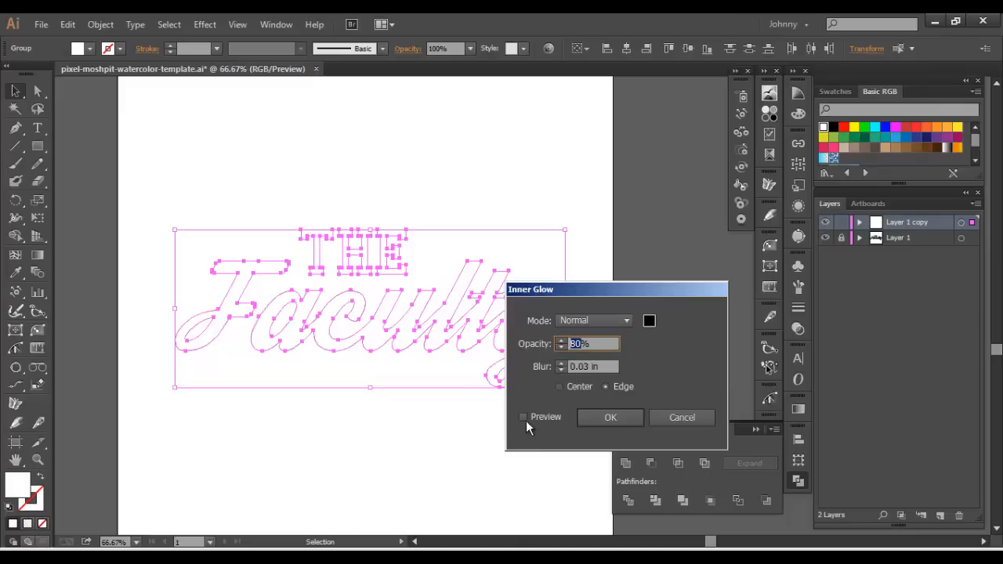
pyautogui.click(524, 416)
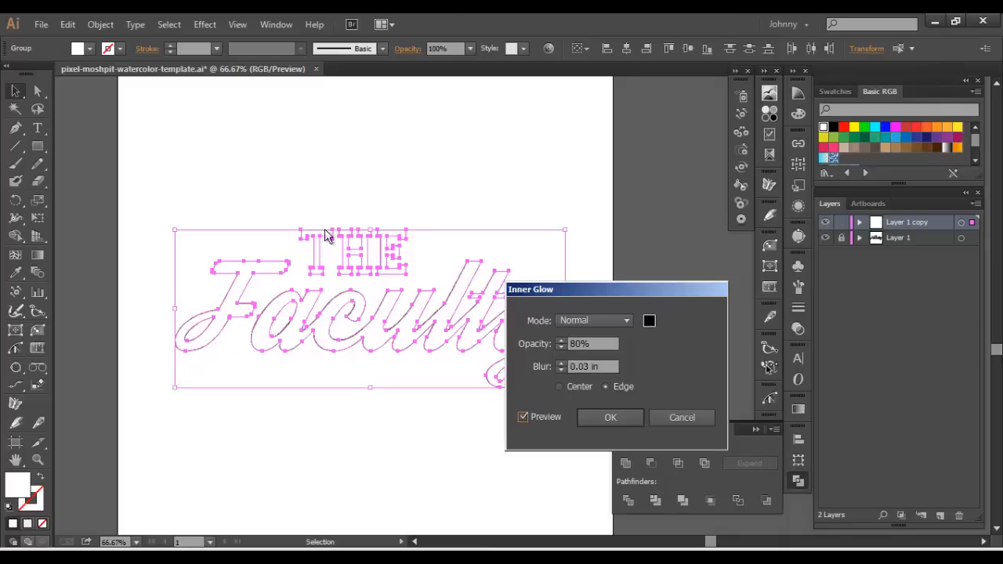
pyautogui.click(588, 366)
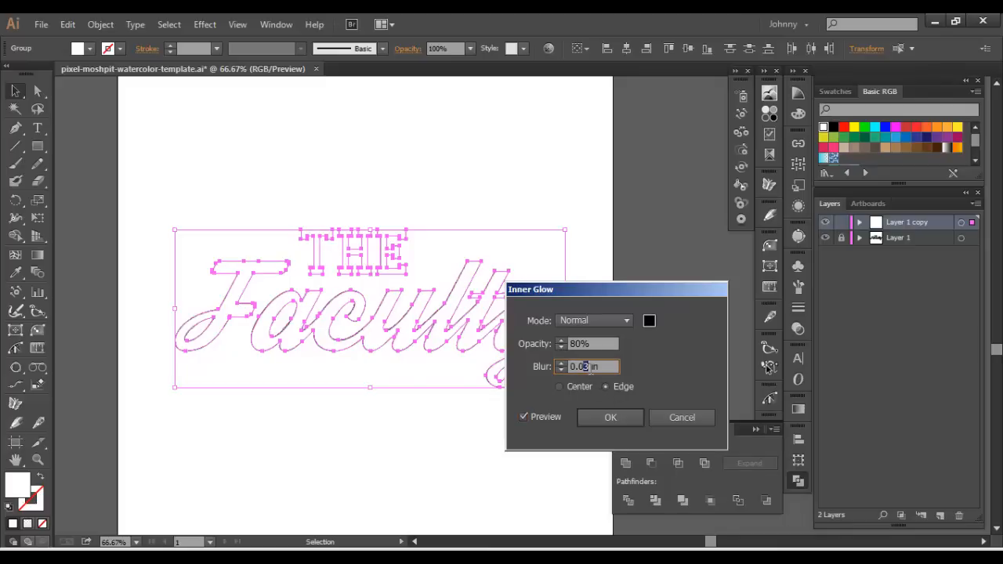
pyautogui.moveTo(638, 325)
pyautogui.write('0.05')
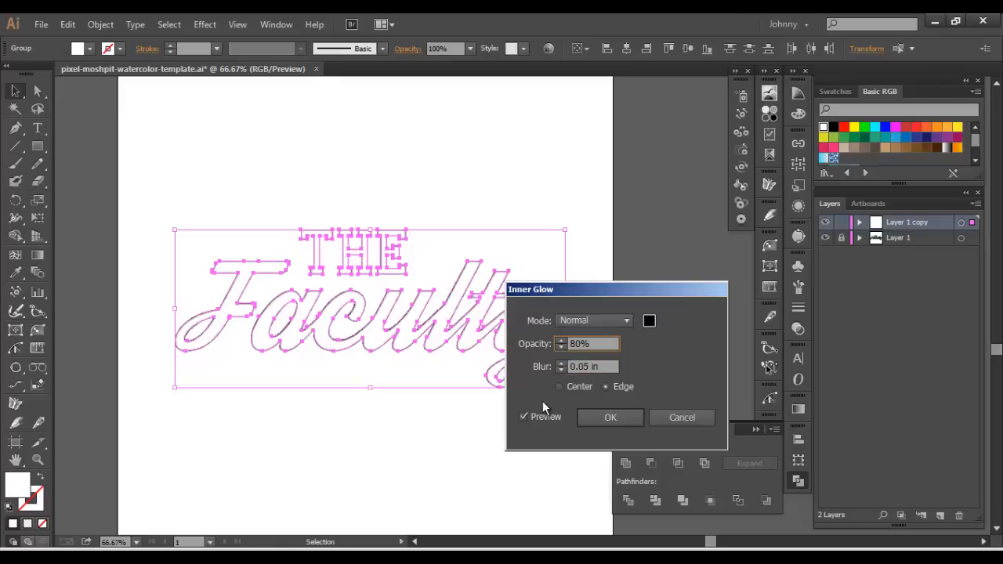
pyautogui.click(587, 366)
pyautogui.write('0.09')
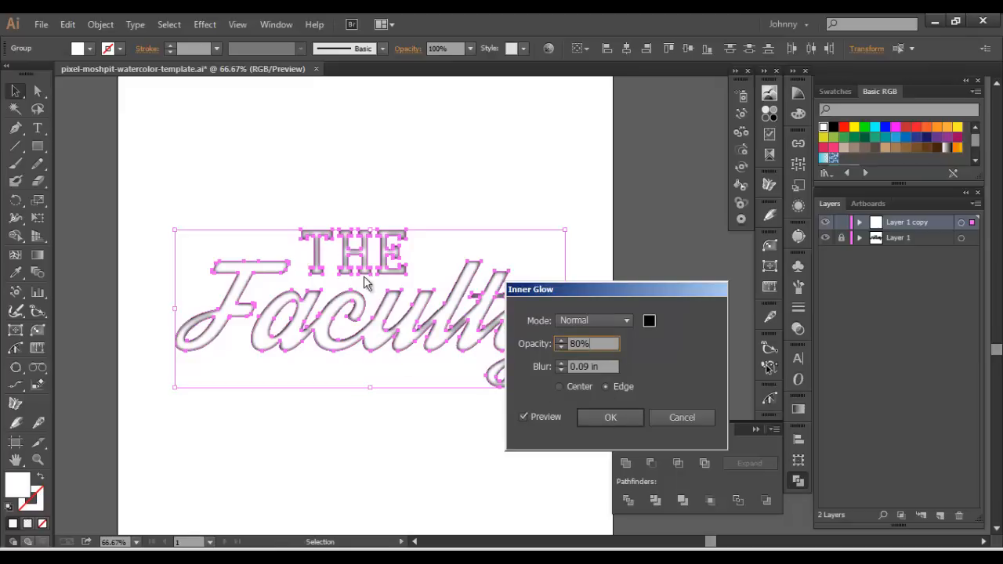
pyautogui.moveTo(361, 262)
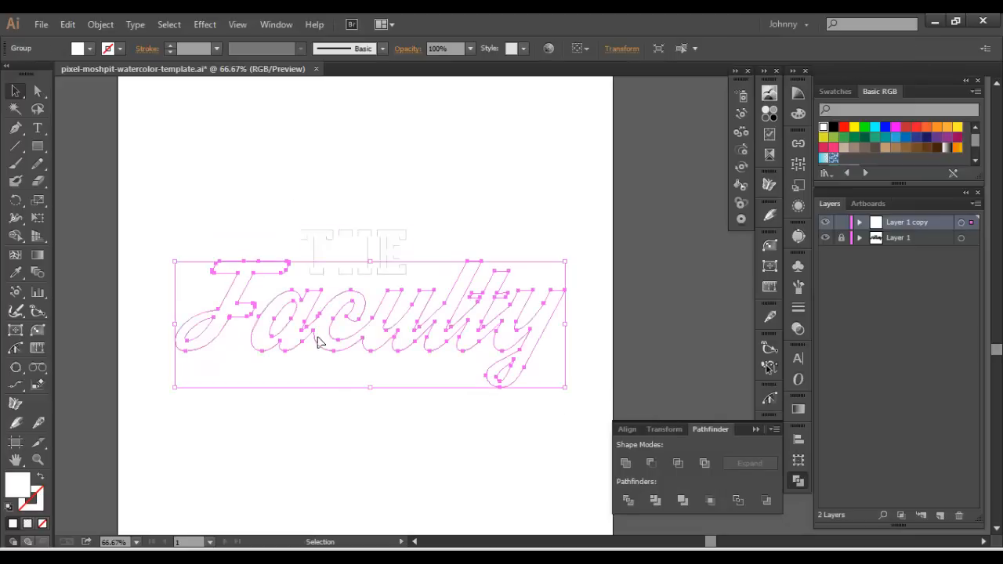
# Step: Apply an Inner Glow to Faculty with preview on and a 0.1 in blur
pyautogui.click(205, 24)
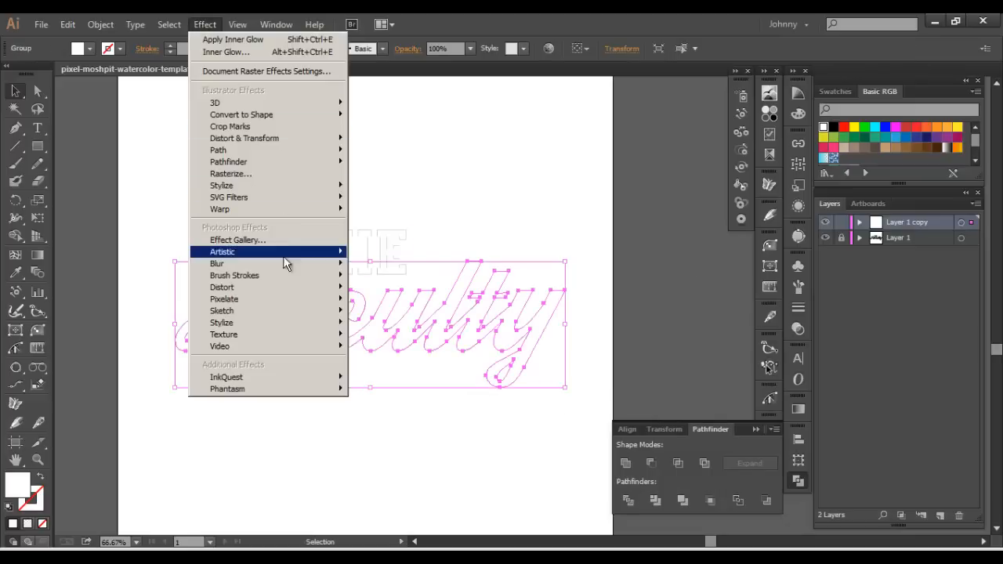
pyautogui.moveTo(222, 185)
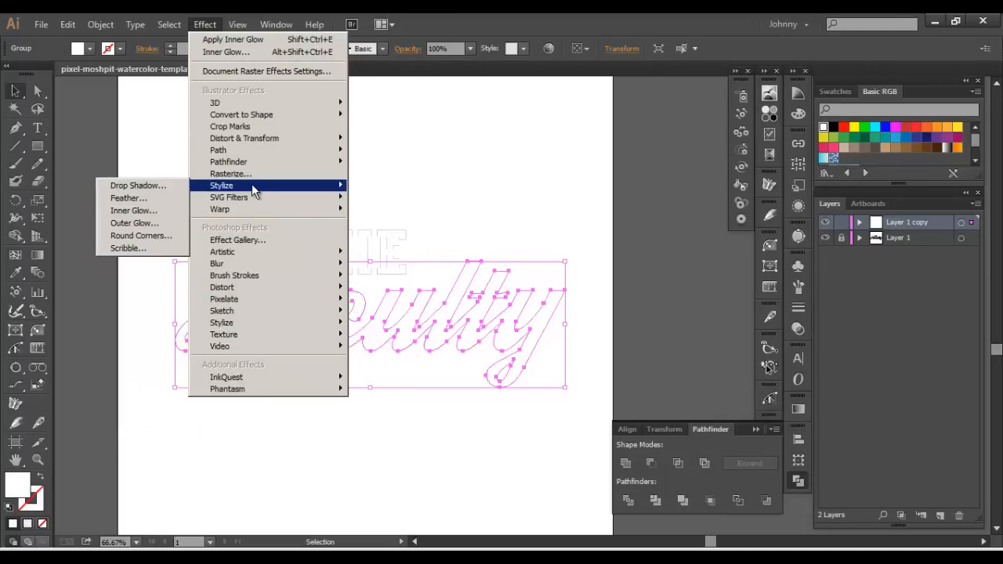
pyautogui.click(134, 210)
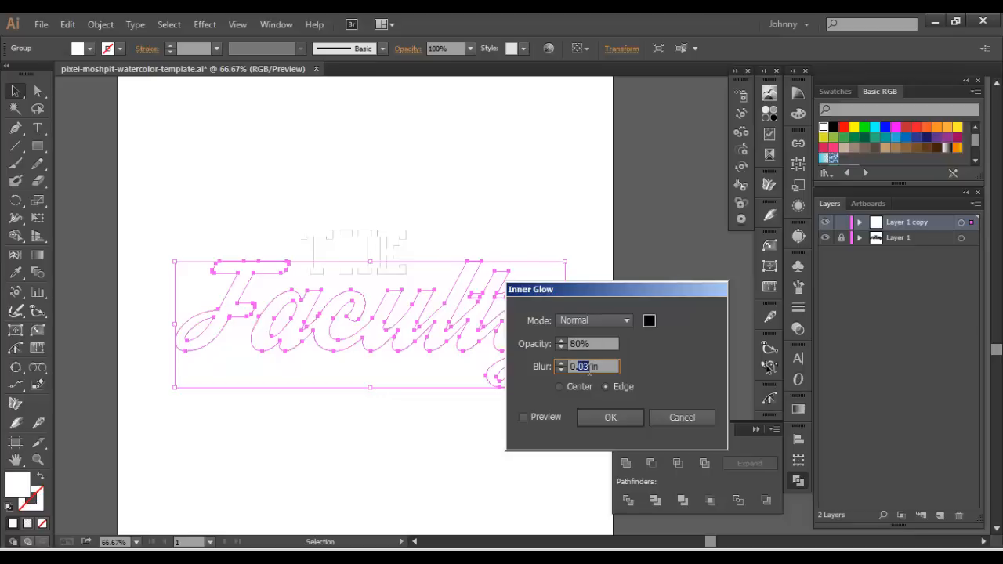
pyautogui.click(523, 417)
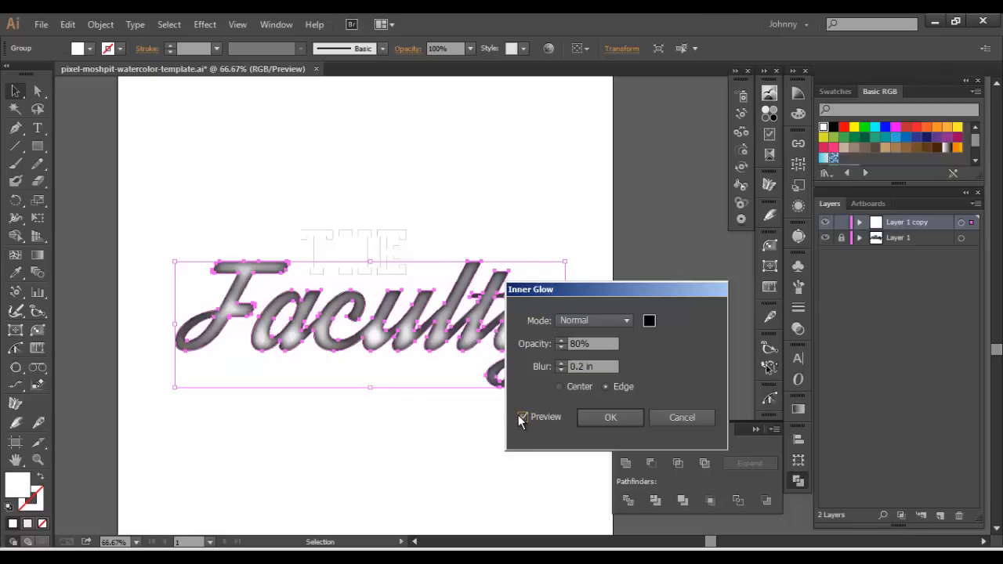
pyautogui.click(522, 416)
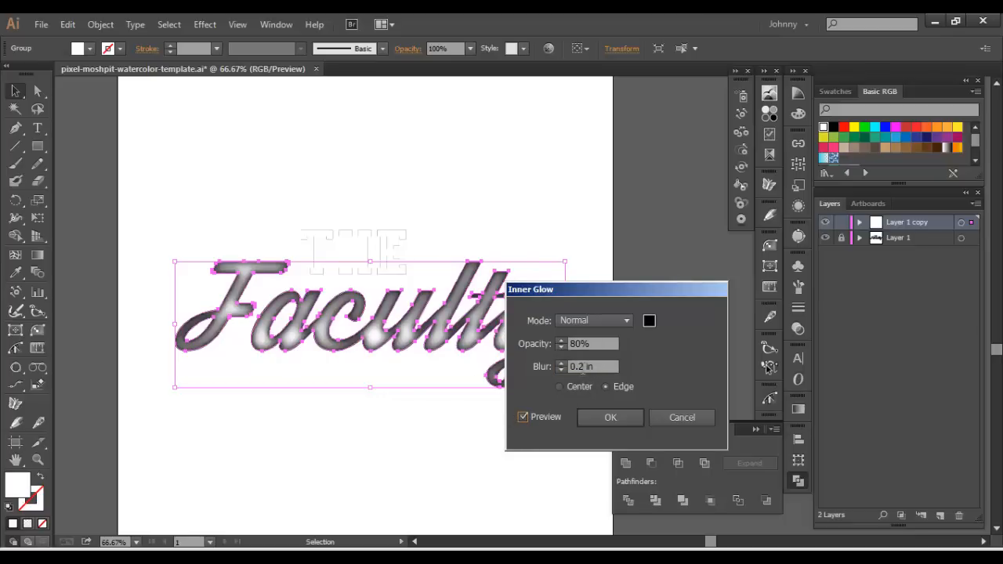
pyautogui.write('0.1 in')
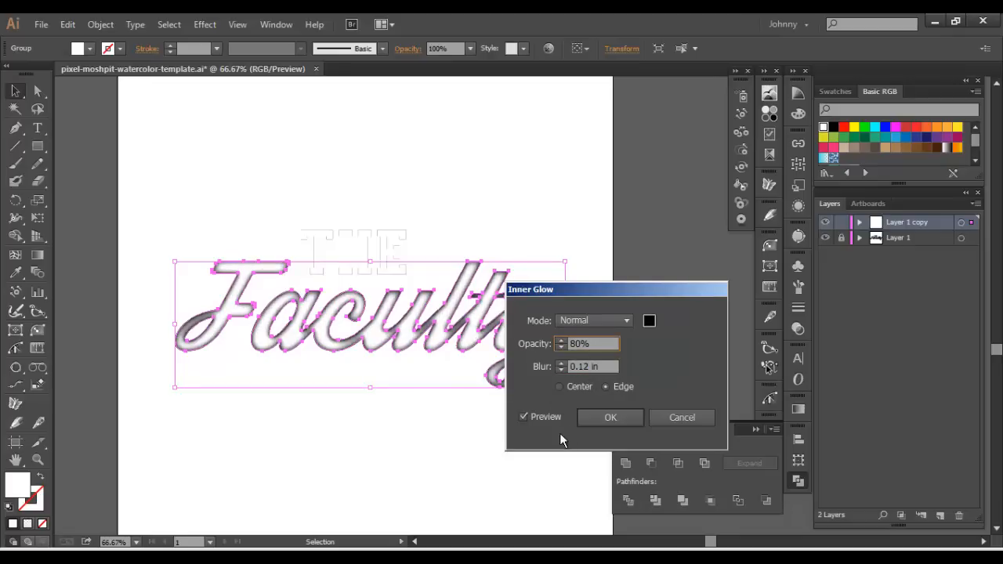
pyautogui.click(610, 417)
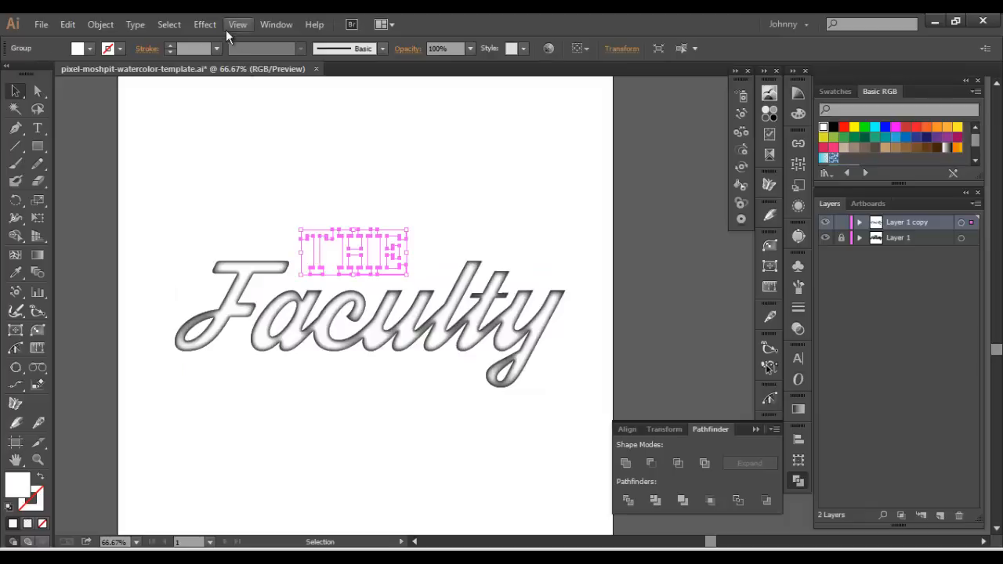
# Step: Apply an edge Inner Glow with 0.08 in blur to THE, then deselect
pyautogui.click(205, 24)
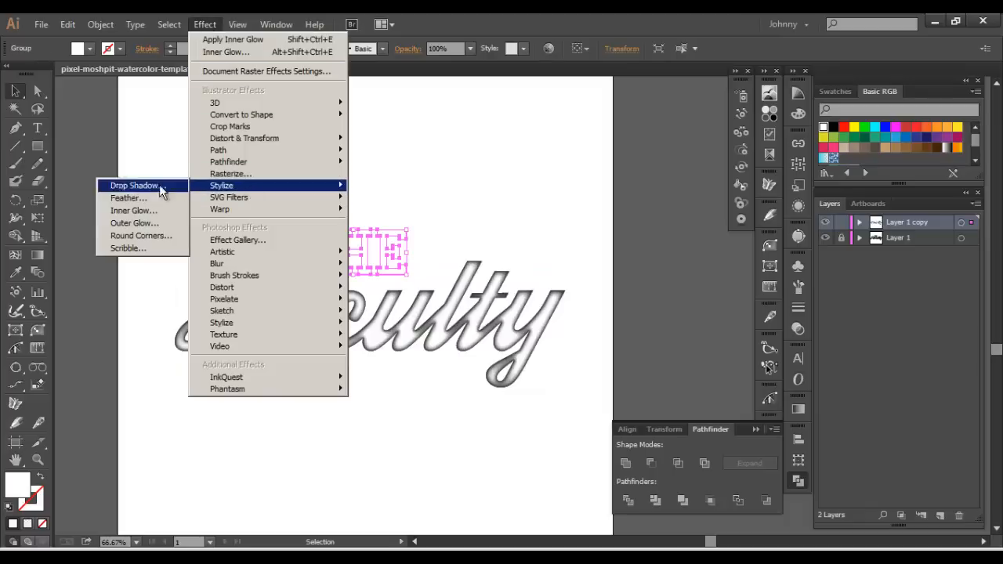
pyautogui.click(133, 210)
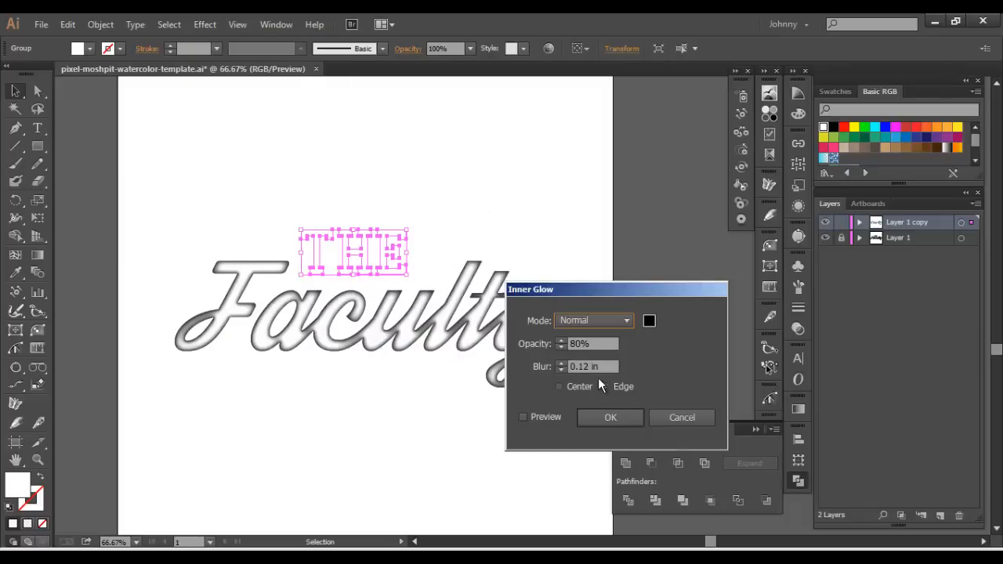
pyautogui.click(605, 386)
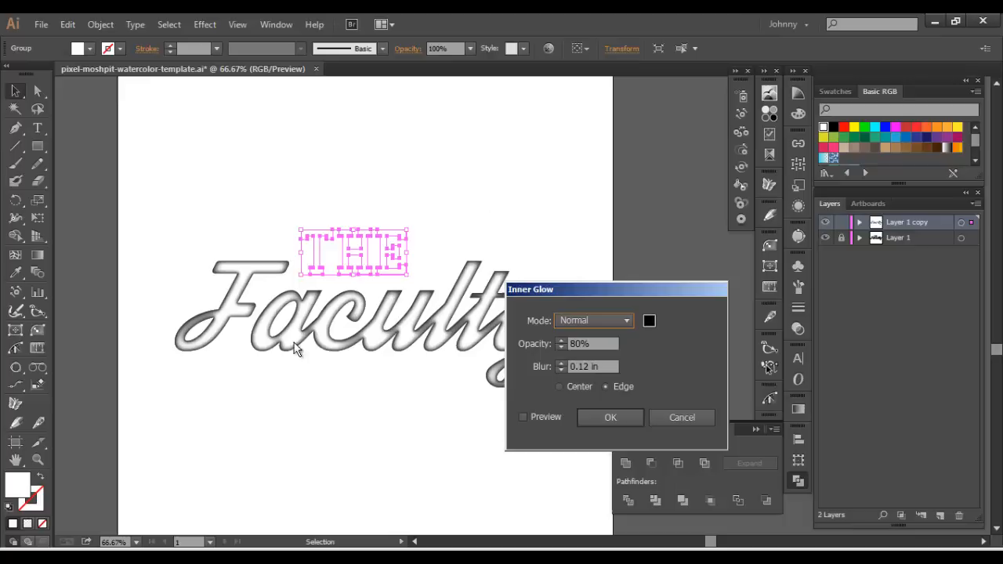
pyautogui.click(523, 416)
pyautogui.write('0.08')
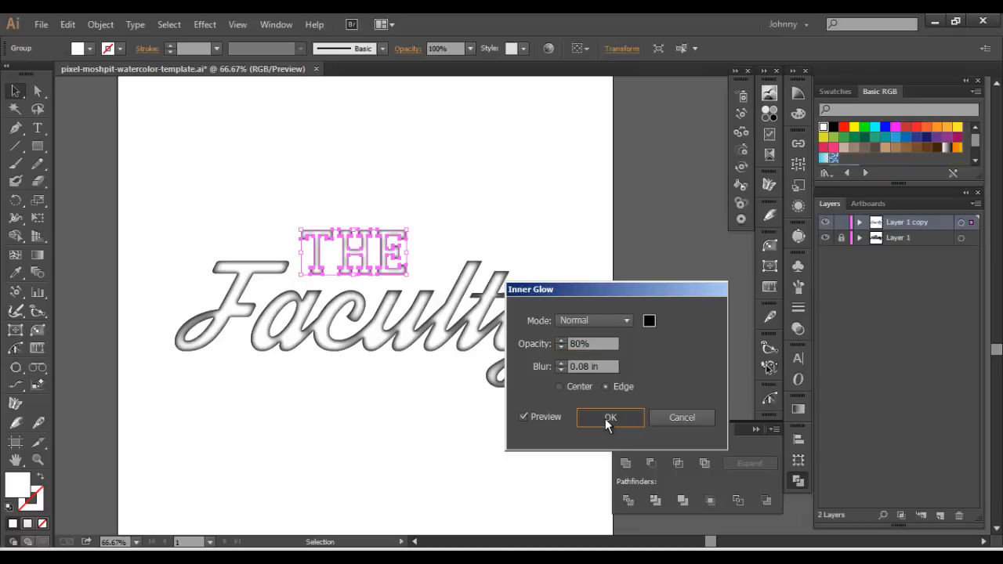
pyautogui.click(610, 417)
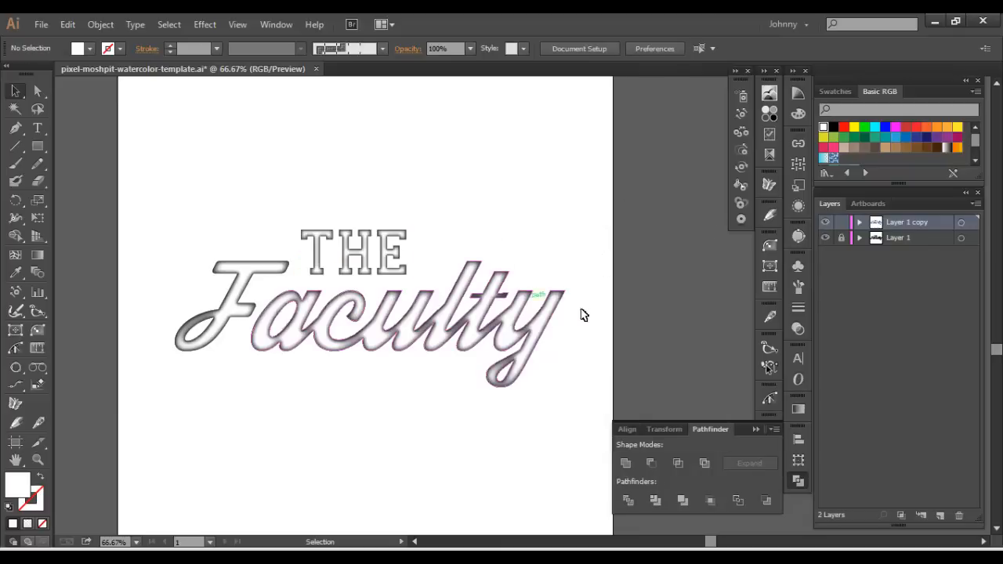
pyautogui.click(825, 222)
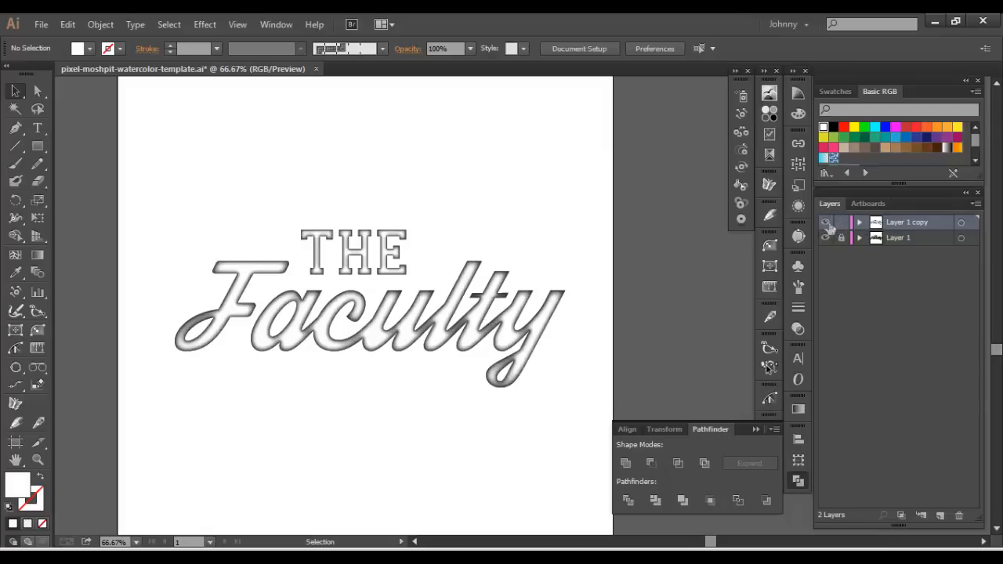
# Step: Set the copied lettering to Multiply blend mode and unlock Layer 1
pyautogui.click(369, 306)
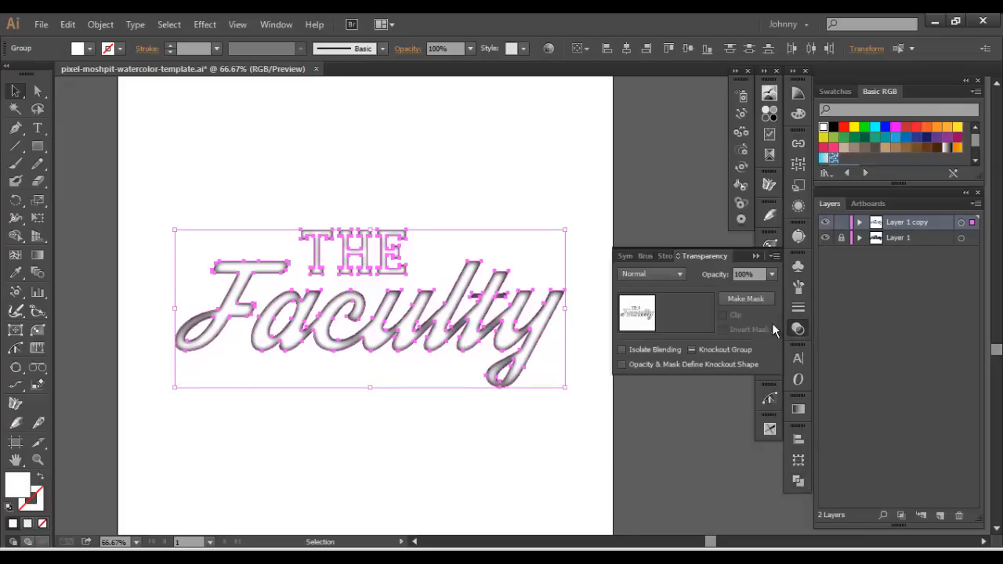
pyautogui.click(679, 274)
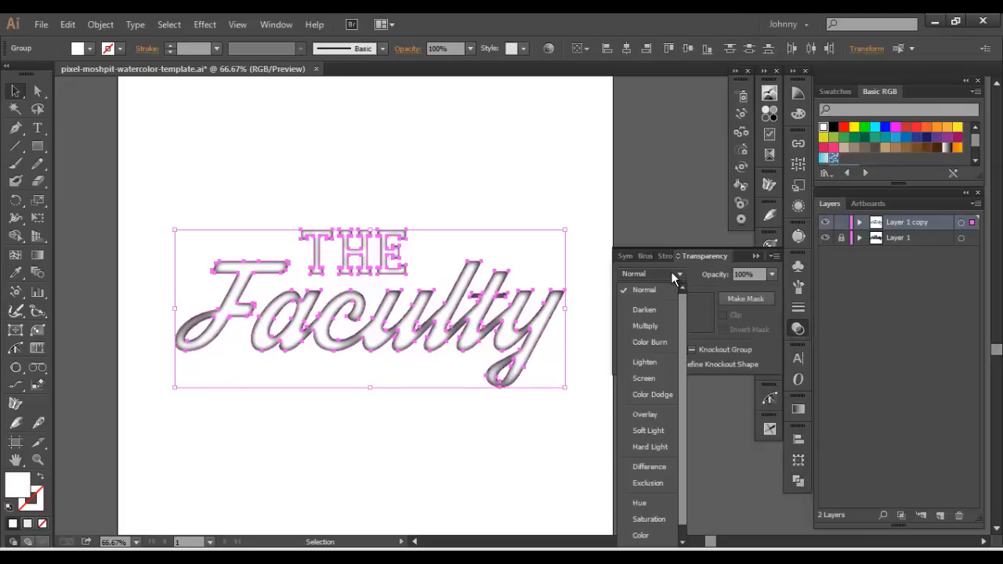
pyautogui.moveTo(645, 326)
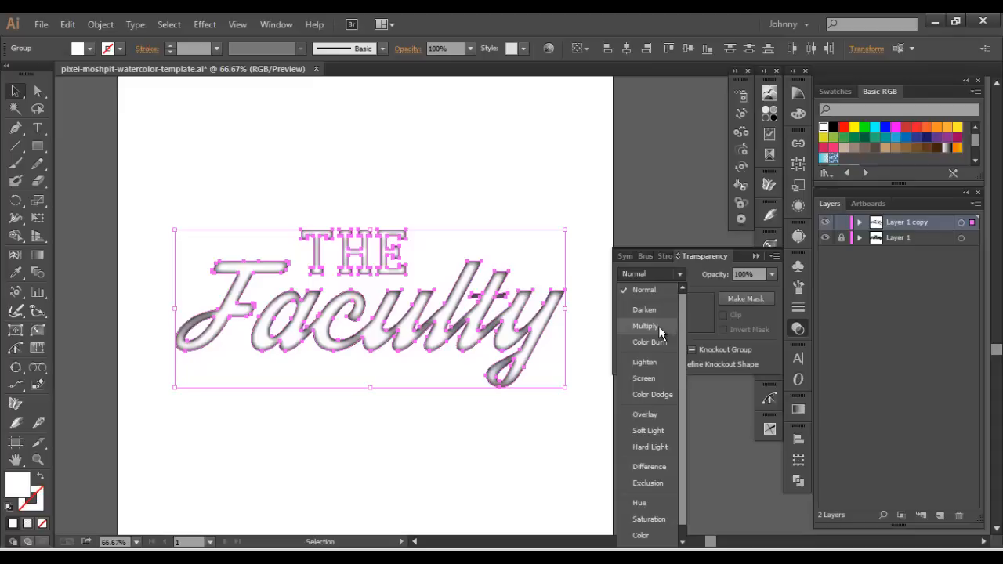
pyautogui.moveTo(660, 334)
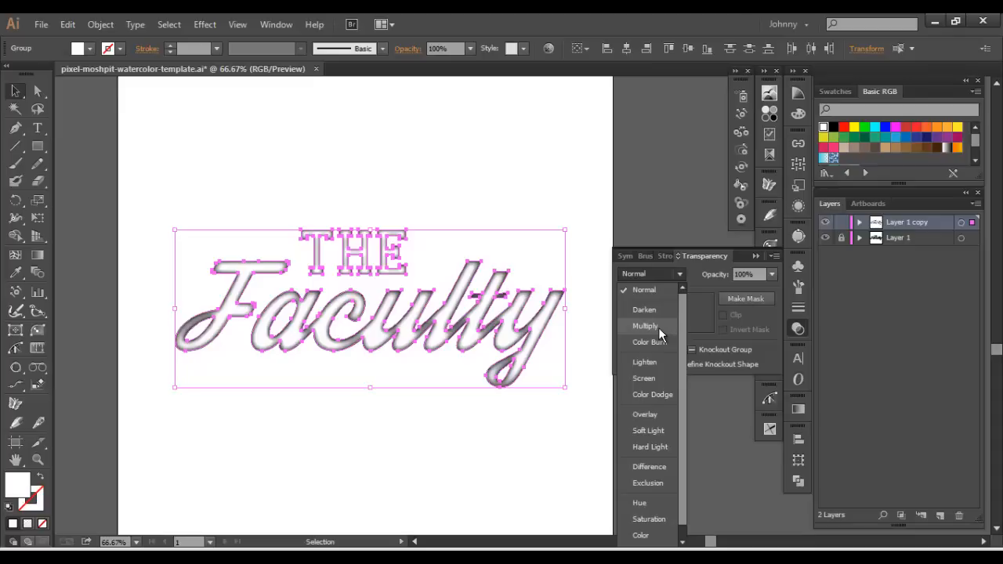
pyautogui.click(644, 325)
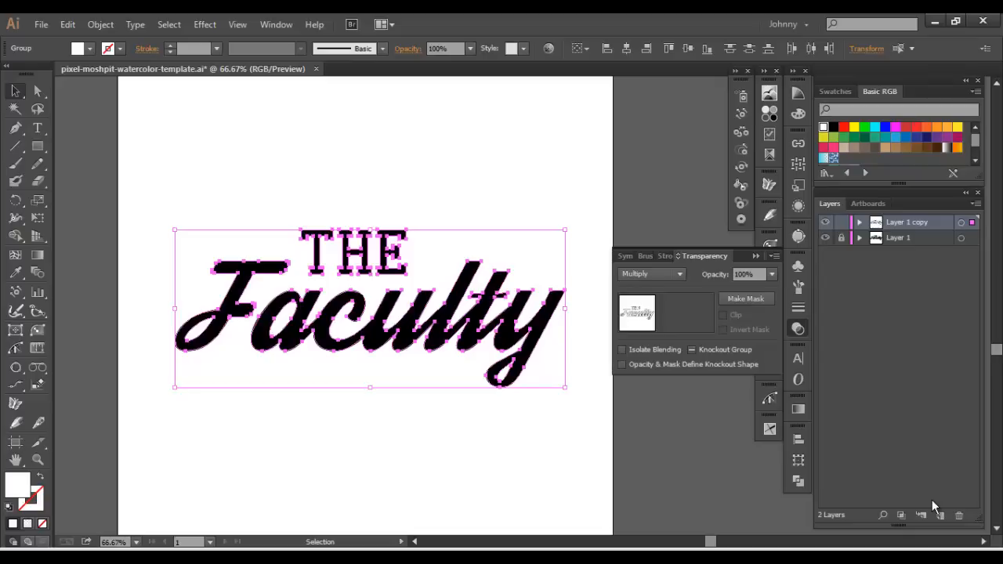
pyautogui.moveTo(950, 269)
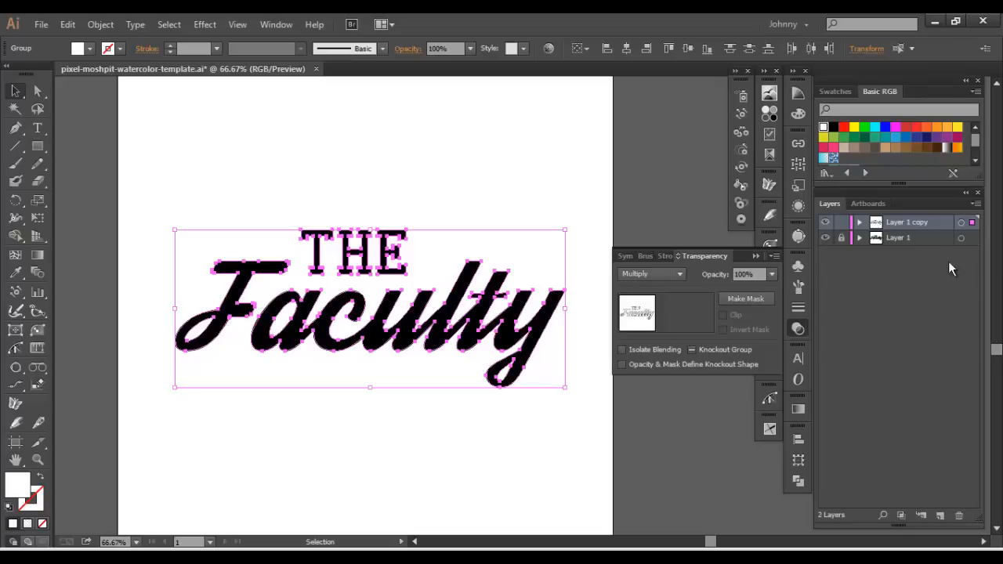
pyautogui.moveTo(825, 241)
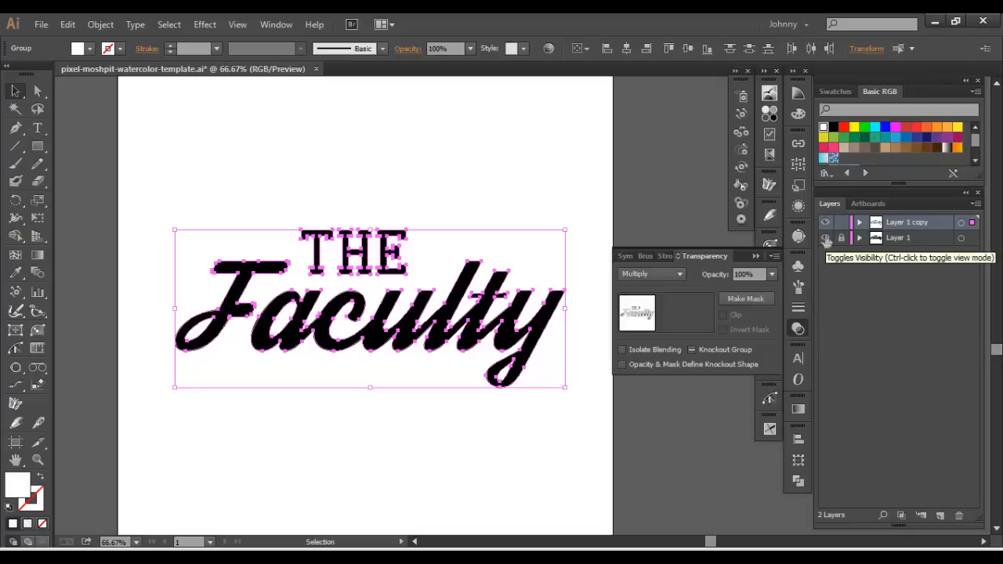
pyautogui.click(825, 222)
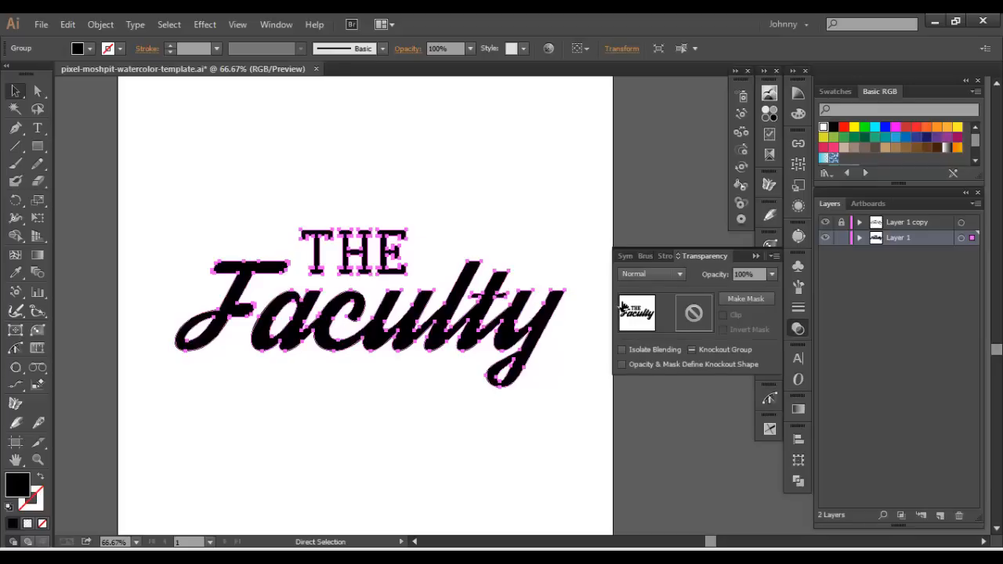
# Step: Make an opacity mask on the original lettering and paste the lettering shapes in place inside it
pyautogui.click(16, 92)
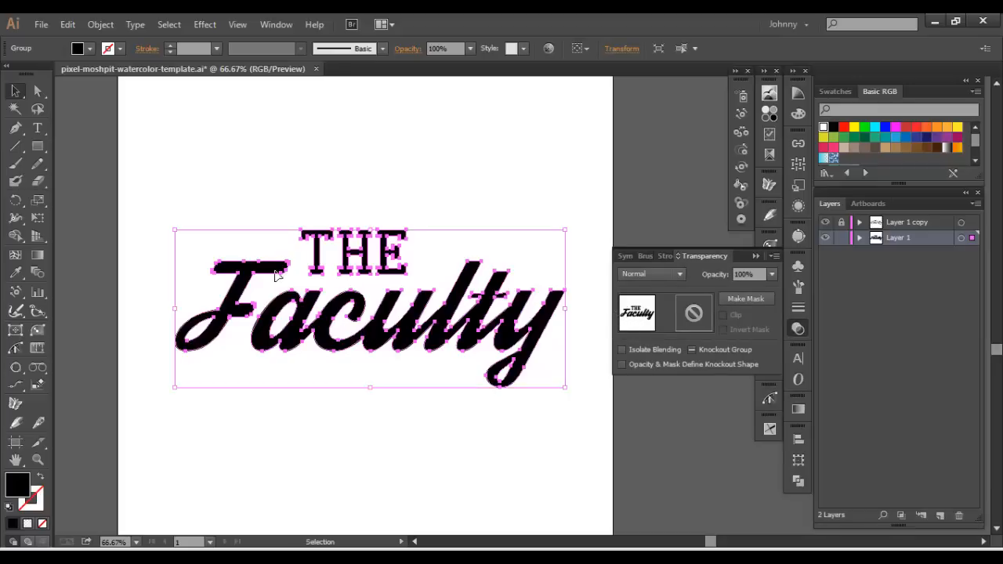
pyautogui.moveTo(409, 342)
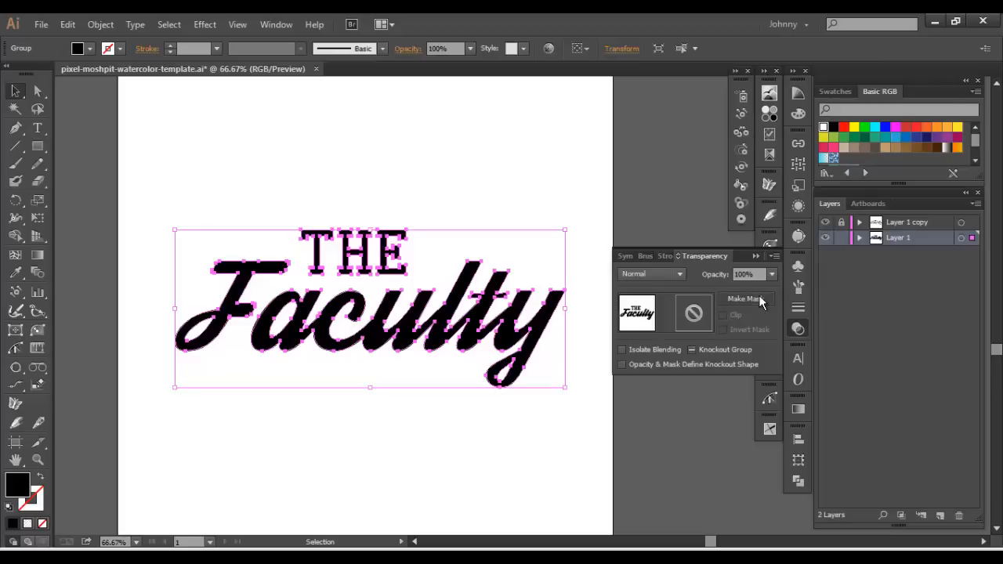
pyautogui.click(743, 299)
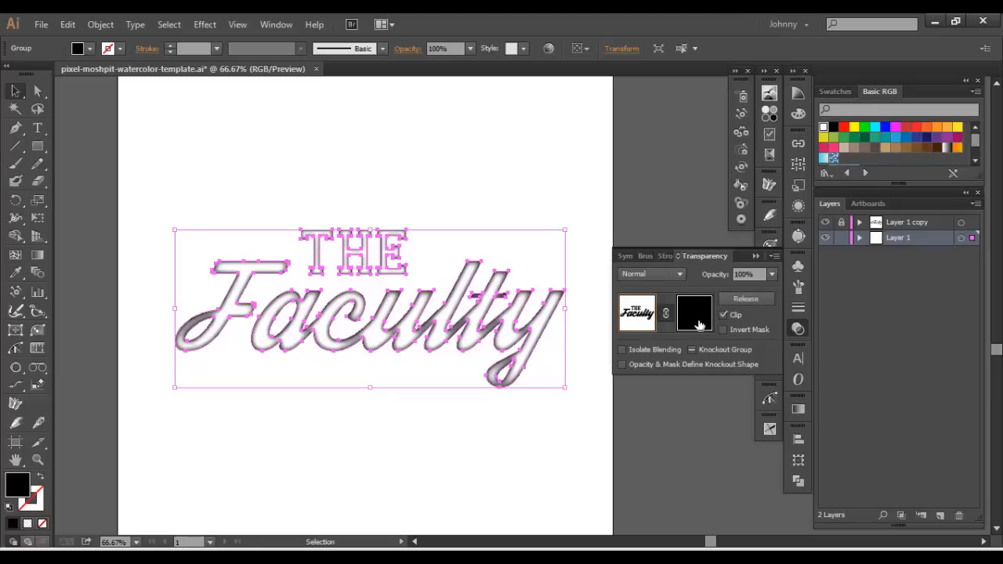
pyautogui.moveTo(696, 311)
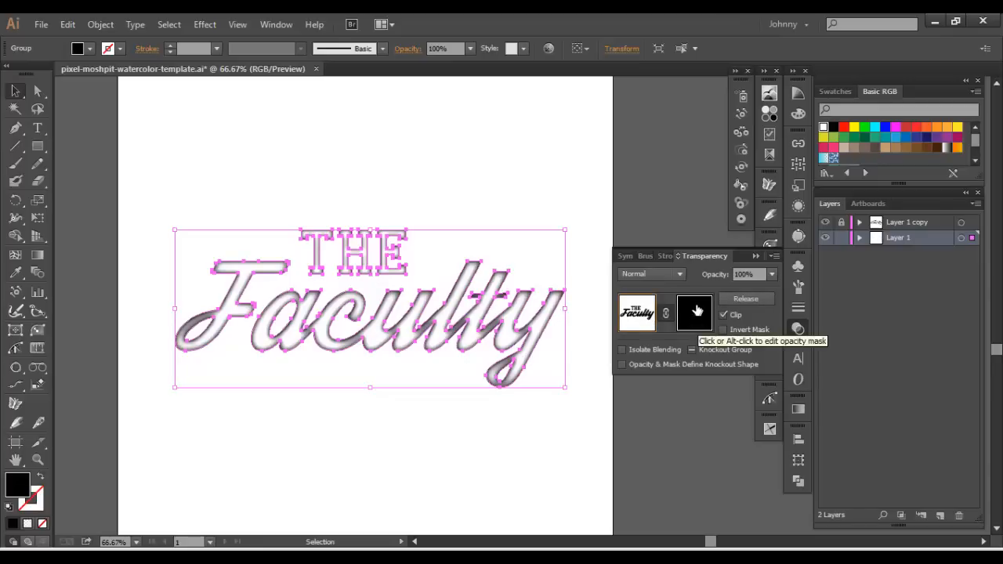
pyautogui.click(695, 313)
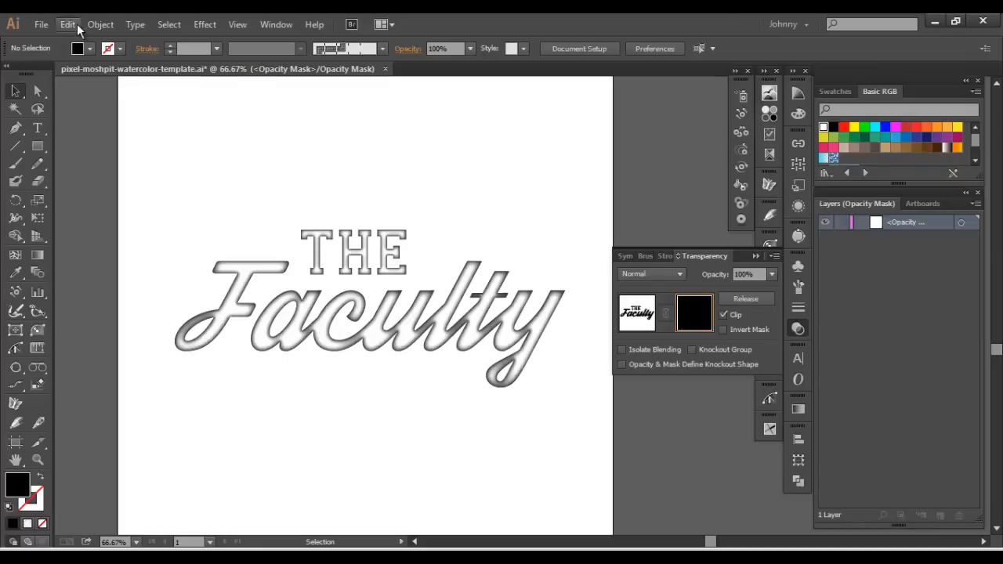
pyautogui.click(67, 24)
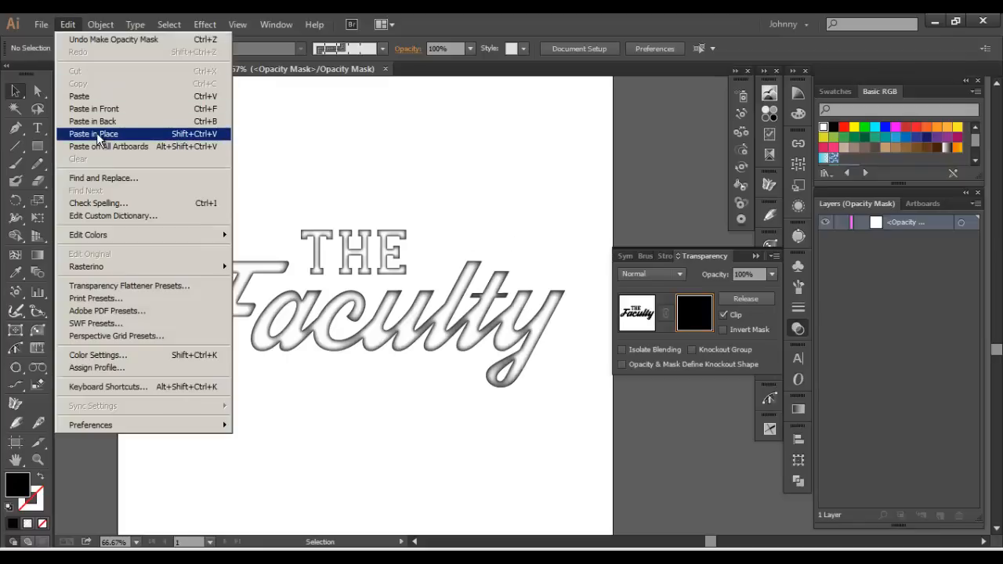
pyautogui.click(93, 134)
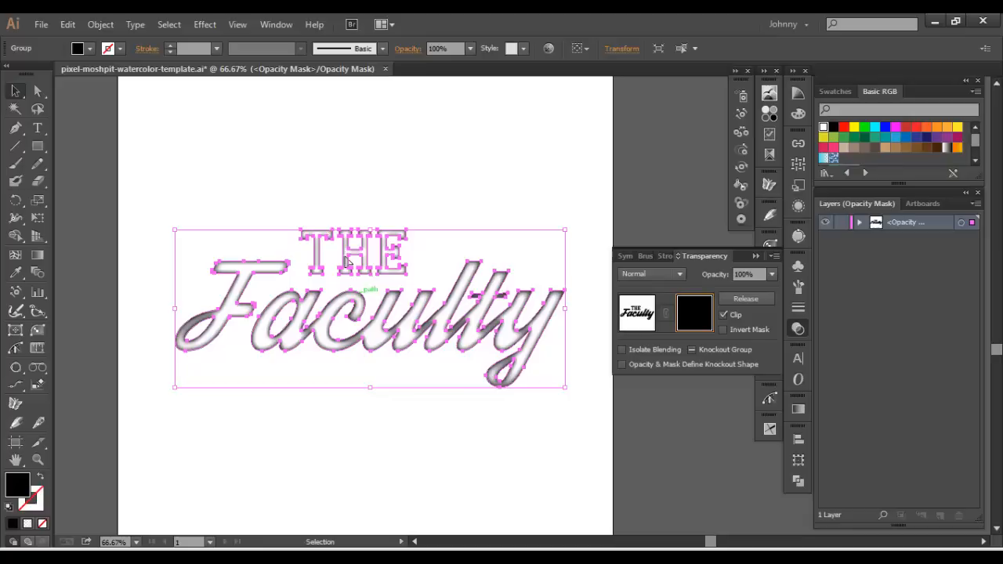
pyautogui.moveTo(713, 317)
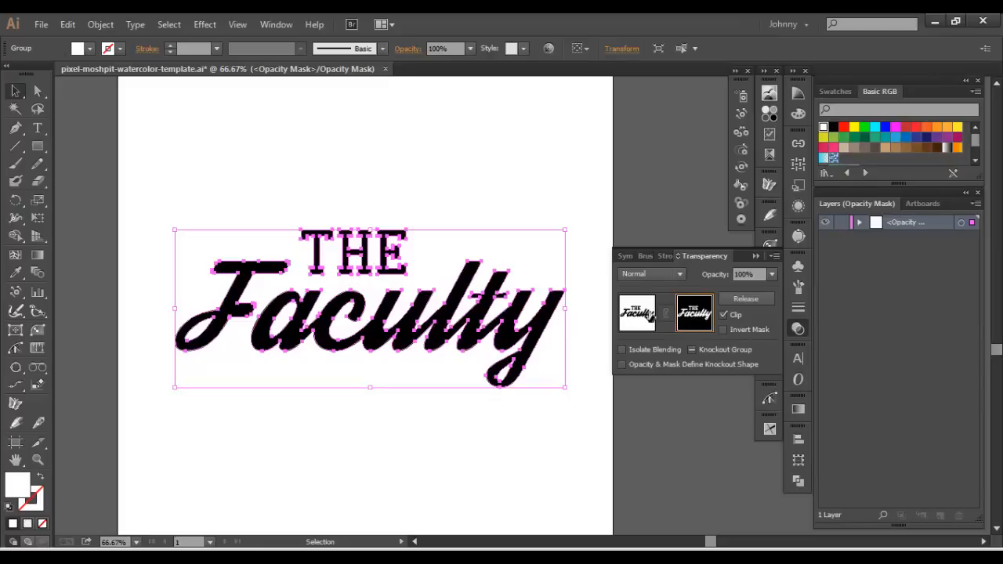
pyautogui.click(695, 311)
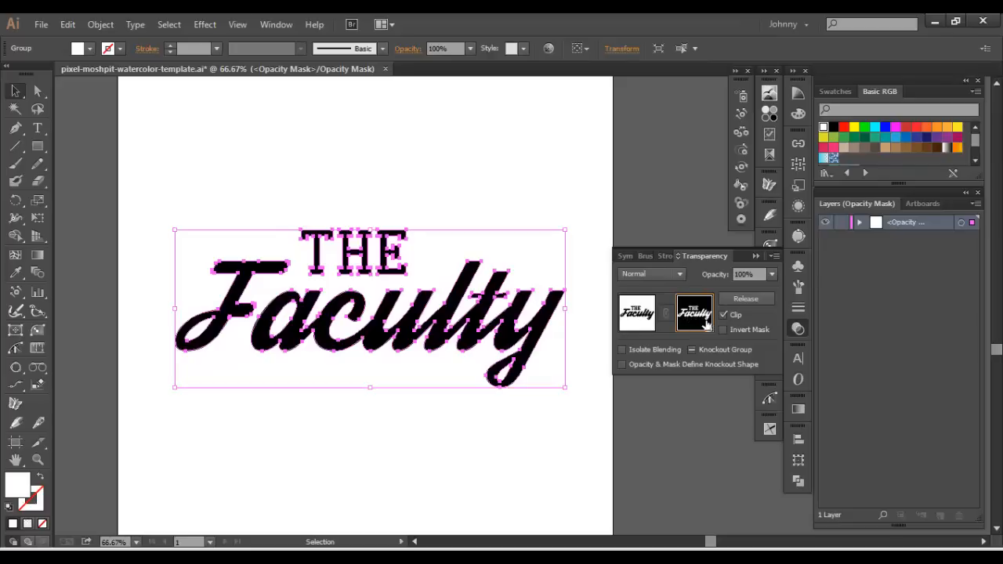
pyautogui.moveTo(702, 333)
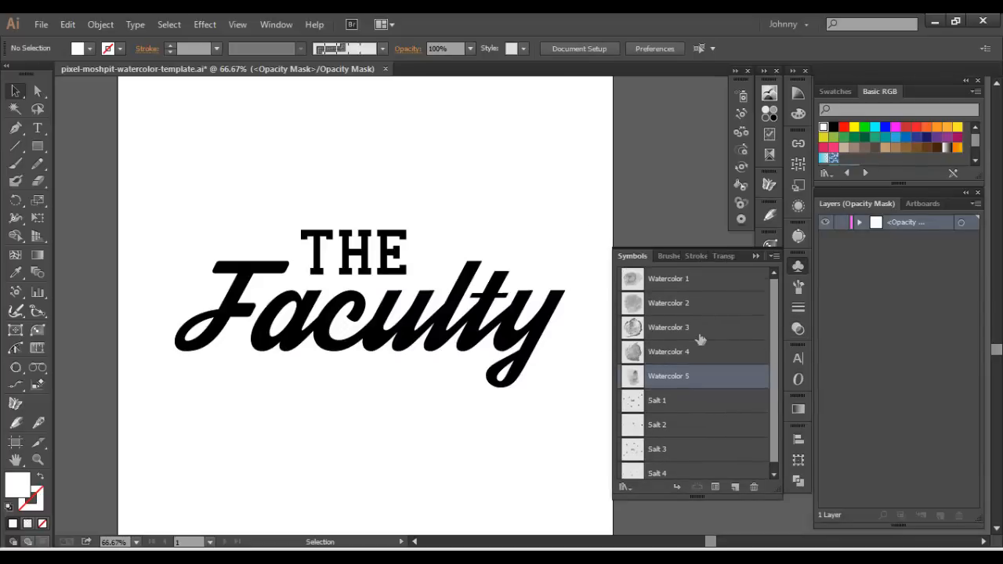
pyautogui.moveTo(649, 367)
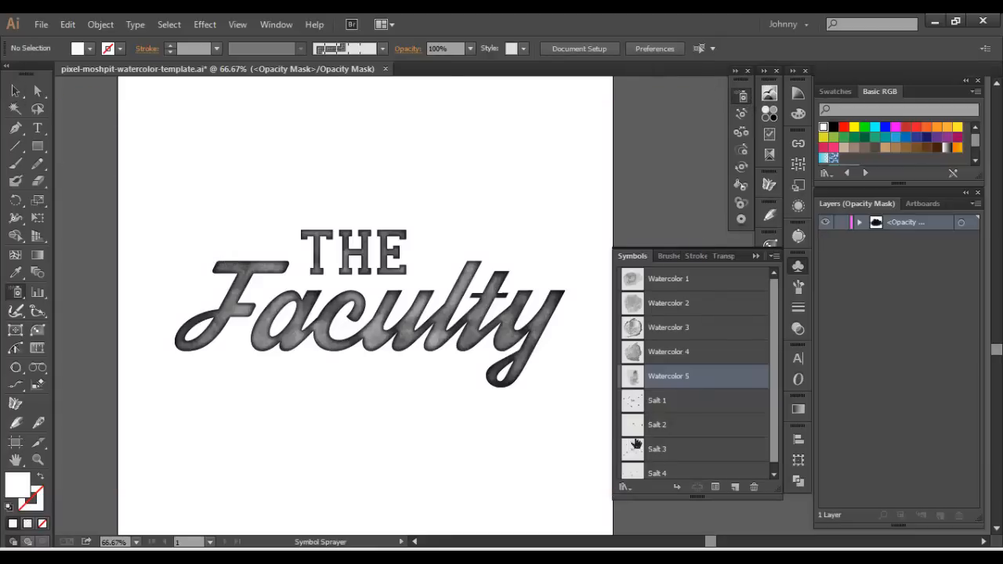
pyautogui.moveTo(641, 416)
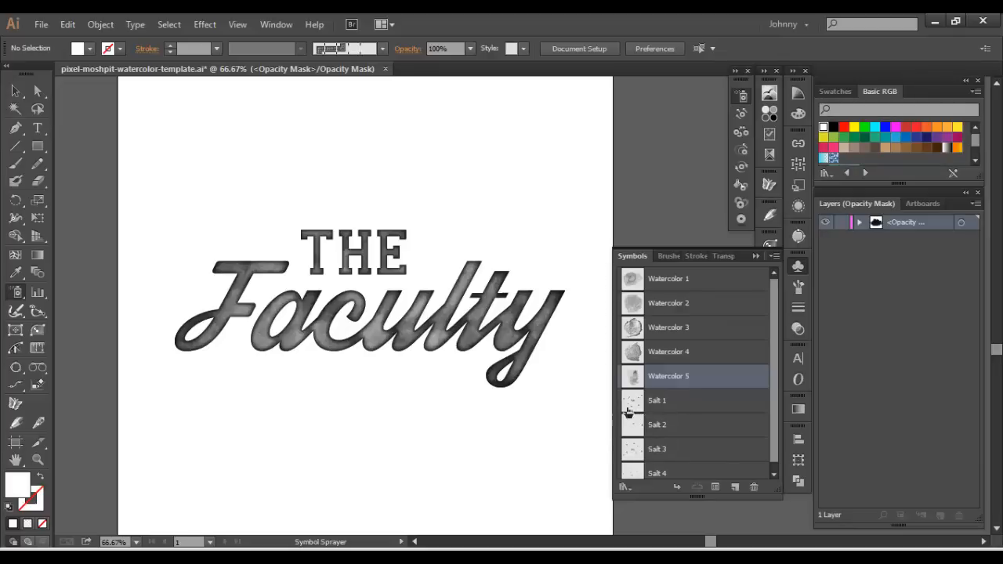
# Step: Spray Salt symbols, then Watercolor 3, across THE Faculty inside the mask
pyautogui.click(657, 401)
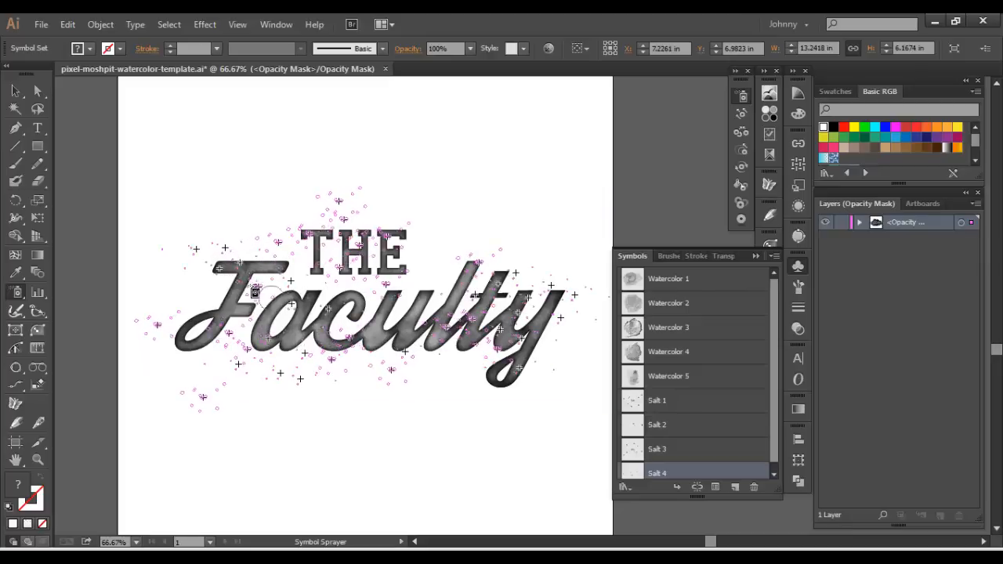
pyautogui.click(254, 294)
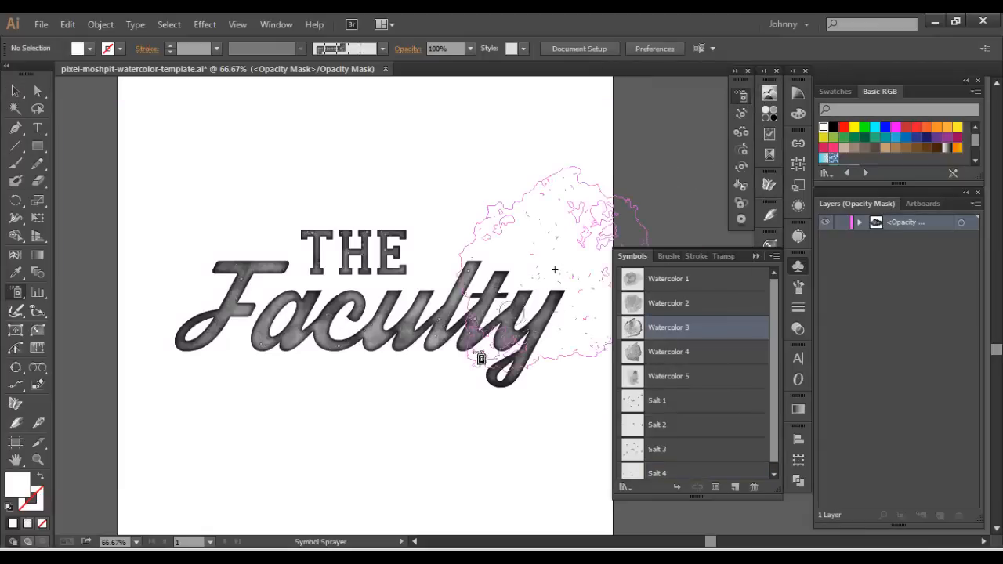
pyautogui.click(466, 363)
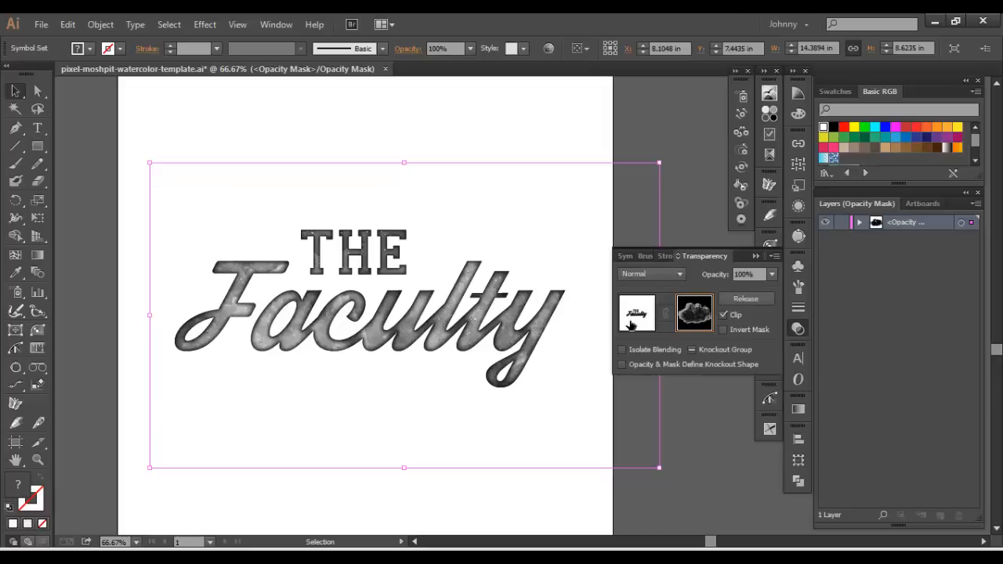
pyautogui.moveTo(636, 318)
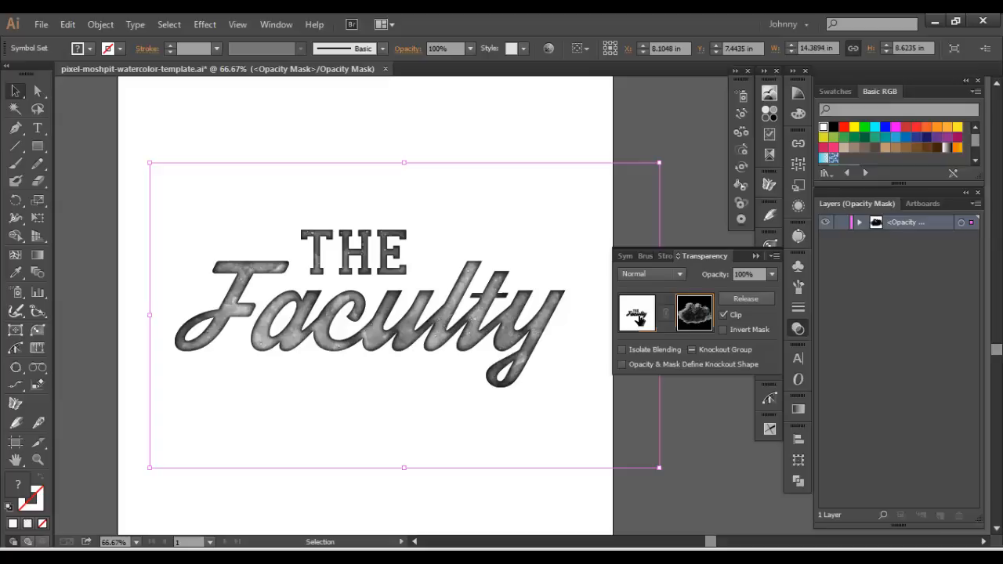
# Step: Return from mask to artwork editing, then double-click Salt 1 in the Symbols panel
pyautogui.click(637, 313)
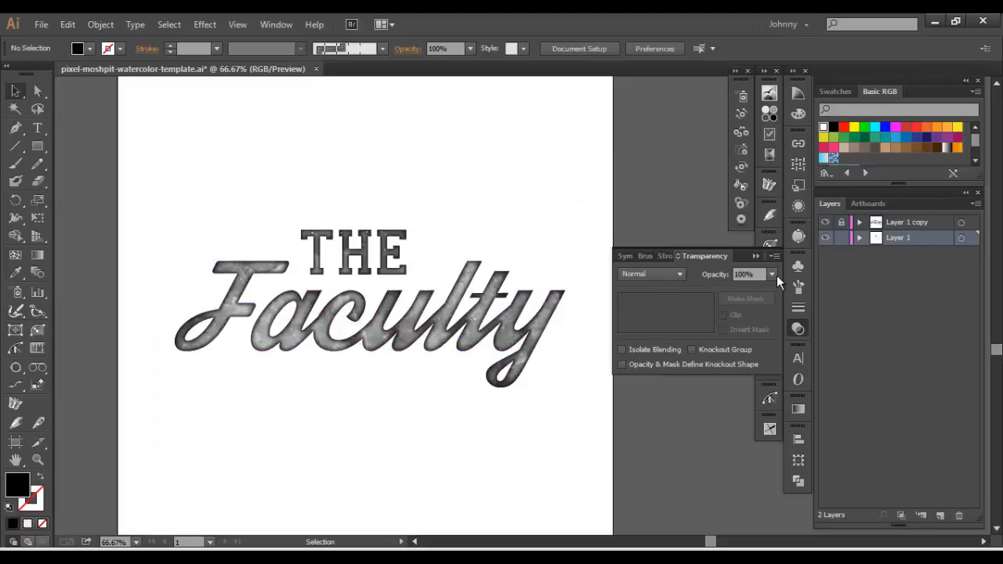
pyautogui.click(633, 256)
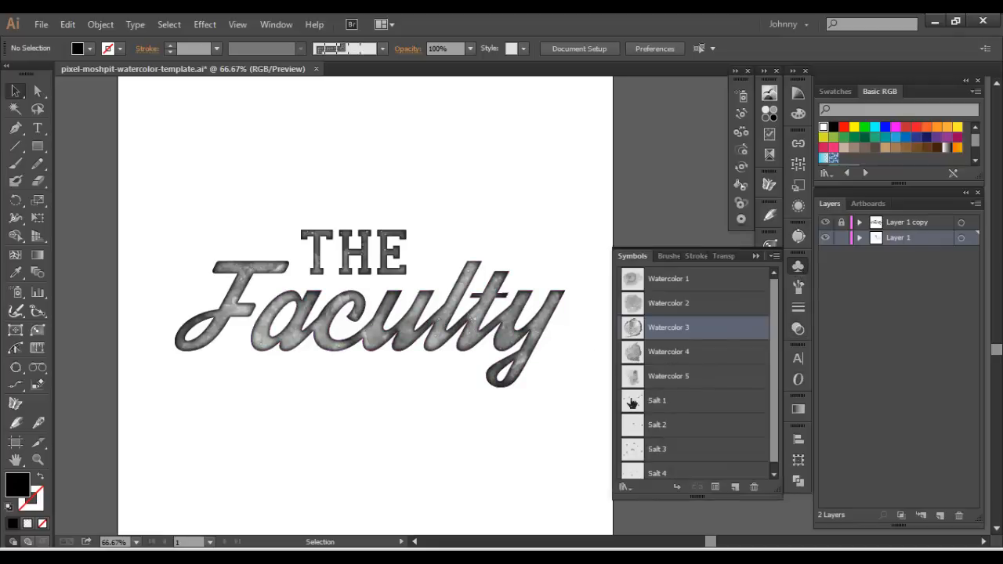
pyautogui.doubleClick(656, 401)
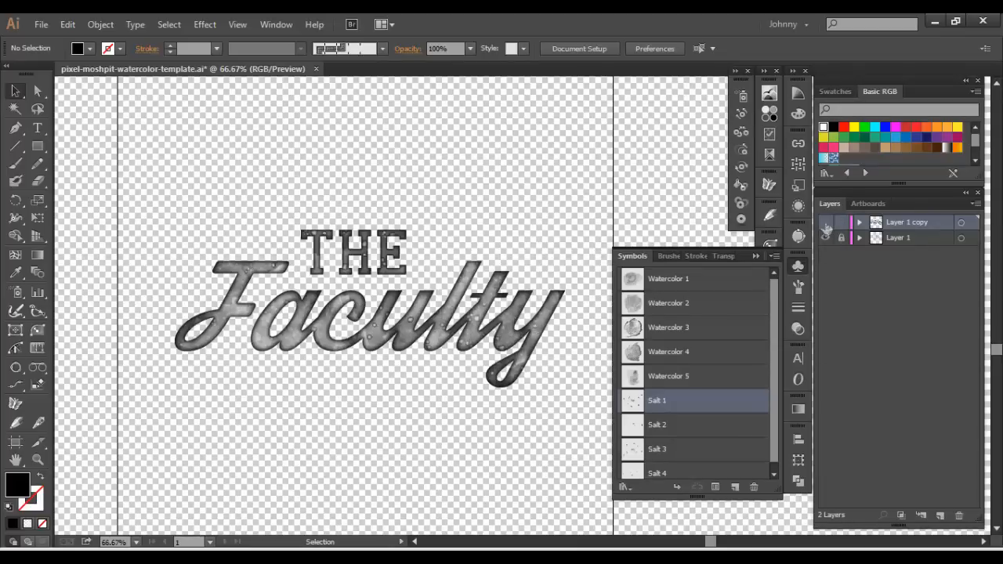
# Step: Hide Layer 1 copy to see the textured lettering alone, then show it again
pyautogui.click(825, 226)
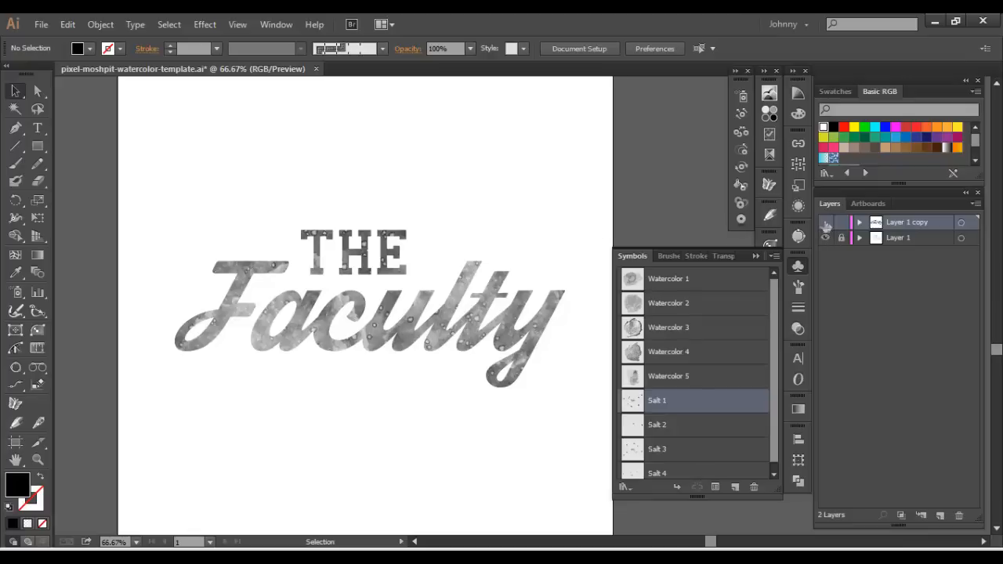
pyautogui.moveTo(825, 226)
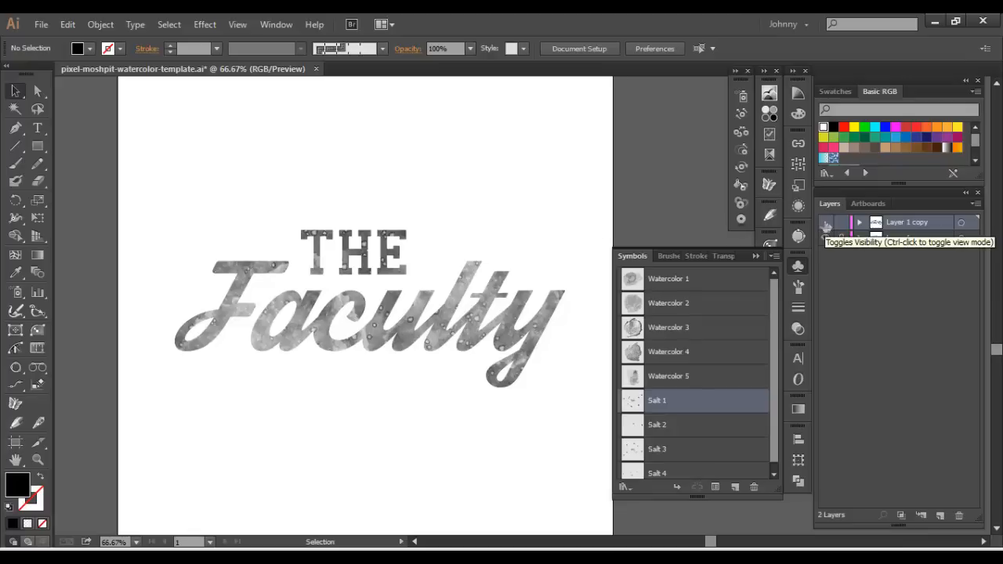
pyautogui.click(858, 223)
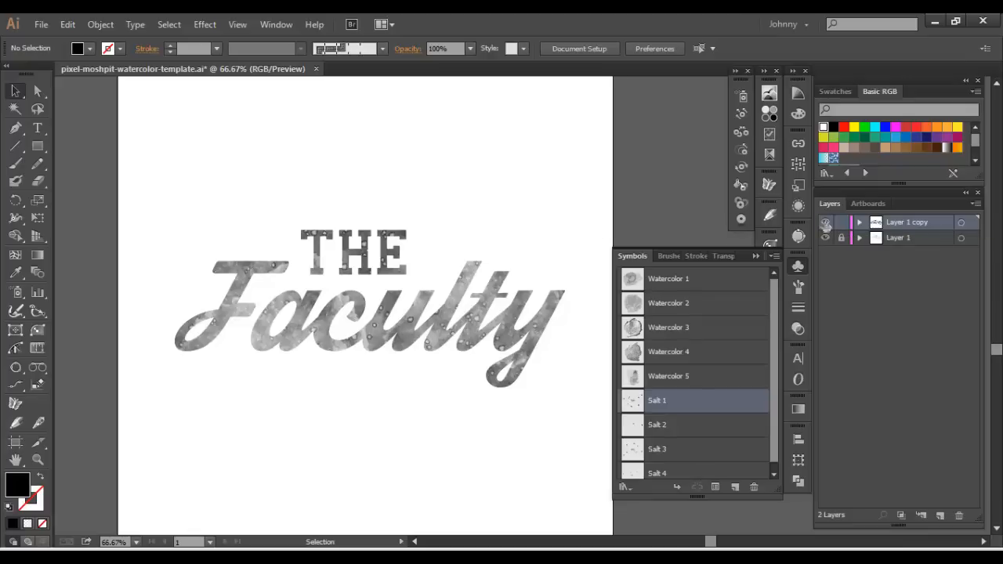